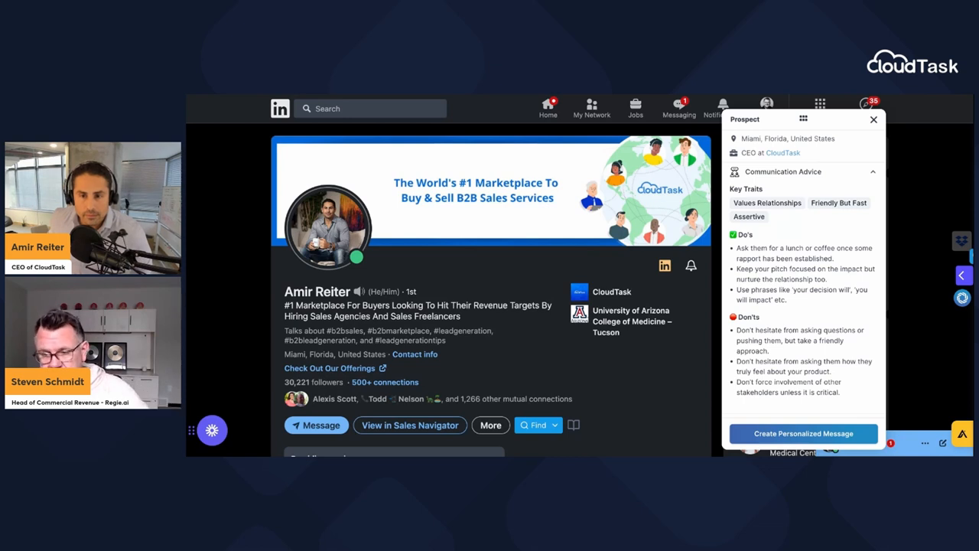
mouse_move(775, 414)
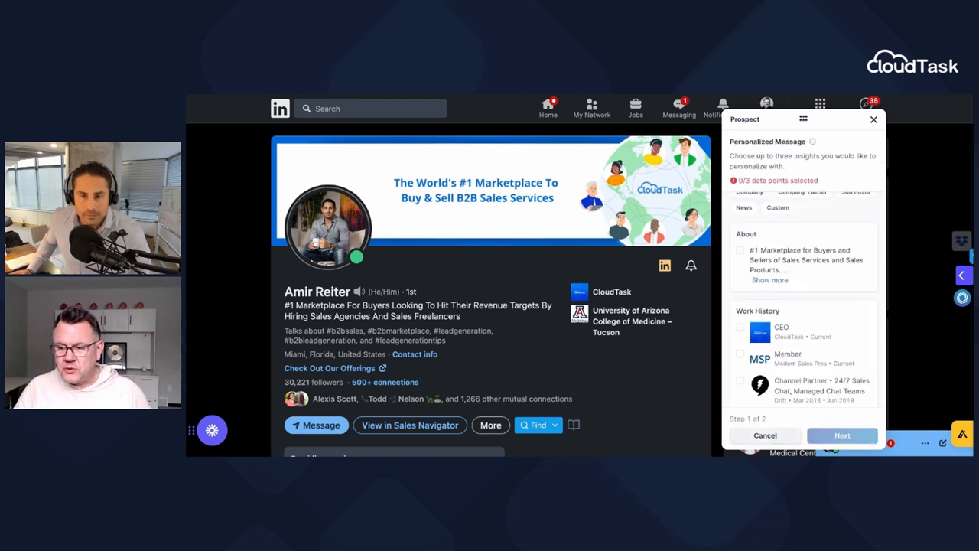
- Start a personalized message using the CEO role and company description as insights
click(740, 329)
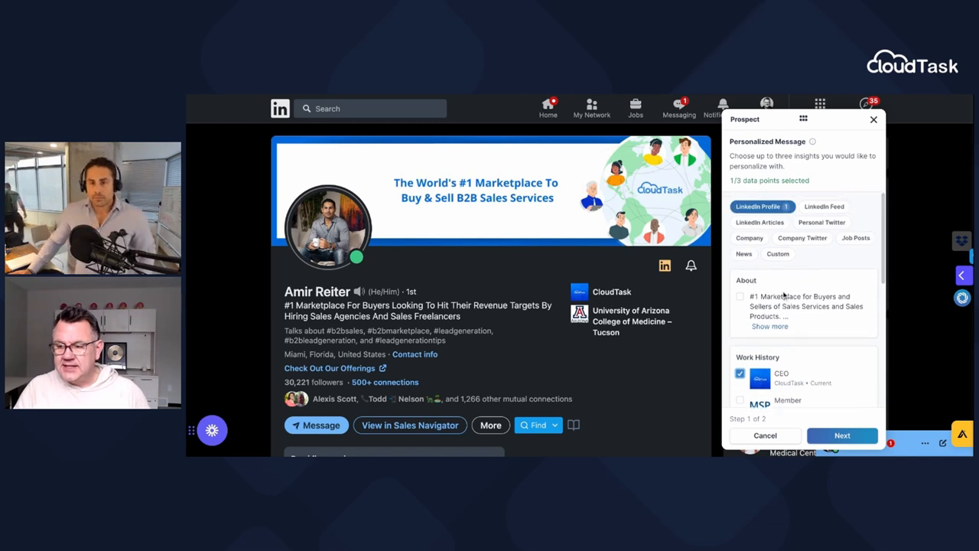
click(822, 222)
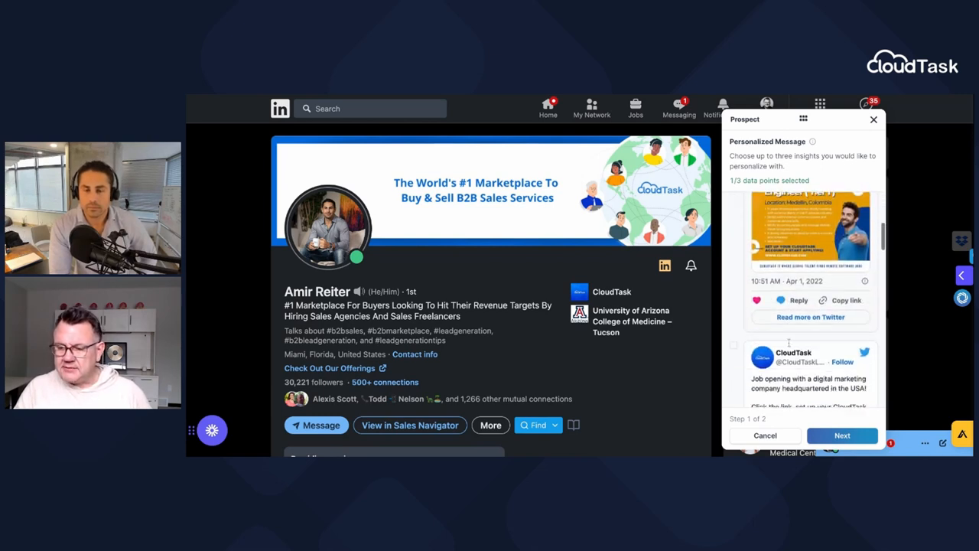
scroll(down, 3)
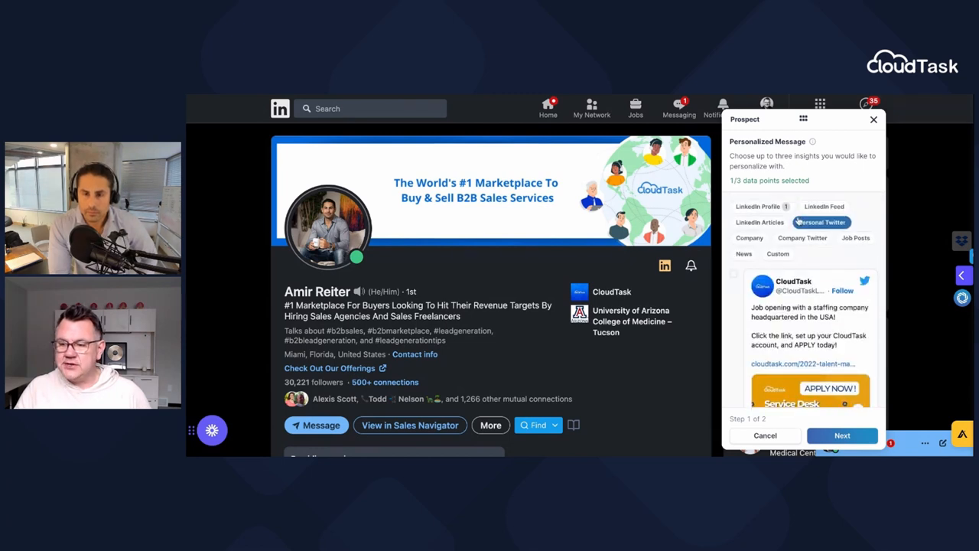
click(750, 237)
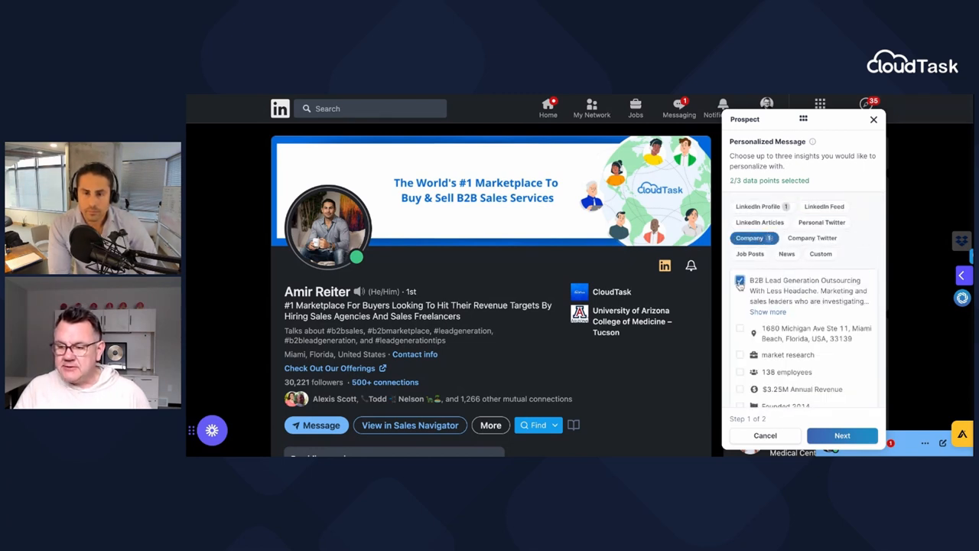
- Add a custom insight that sales-agency messaging is difficult to scale, then advance
click(820, 254)
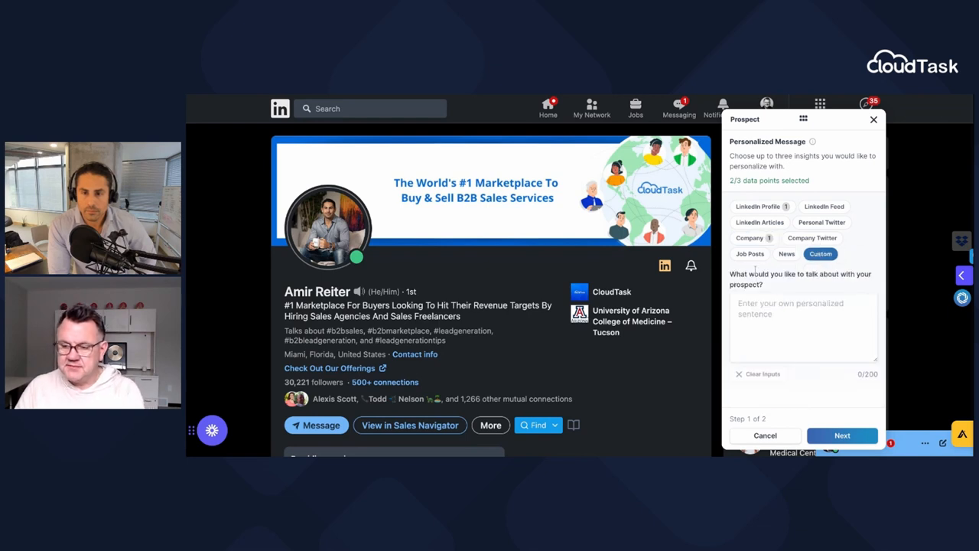
text(running a sales agen)
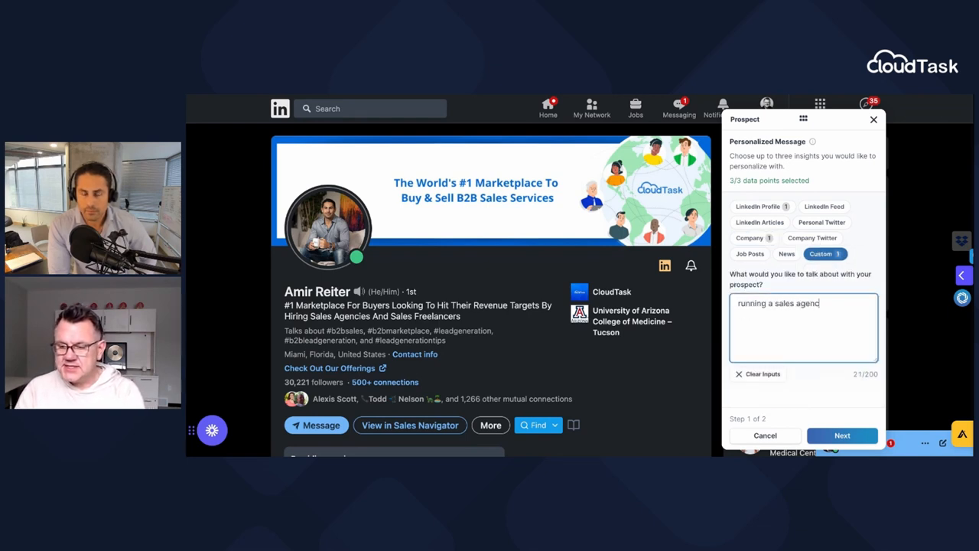
text(cy)
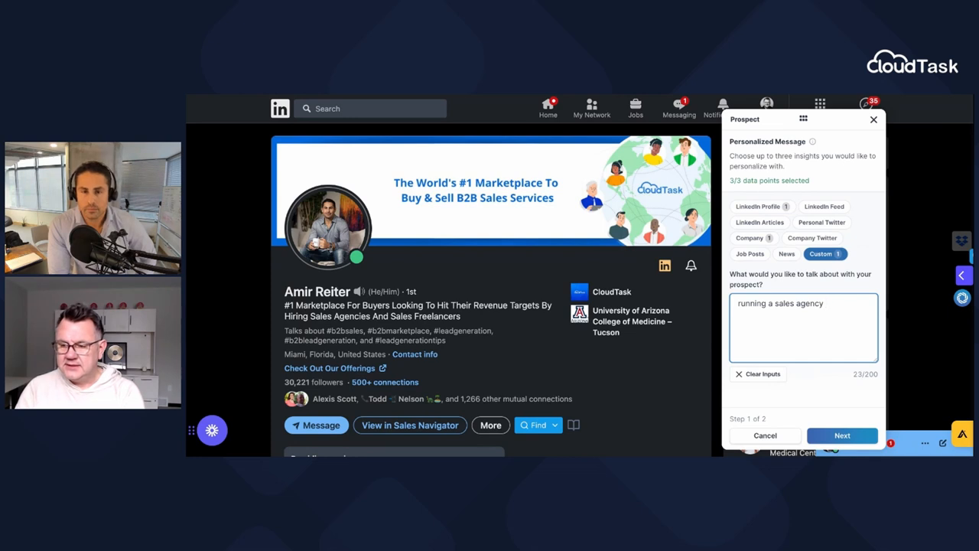
text(is)
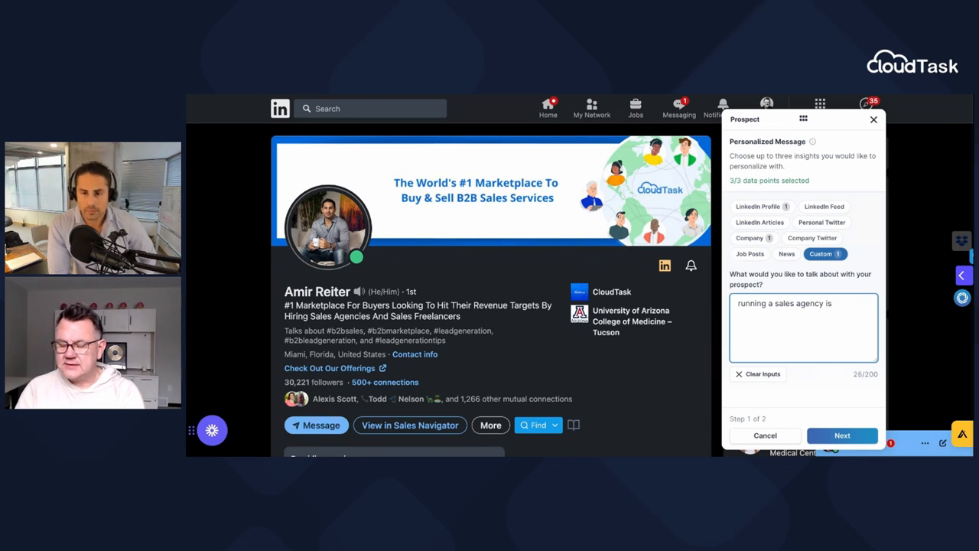
text(diffic)
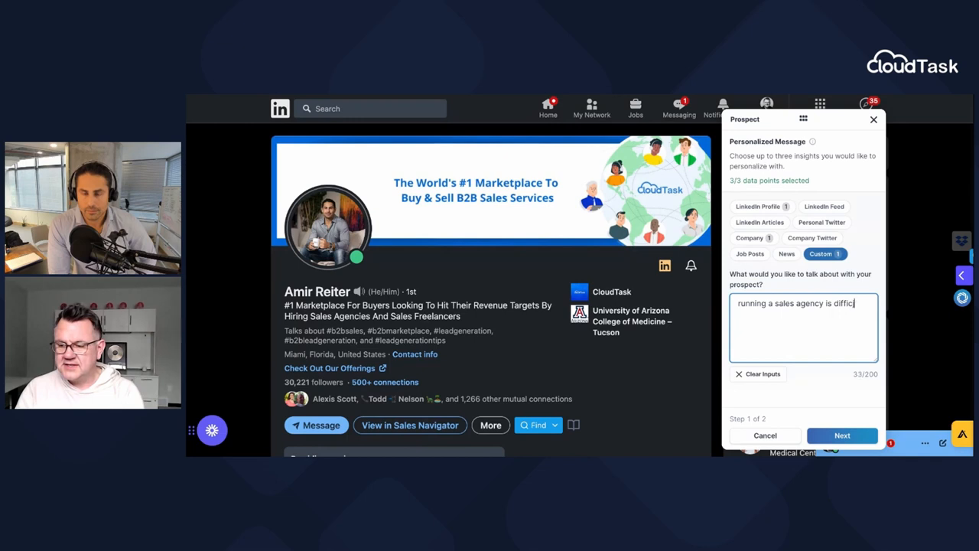
key(Backspace)
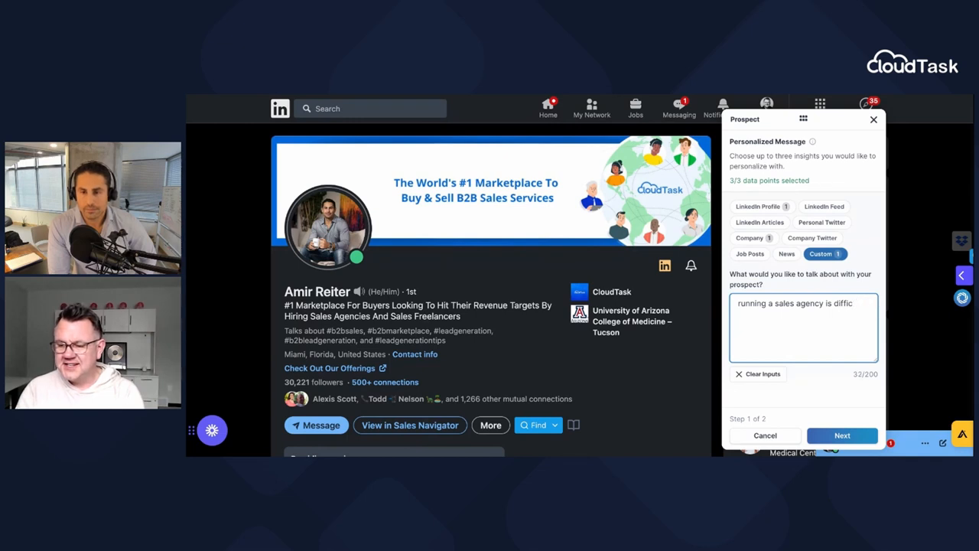
text(ult to scale)
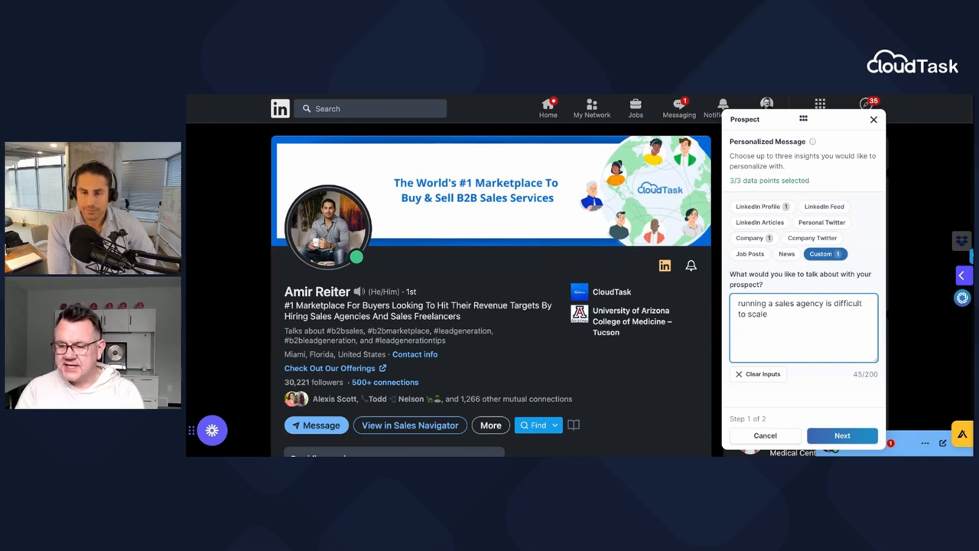
text(messaging)
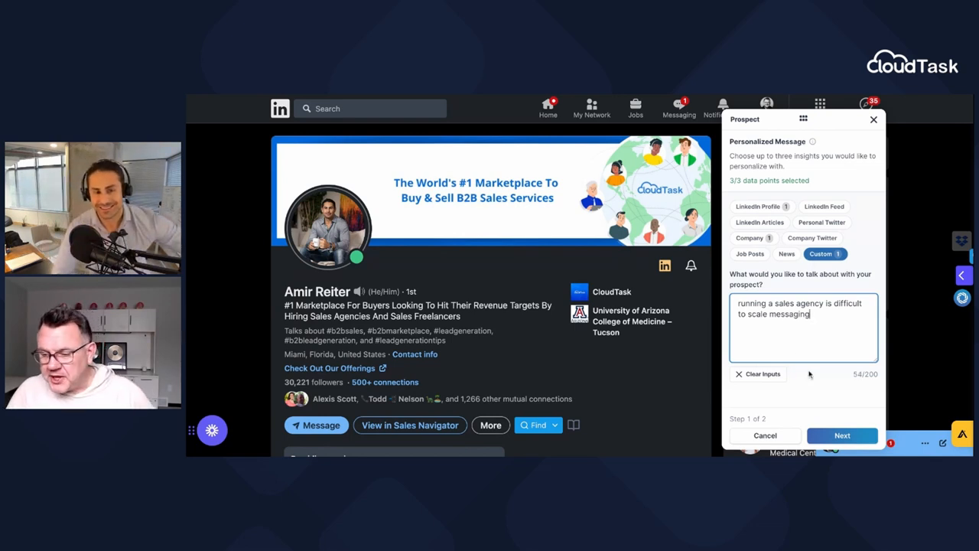
click(842, 435)
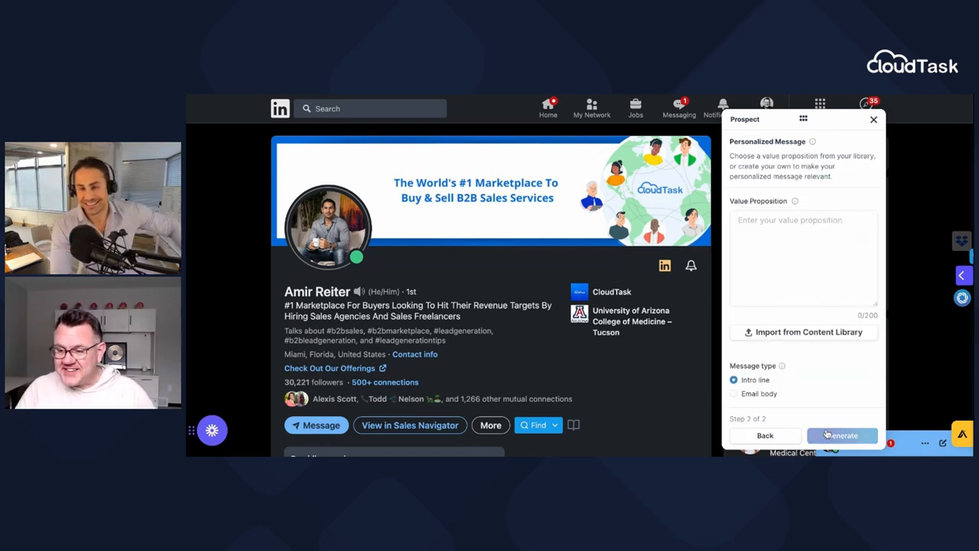
- Enter 'write better sales email' as the value proposition and generate the intro line
click(803, 257)
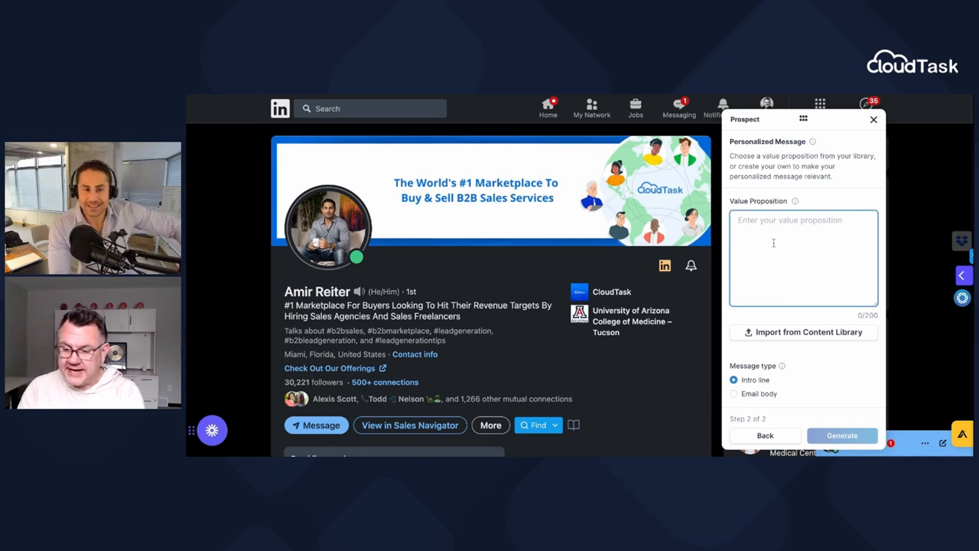
text(write better e)
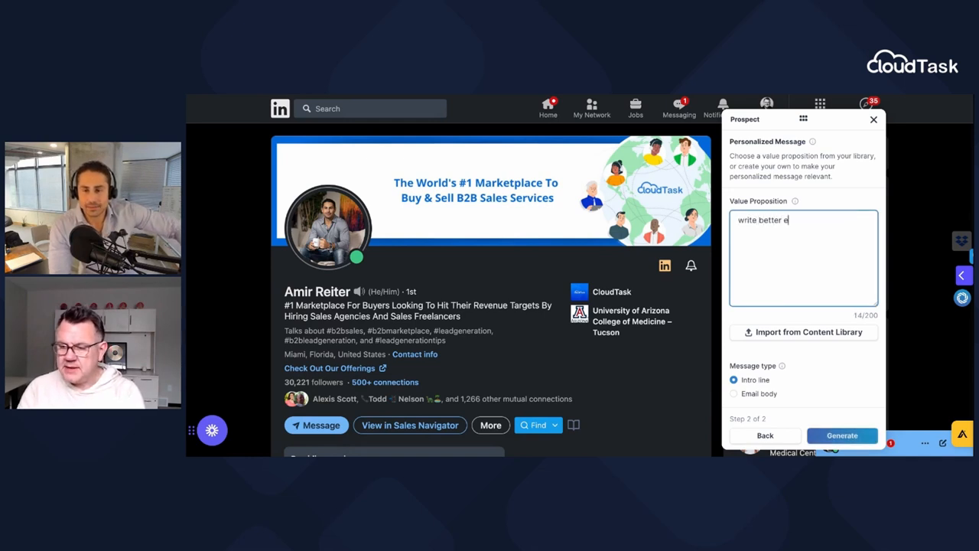
text(sales email)
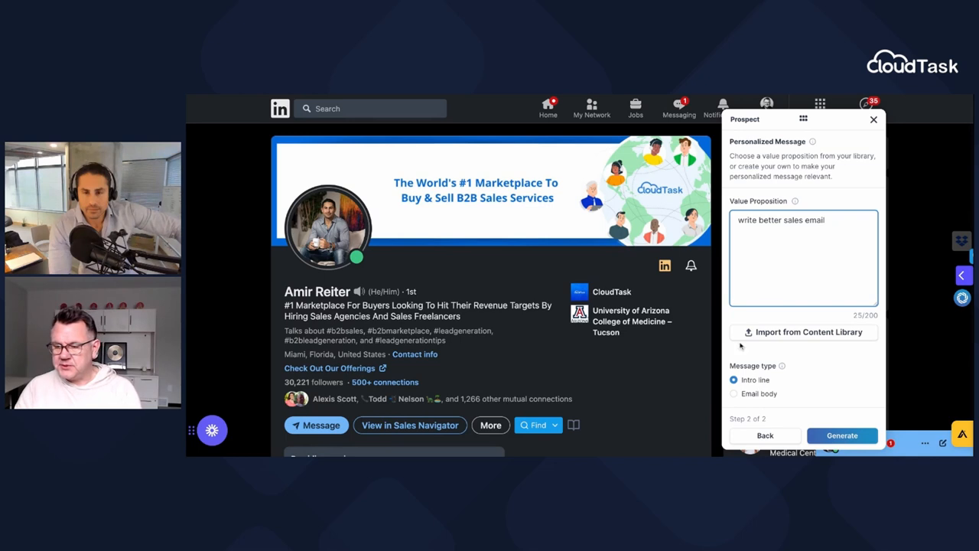
click(734, 394)
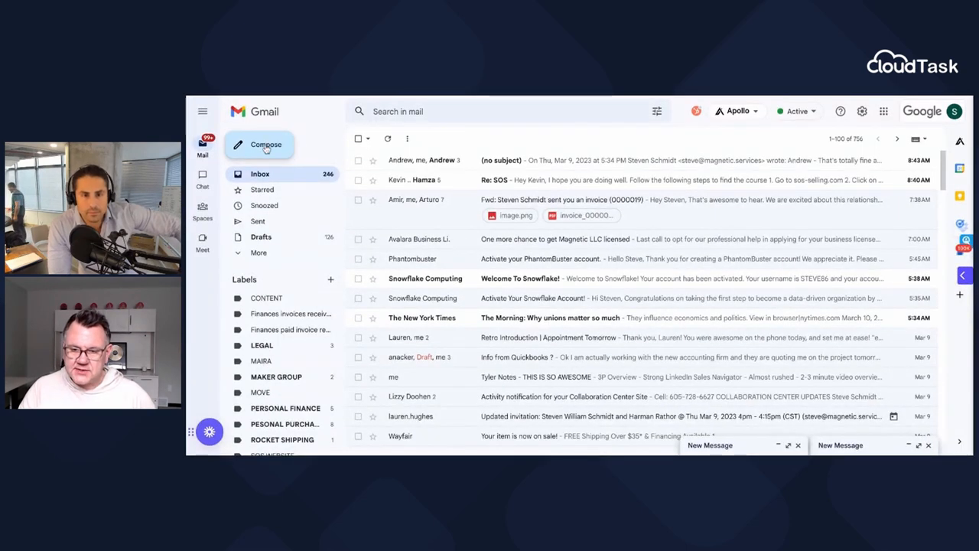
- Compose a new Gmail draft addressed to the CloudTask CEO, Amir
click(266, 145)
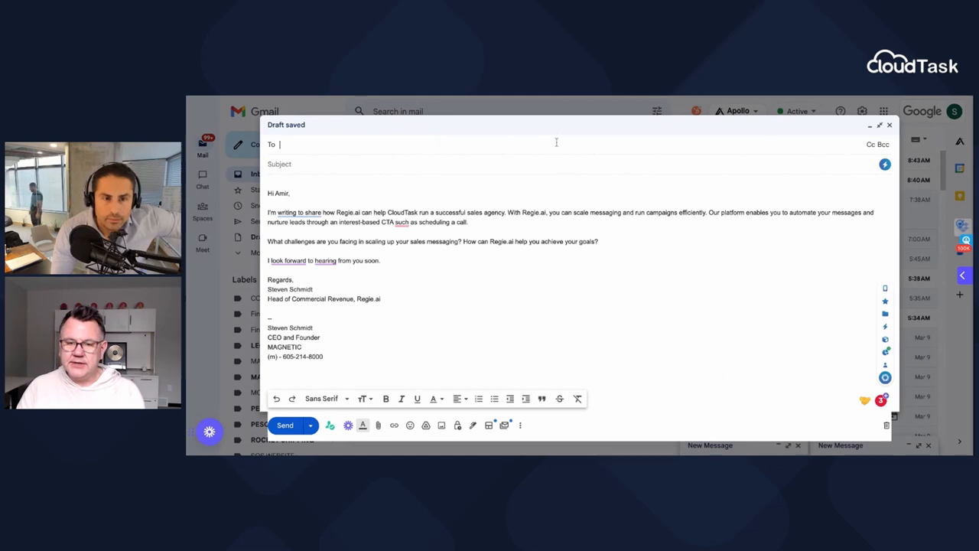
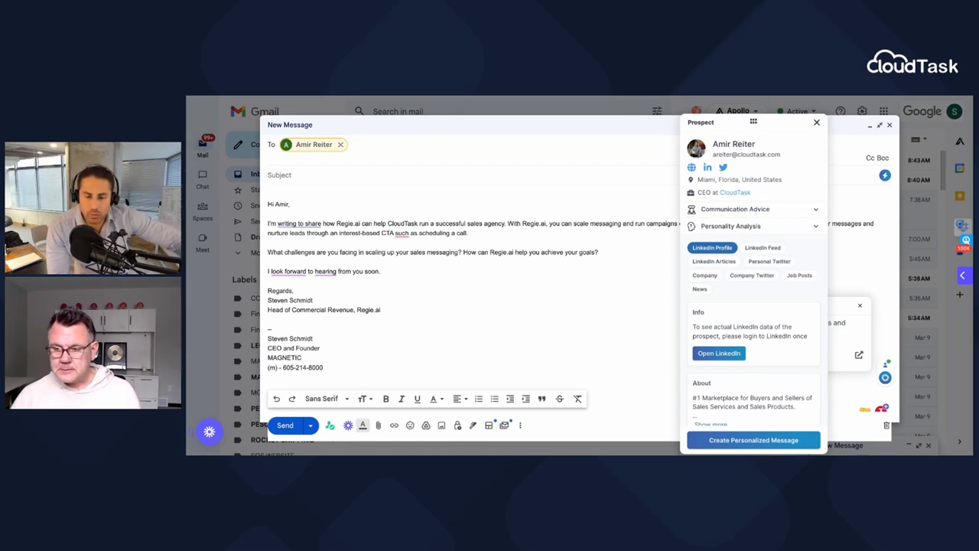
- Score the draft in Email Analyzer and generate several alternative AI subject lines
click(817, 123)
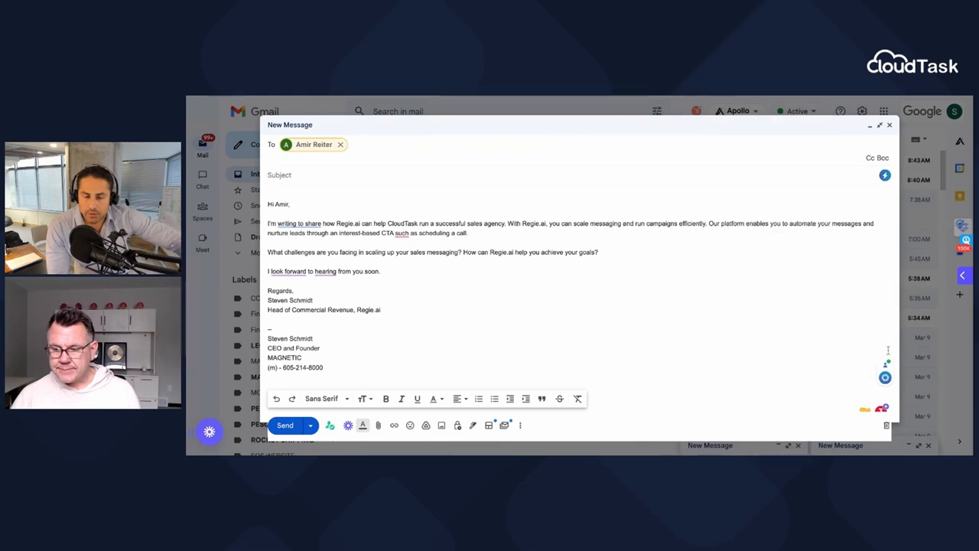
click(885, 378)
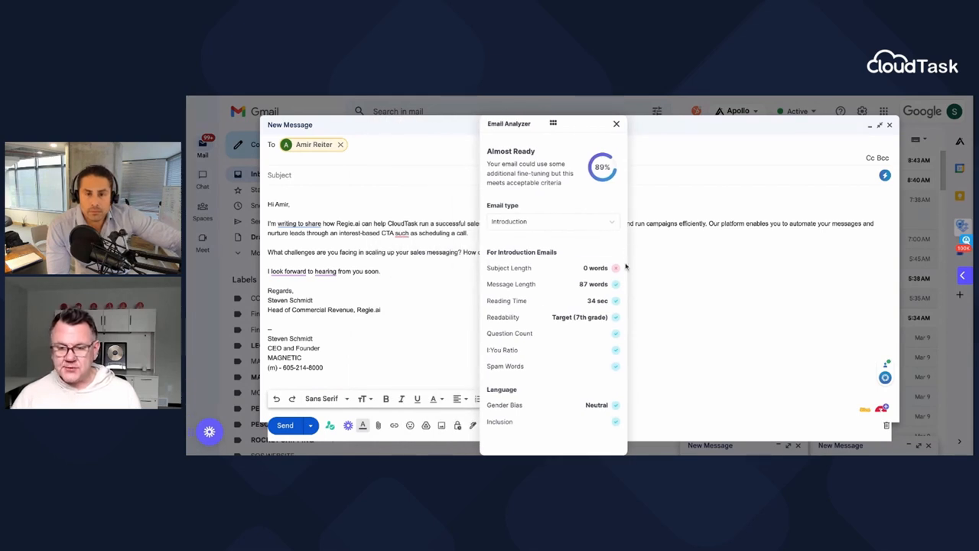
mouse_move(899, 178)
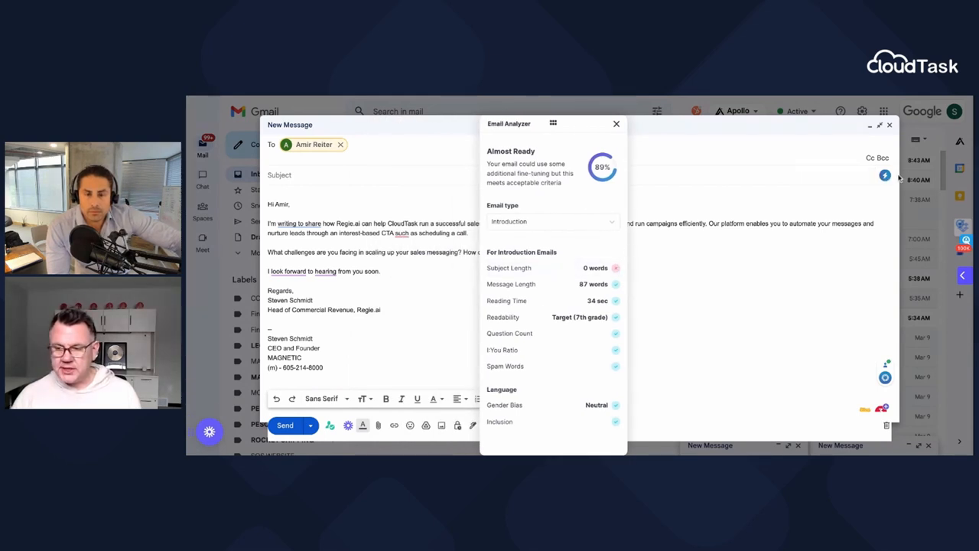
mouse_move(885, 178)
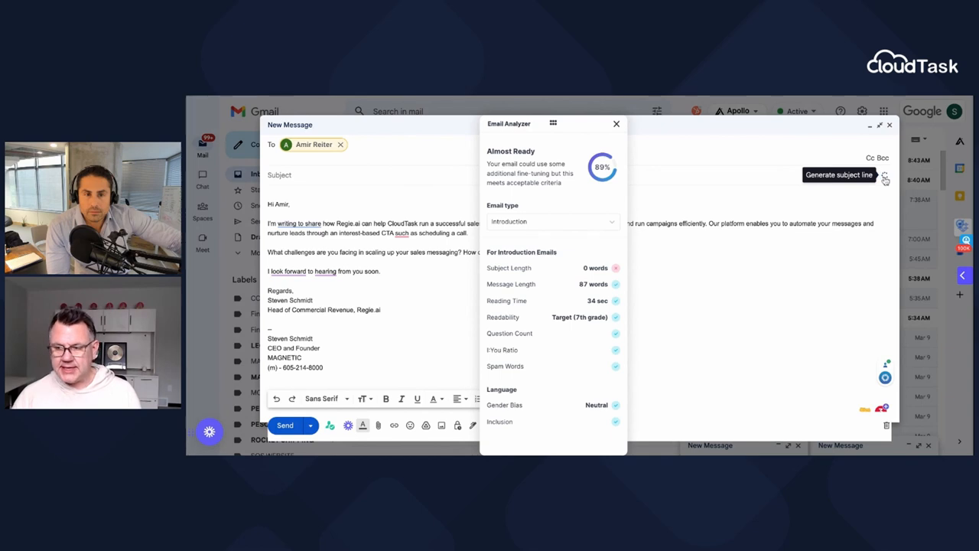
click(885, 179)
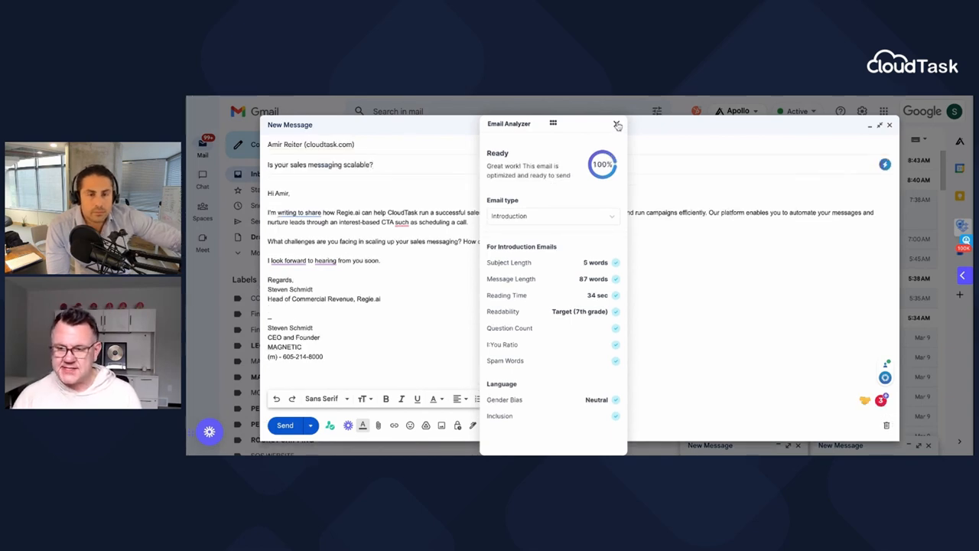
click(618, 124)
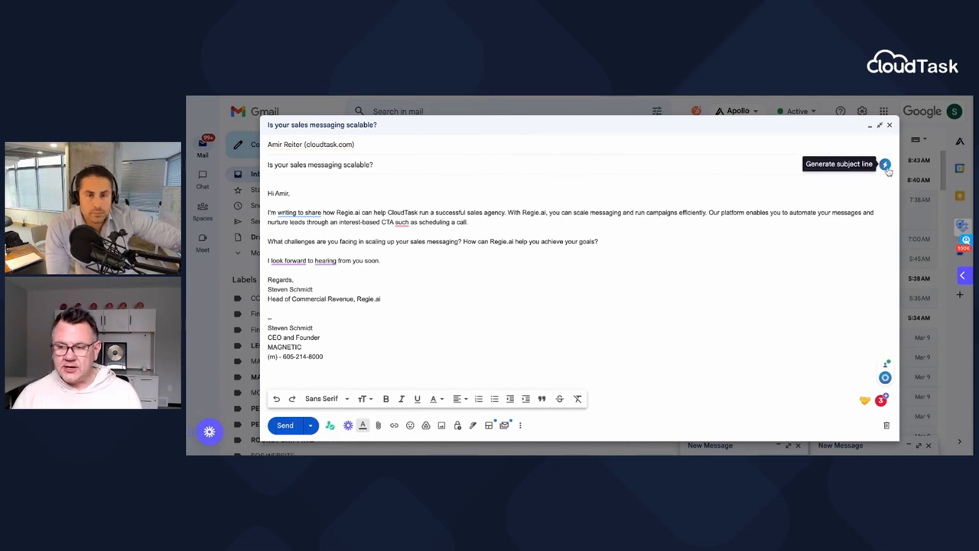
click(885, 163)
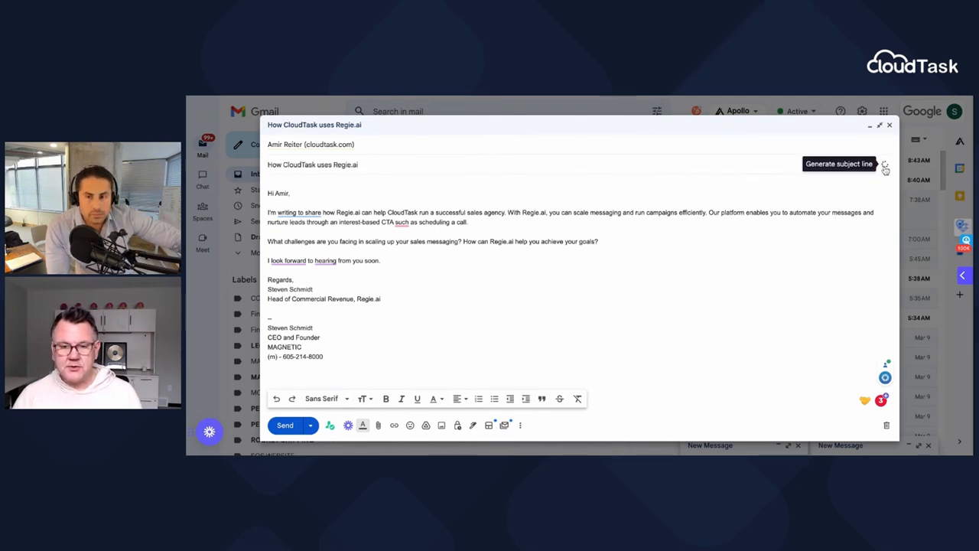
click(885, 164)
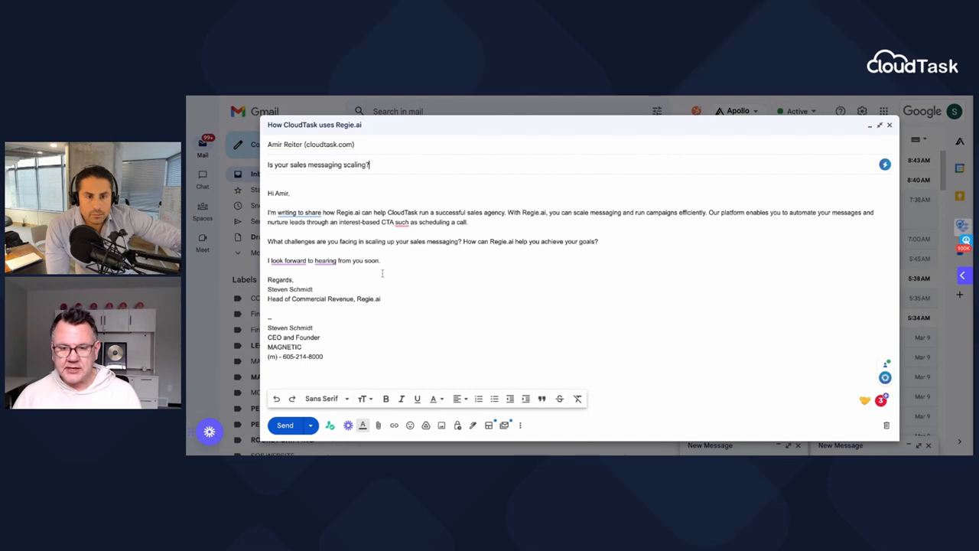
mouse_move(394, 161)
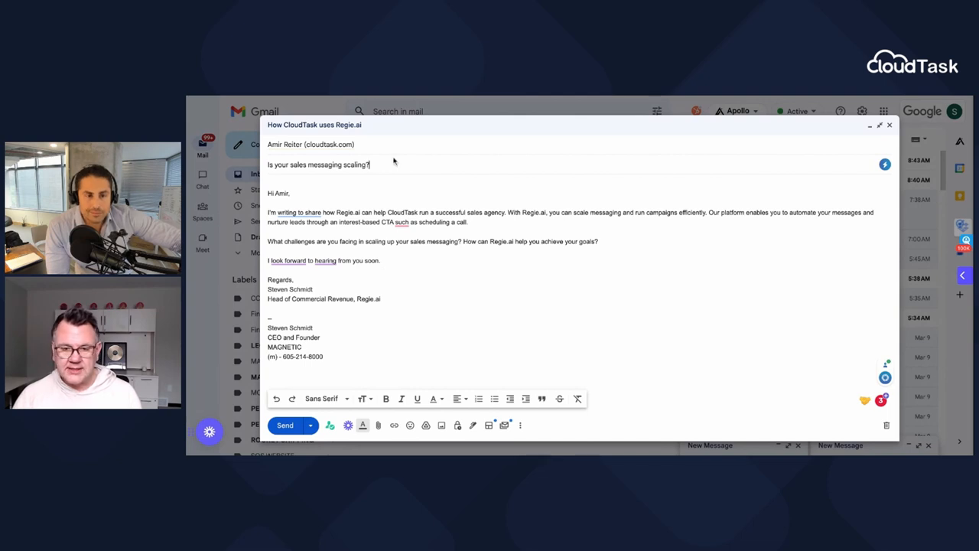
mouse_move(885, 164)
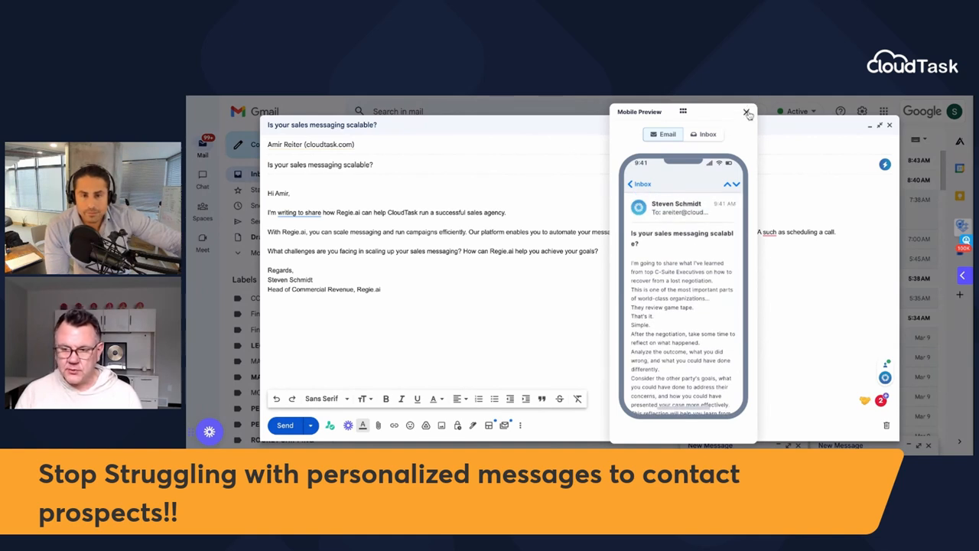
- Accept two successive AI-shortened rewrites of the email body
click(748, 113)
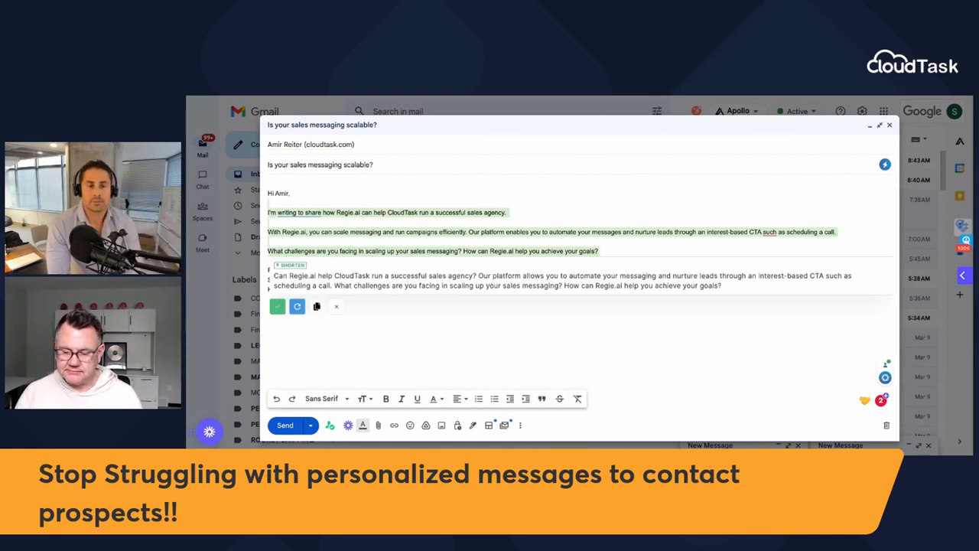
click(277, 306)
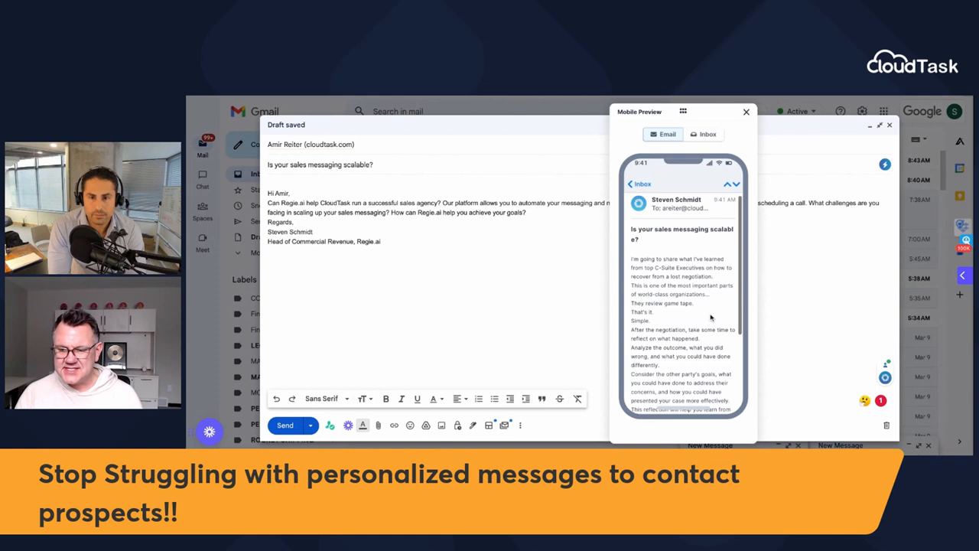
click(746, 112)
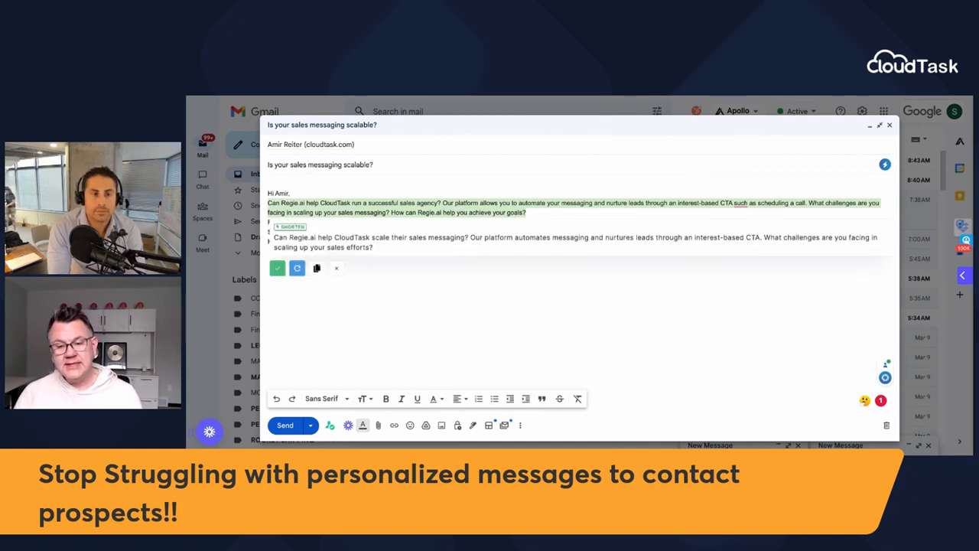
click(277, 267)
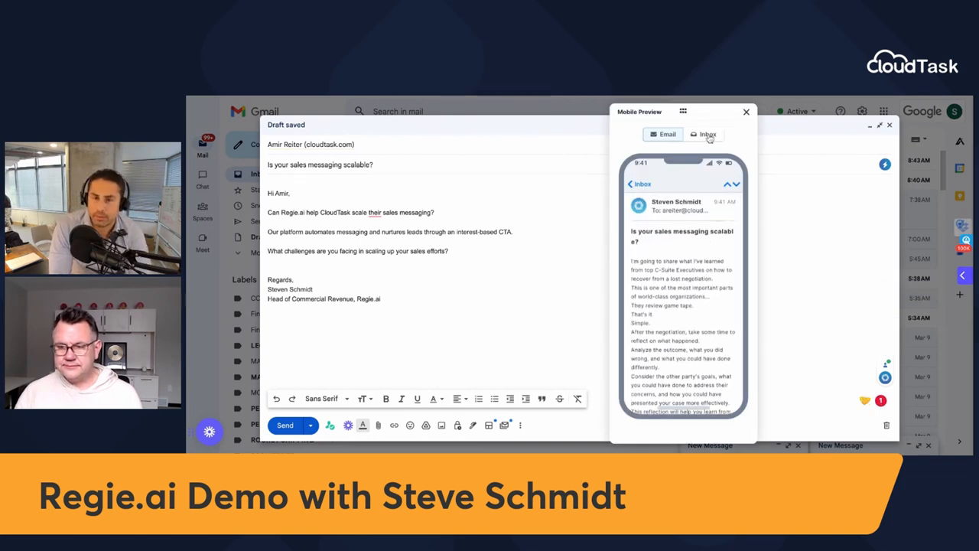
- View the shortened email as a phone Inbox listing, then close the preview
click(705, 134)
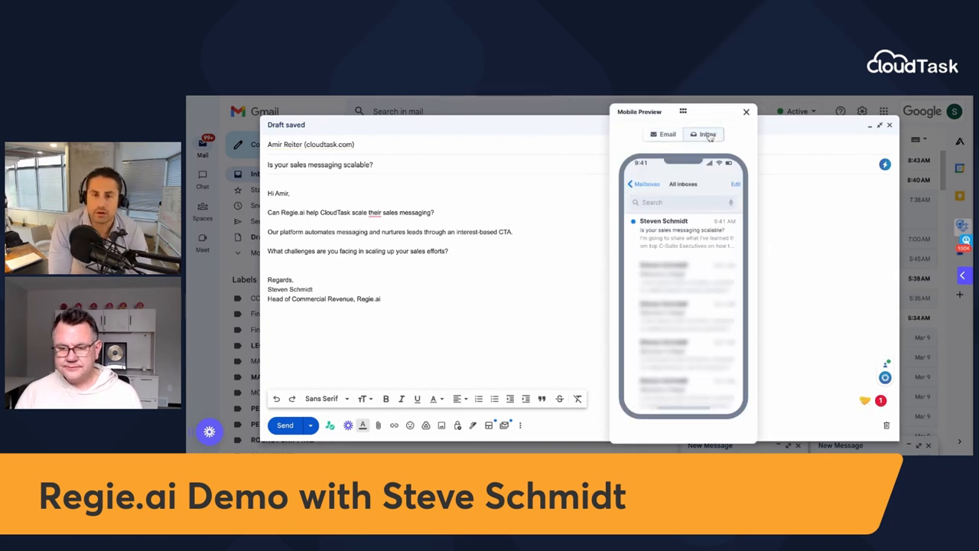
click(707, 134)
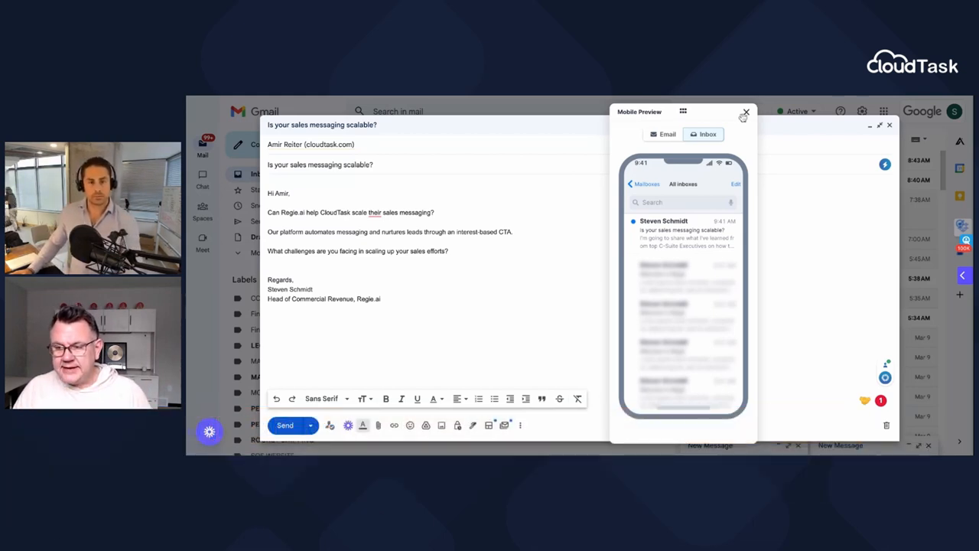
click(746, 112)
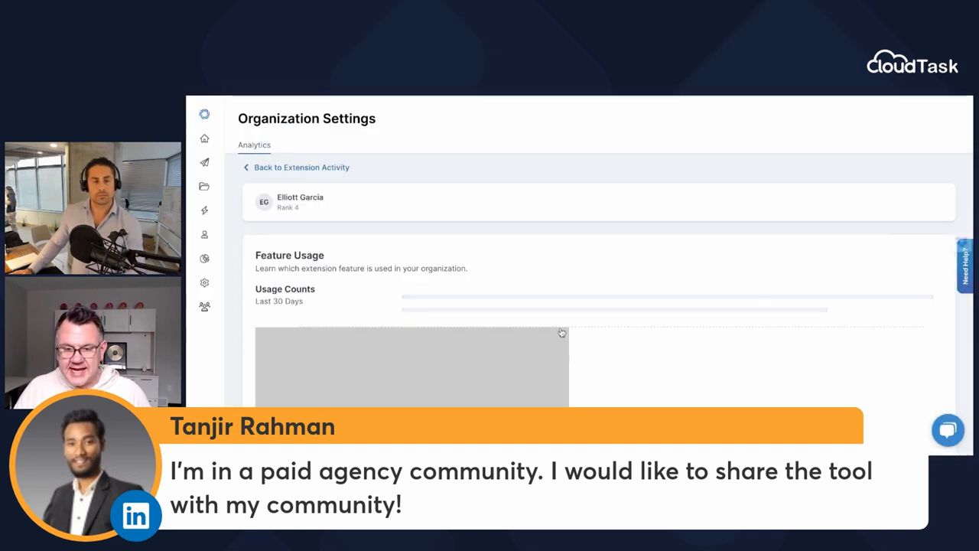
- Leave the rep's Feature Usage chart for organization-wide Extension Activity
scroll(down, 3)
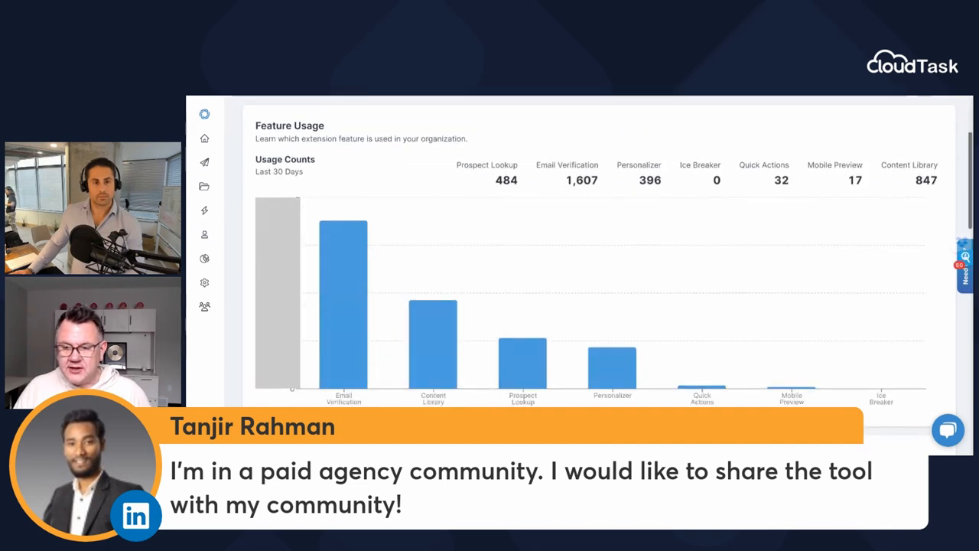
scroll(up, 3)
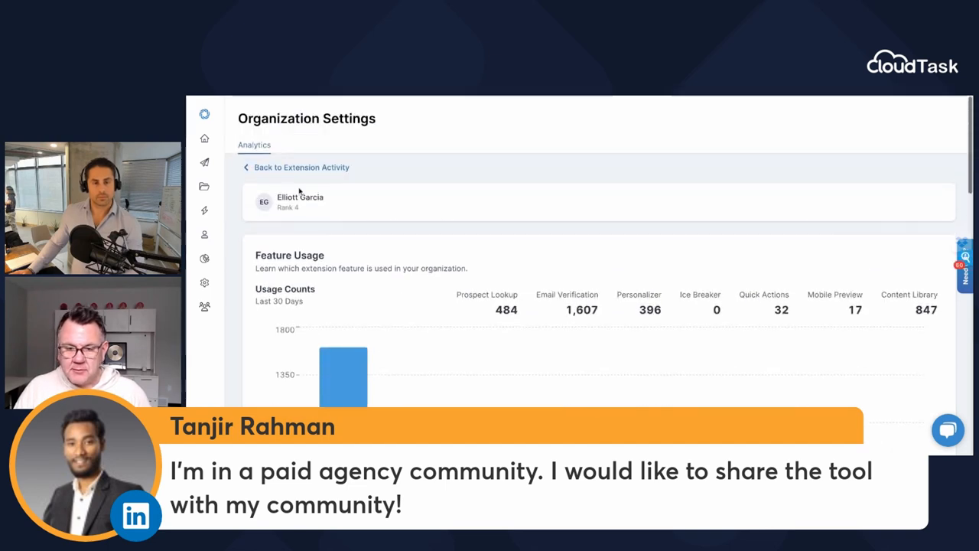
click(301, 167)
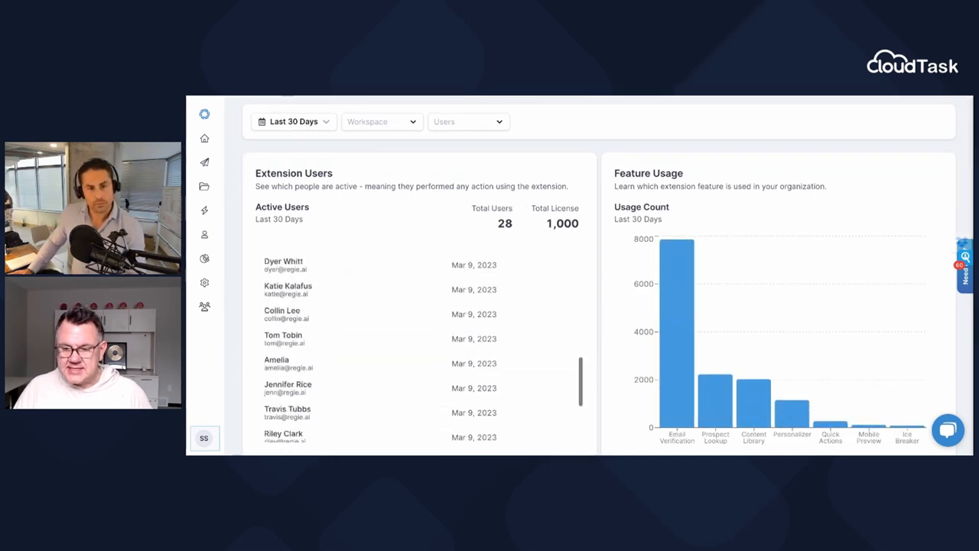
scroll(down, 3)
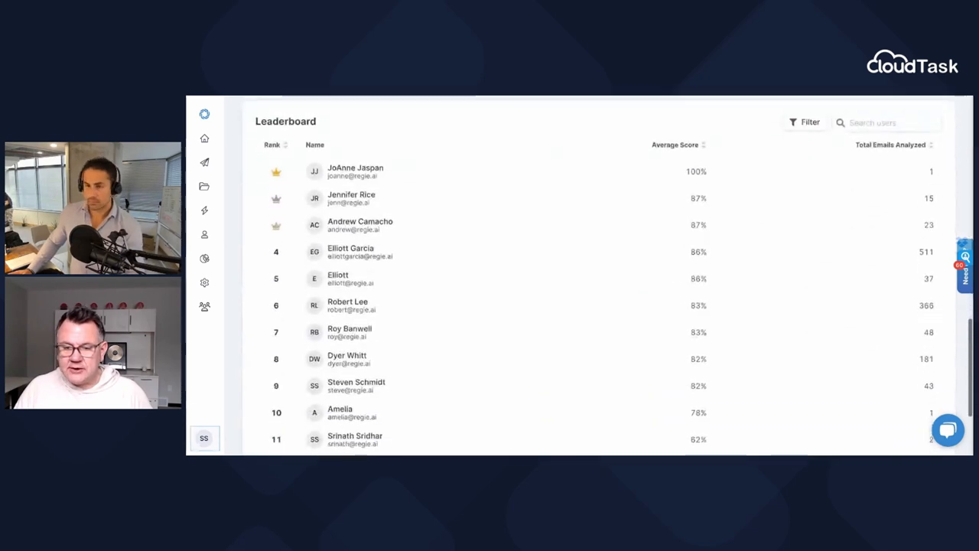
- Open the rank-4 Leaderboard rep and review feature usage, analyzer scores and email breakdown
scroll(down, 3)
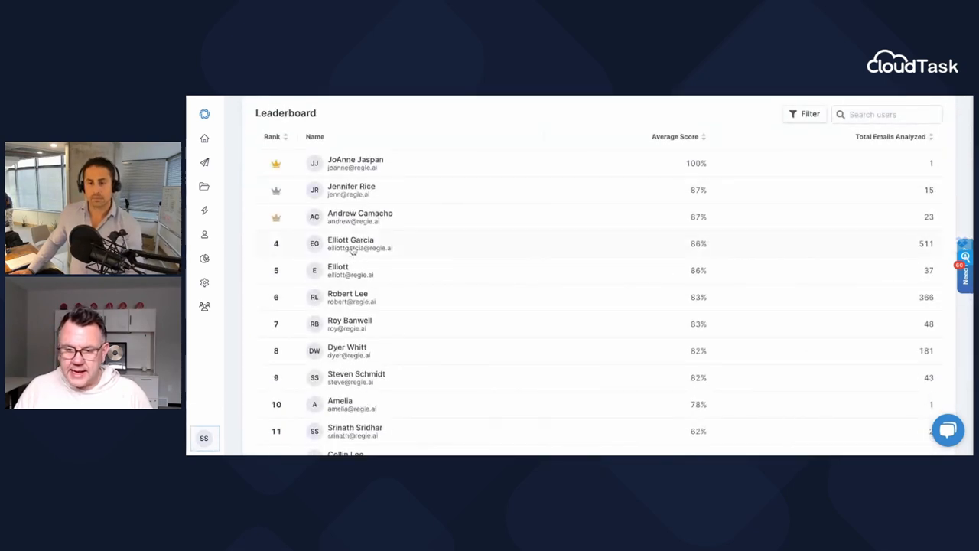
click(350, 243)
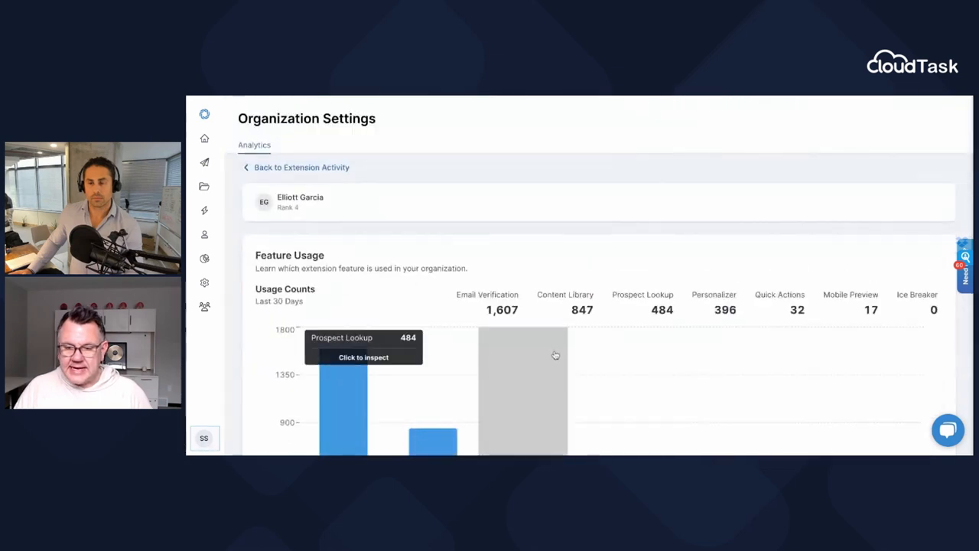
scroll(down, 3)
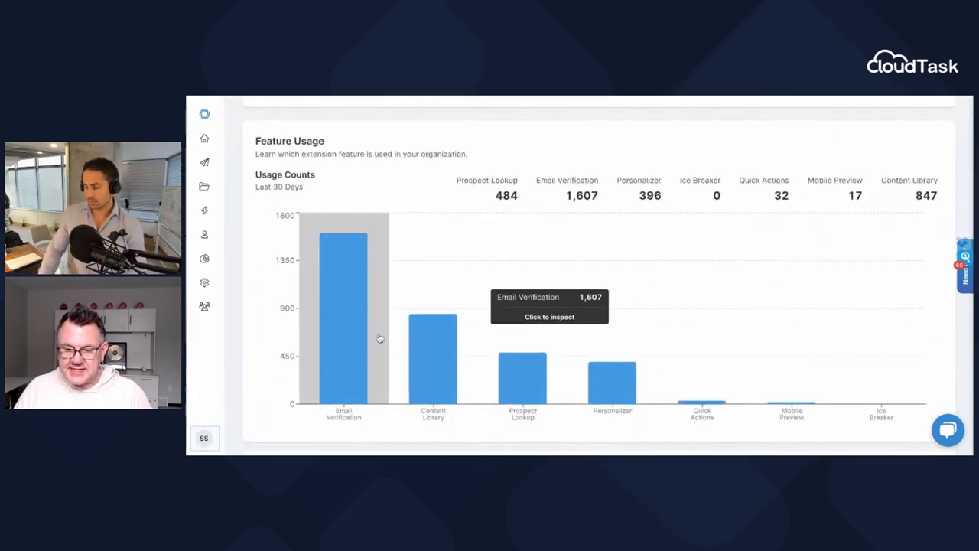
mouse_move(433, 333)
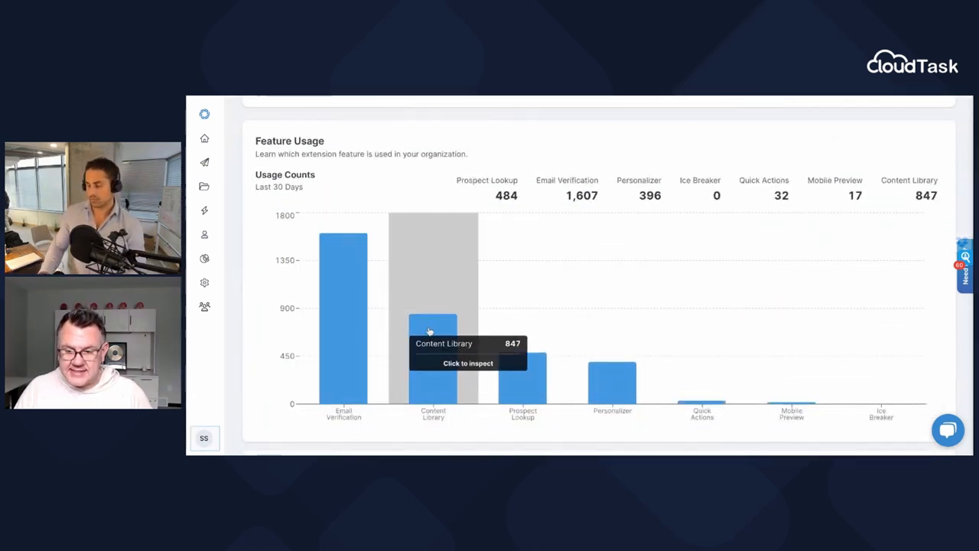
mouse_move(523, 378)
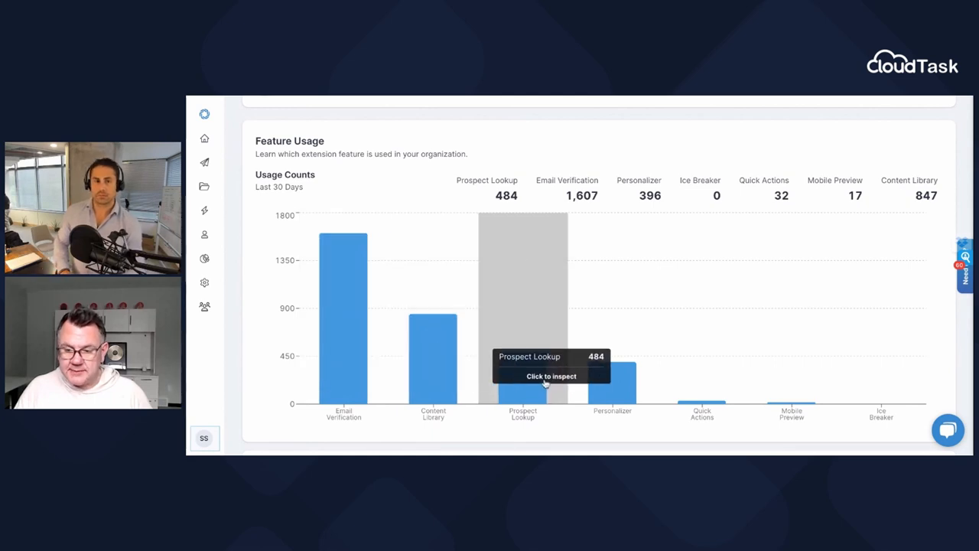
mouse_move(543, 387)
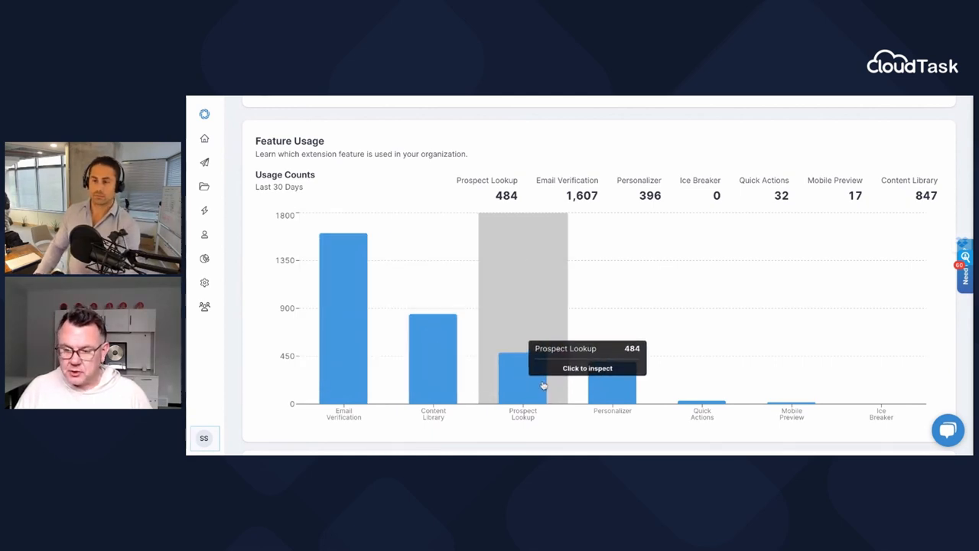
mouse_move(522, 265)
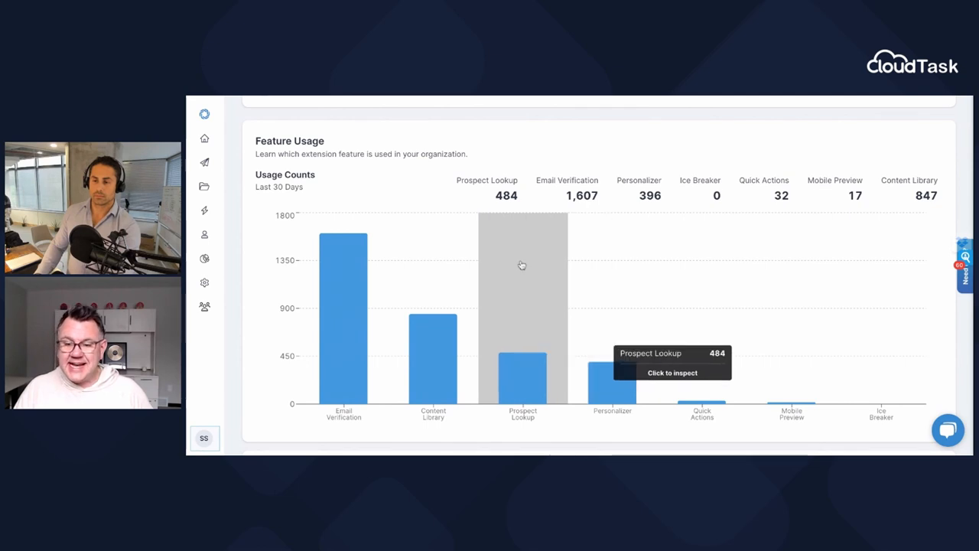
scroll(down, 3)
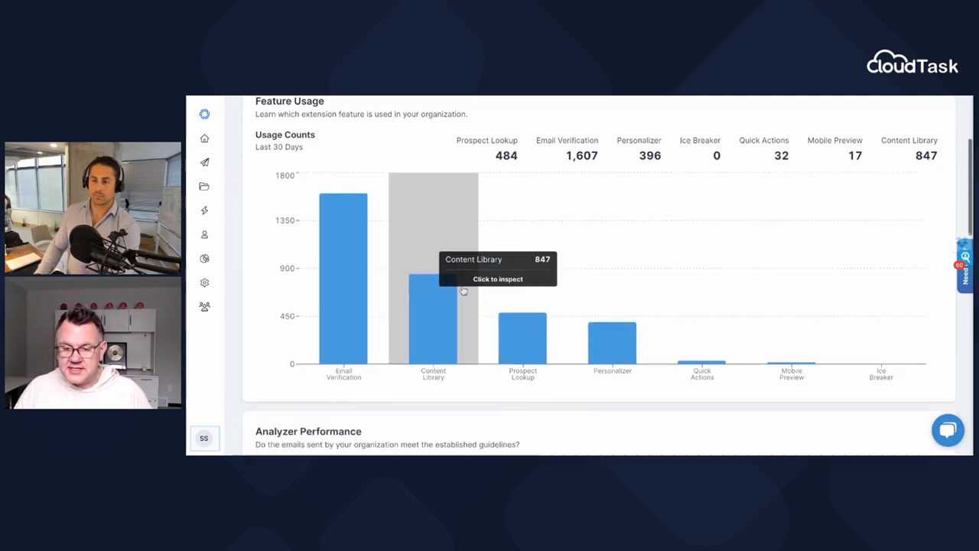
scroll(down, 3)
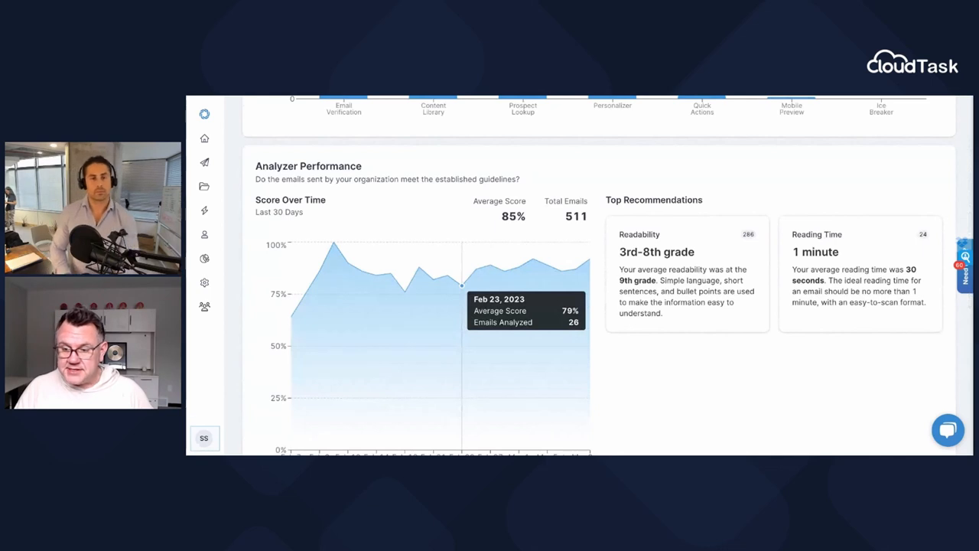
scroll(down, 3)
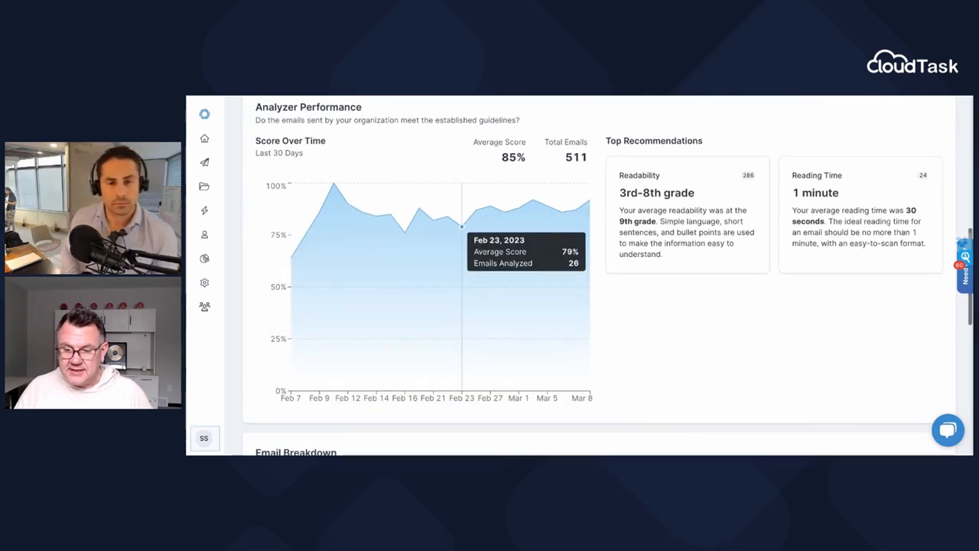
scroll(down, 3)
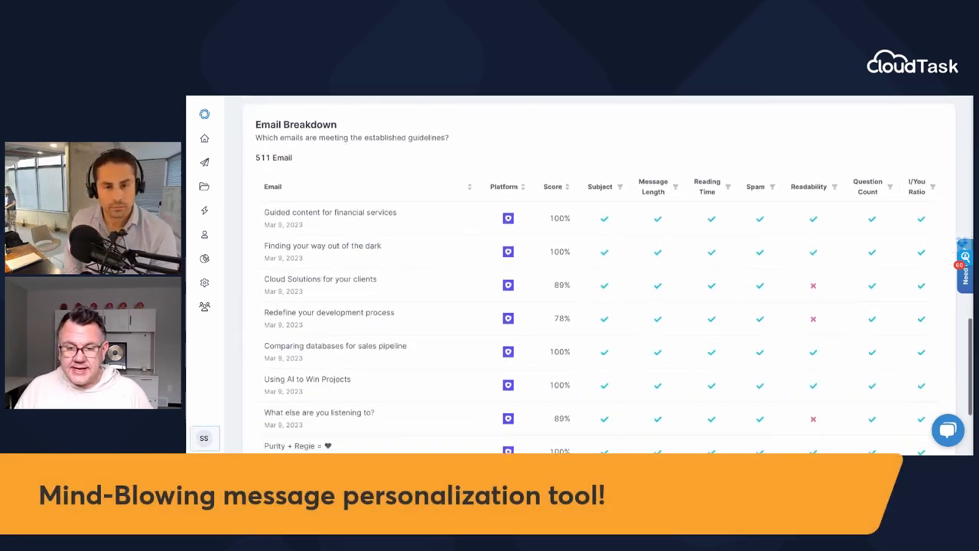
scroll(down, 3)
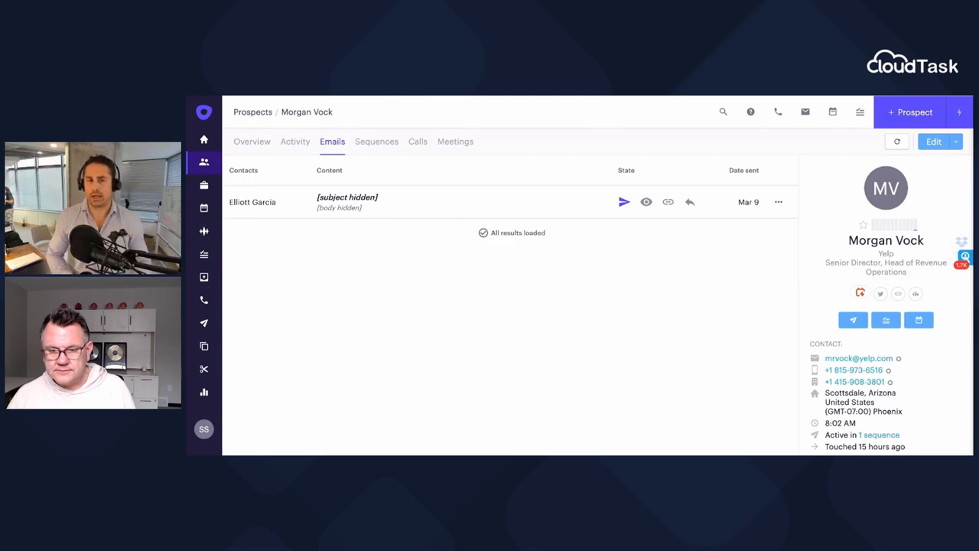
- Show the Outreach prospect's account Overview with Crunchbase details
click(252, 140)
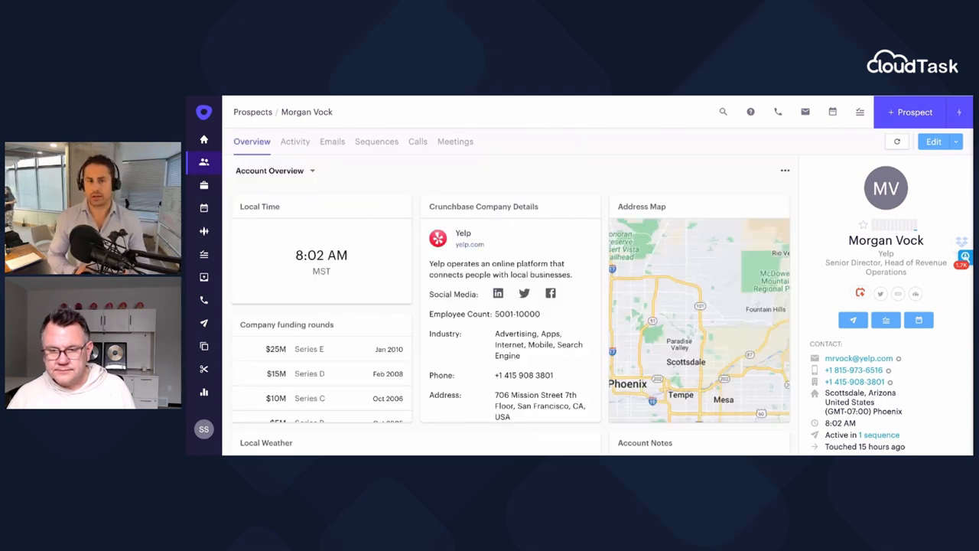
click(332, 142)
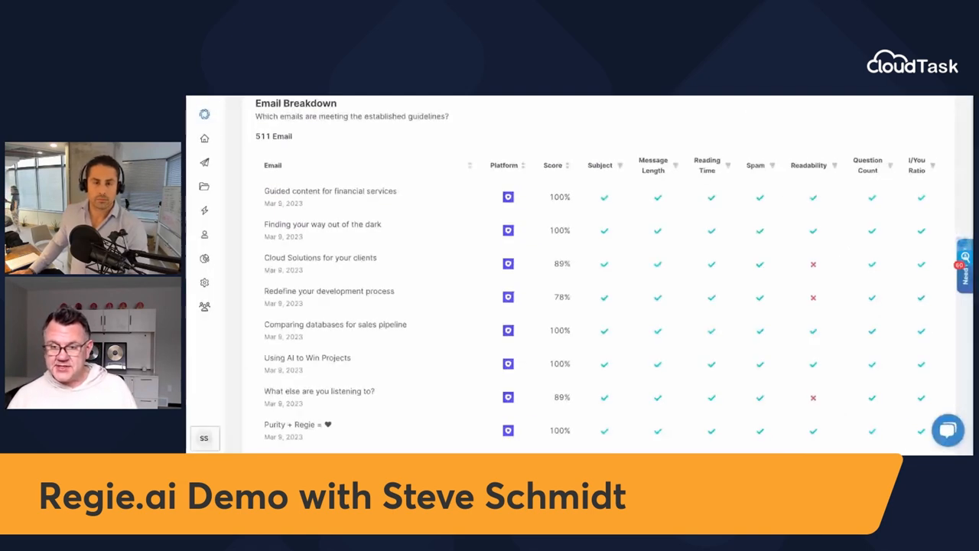
- Go to the Regie.ai home page and browse down to Sequences & Cadences
click(204, 114)
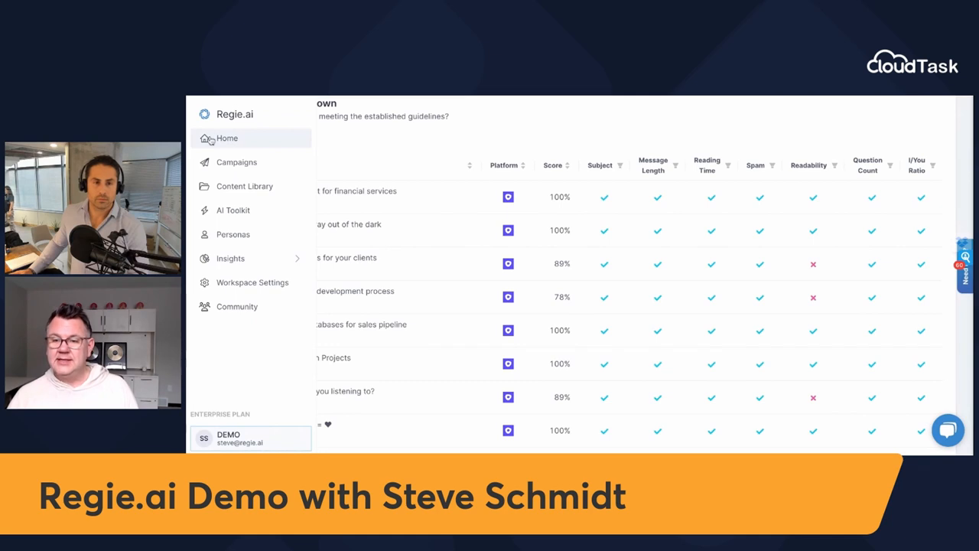
click(227, 138)
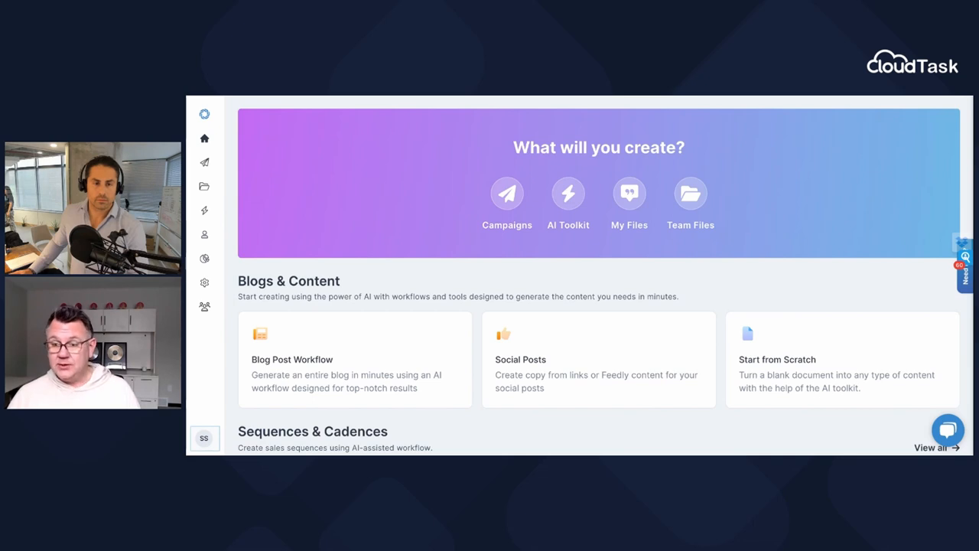
mouse_move(414, 277)
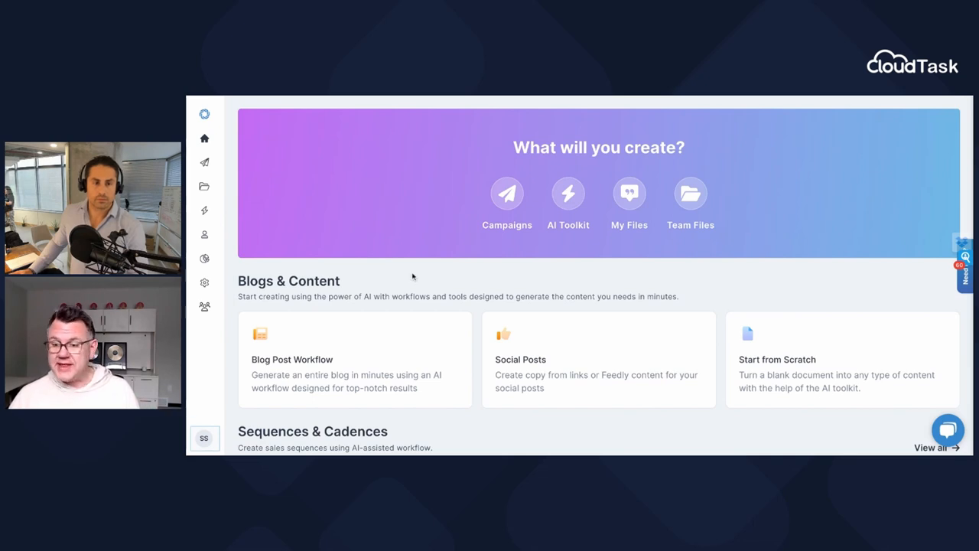
scroll(down, 3)
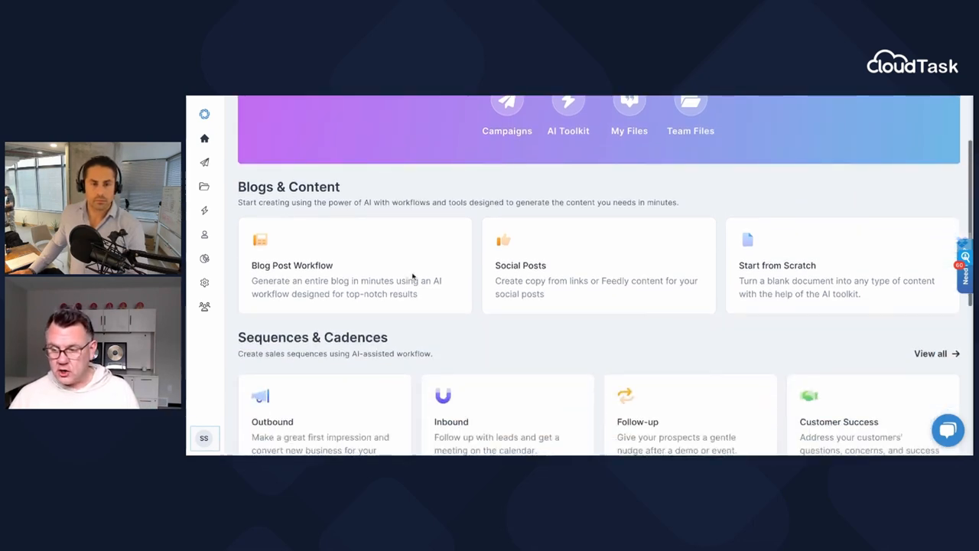
scroll(down, 3)
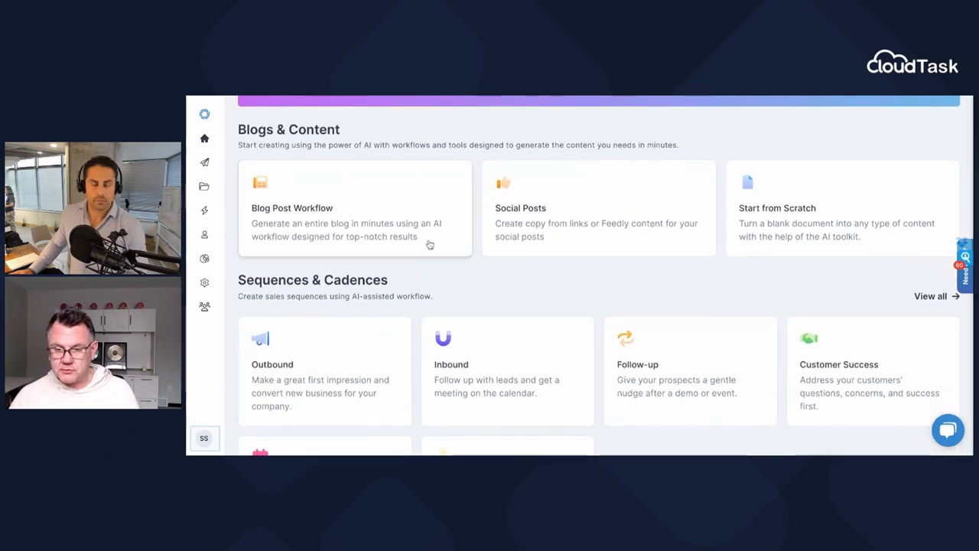
scroll(up, 3)
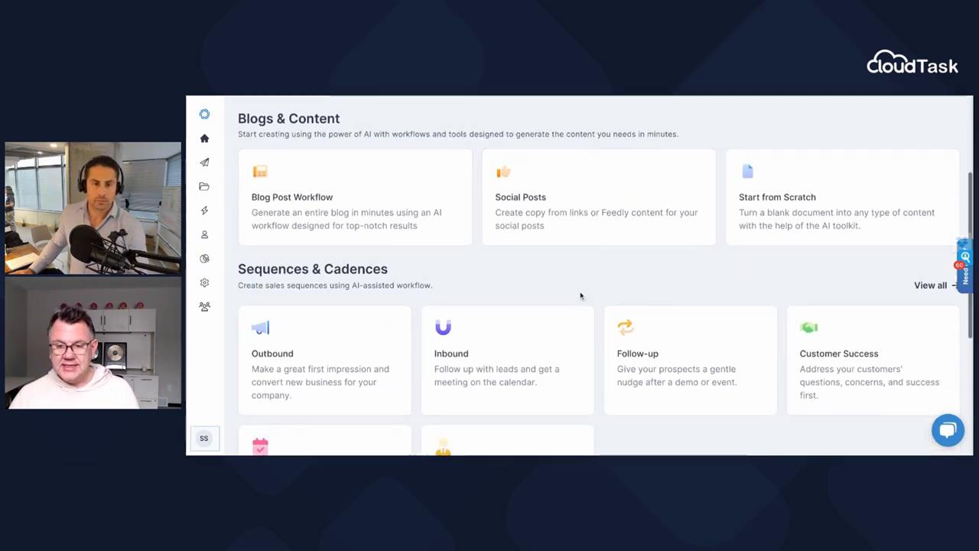
scroll(down, 3)
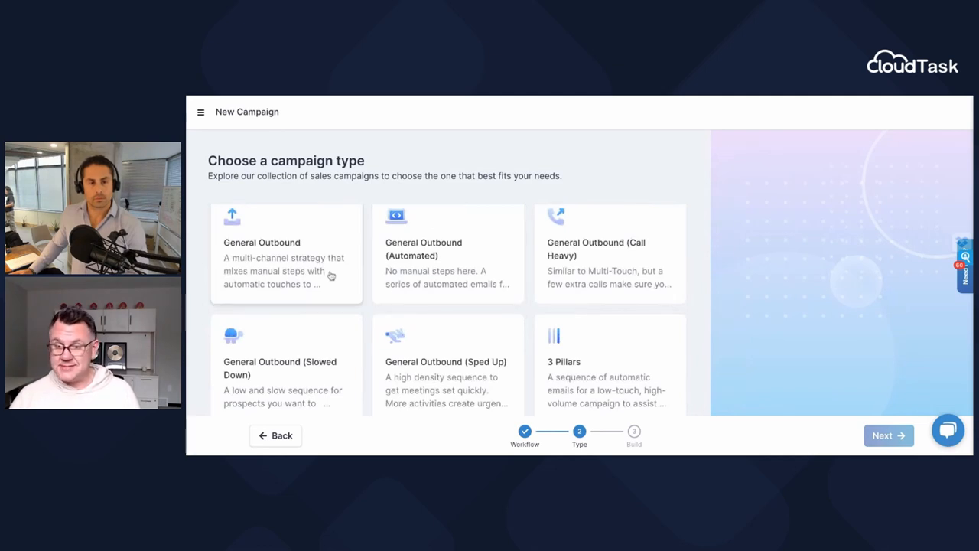
- Preview the General Outbound campaign type, then go back to the workflow-choice step
click(286, 252)
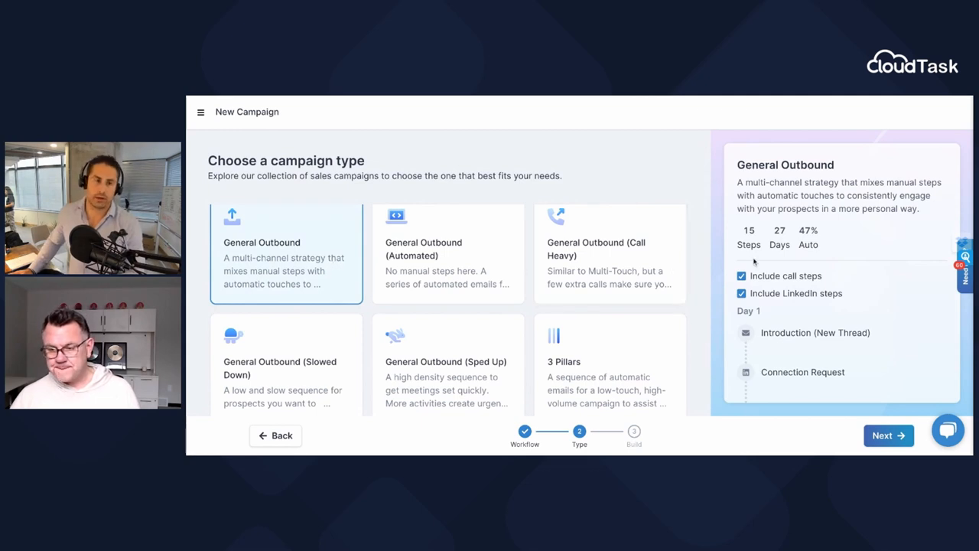
mouse_move(705, 287)
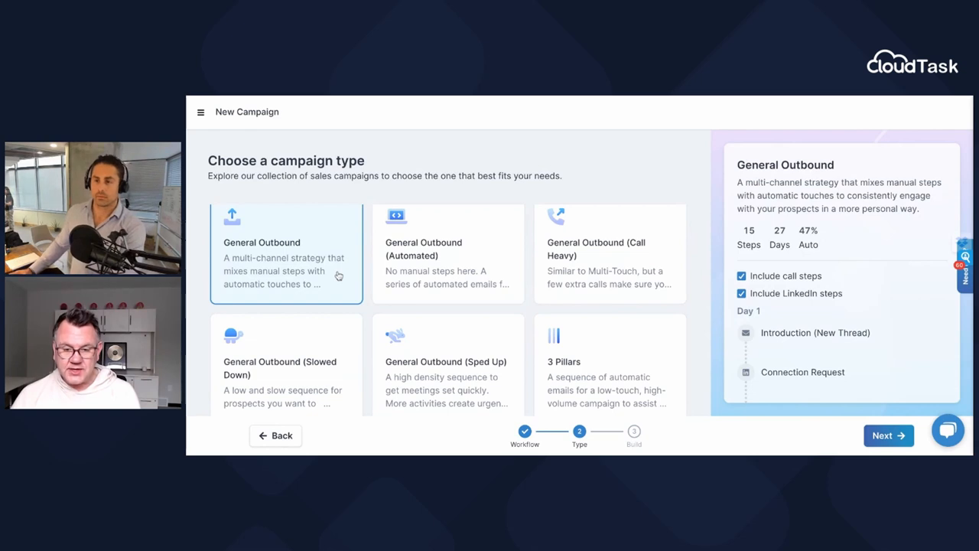
click(276, 435)
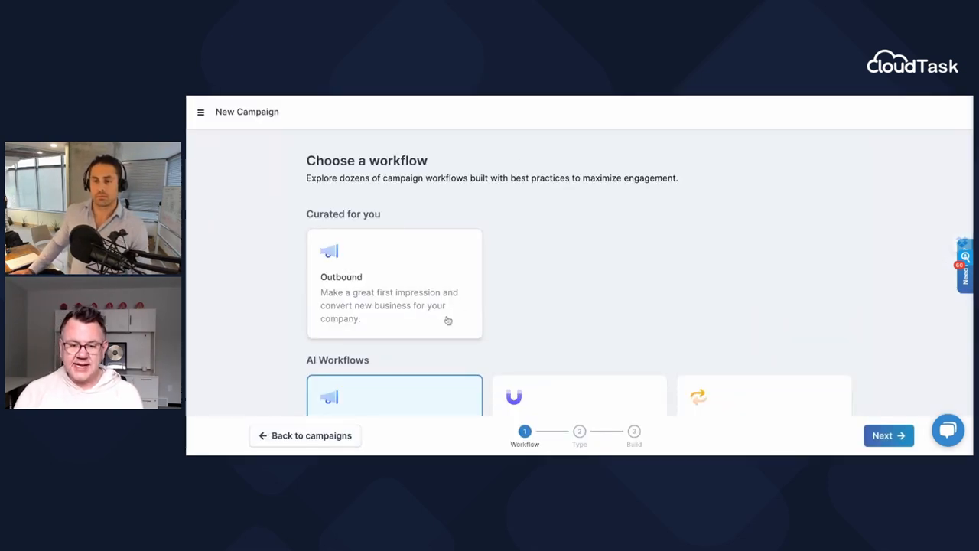
- Open the sidebar and account menu to show the DEMO, Johnny's Rockets and Regie CMS workspaces
click(200, 112)
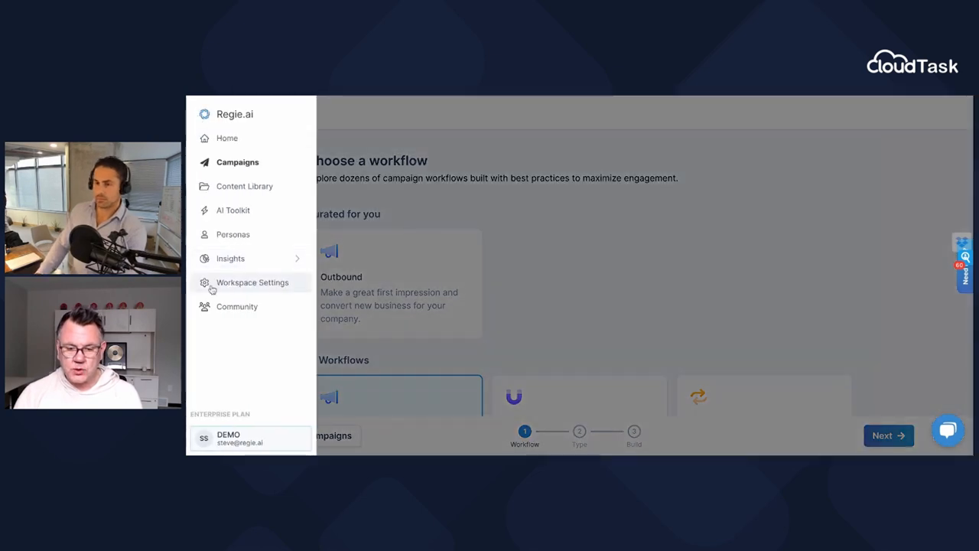
click(251, 438)
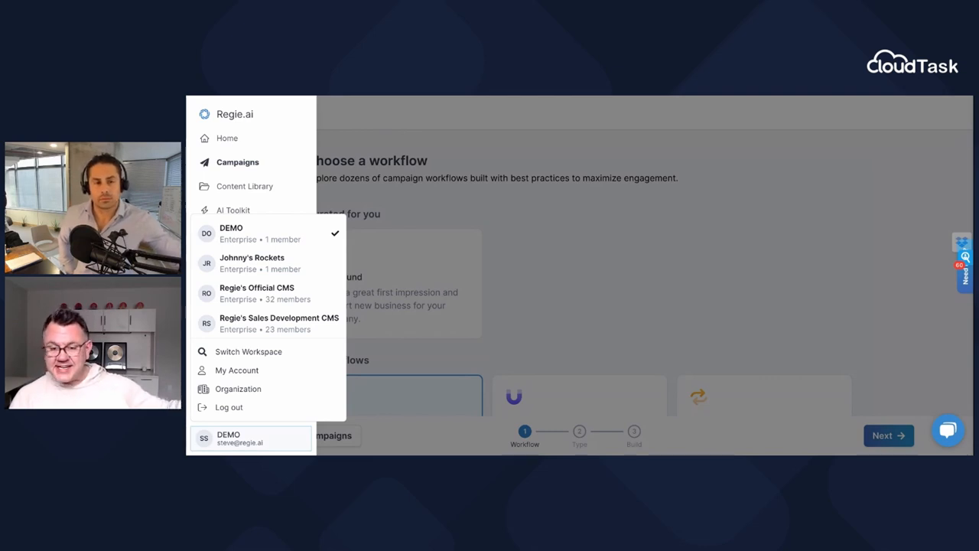
mouse_move(278, 296)
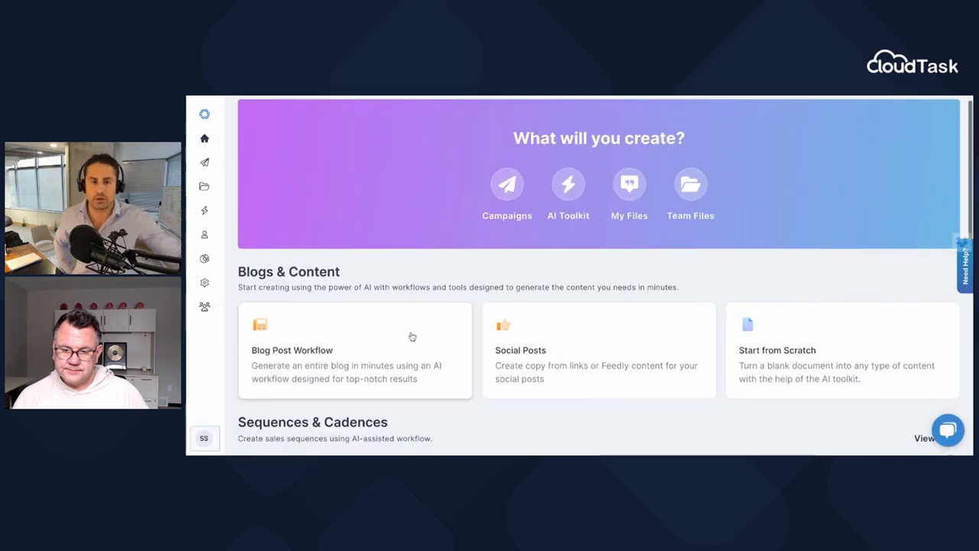
- Start an outbound campaign and preview the General Outbound type's sequence
click(507, 183)
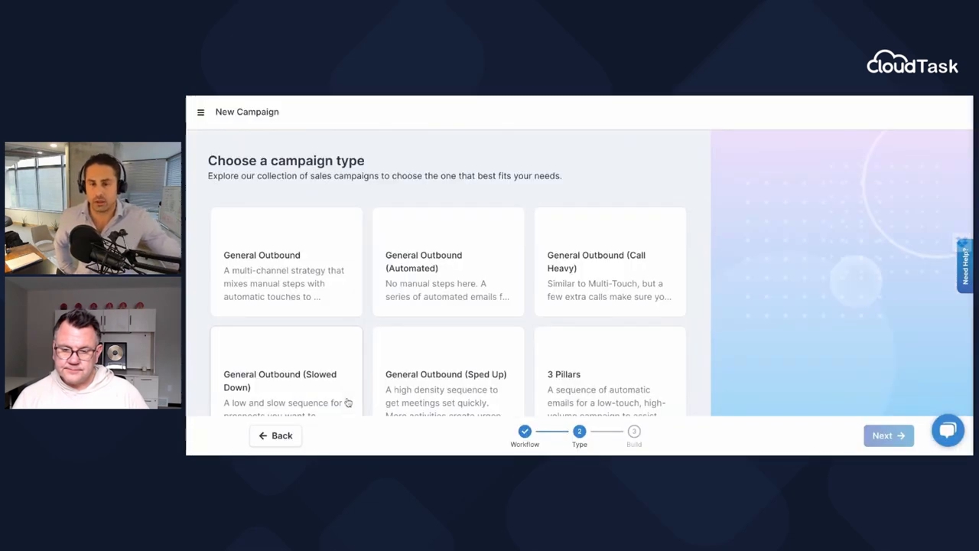
click(286, 261)
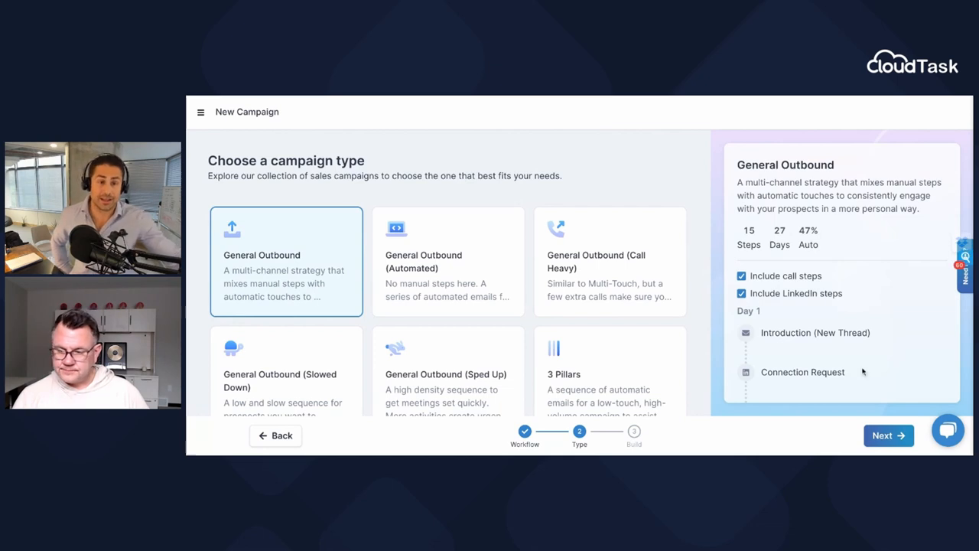
scroll(down, 3)
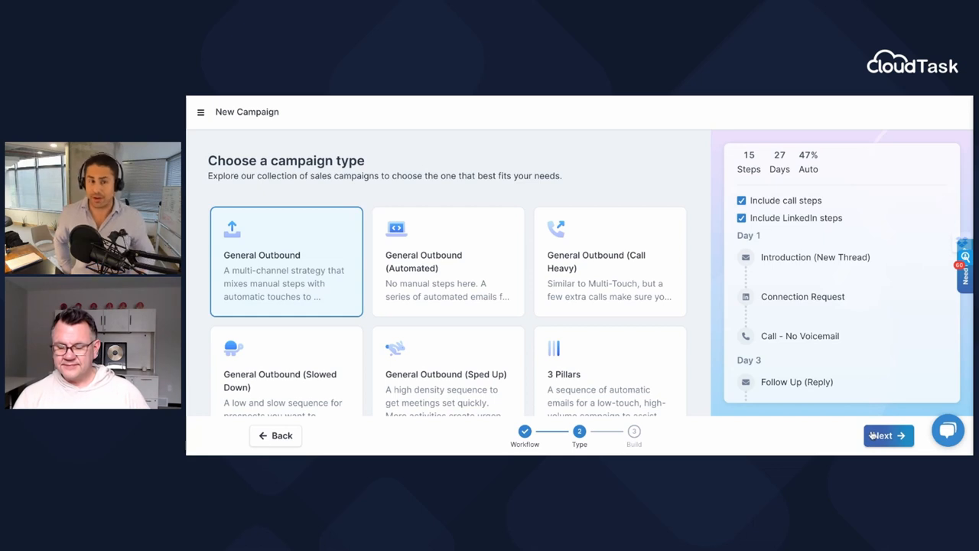
scroll(down, 3)
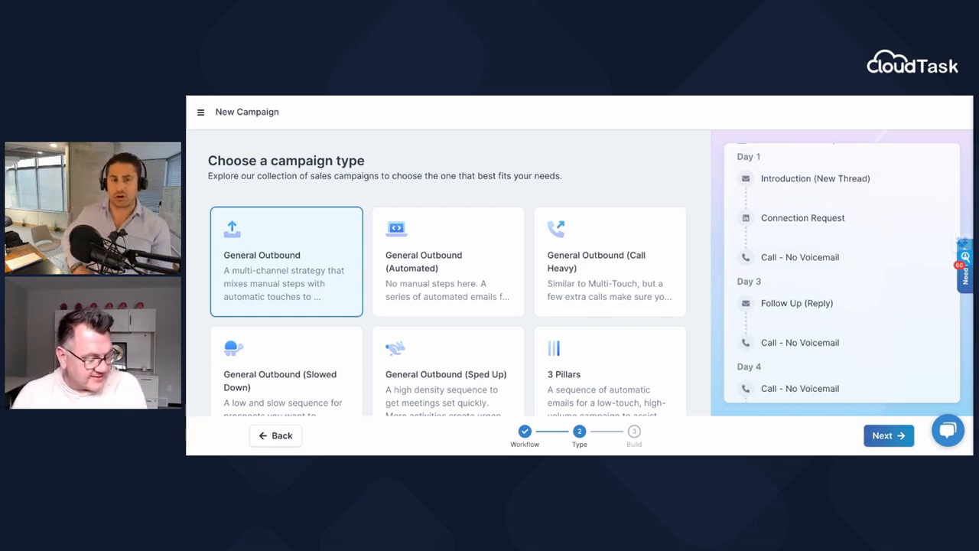
scroll(up, 3)
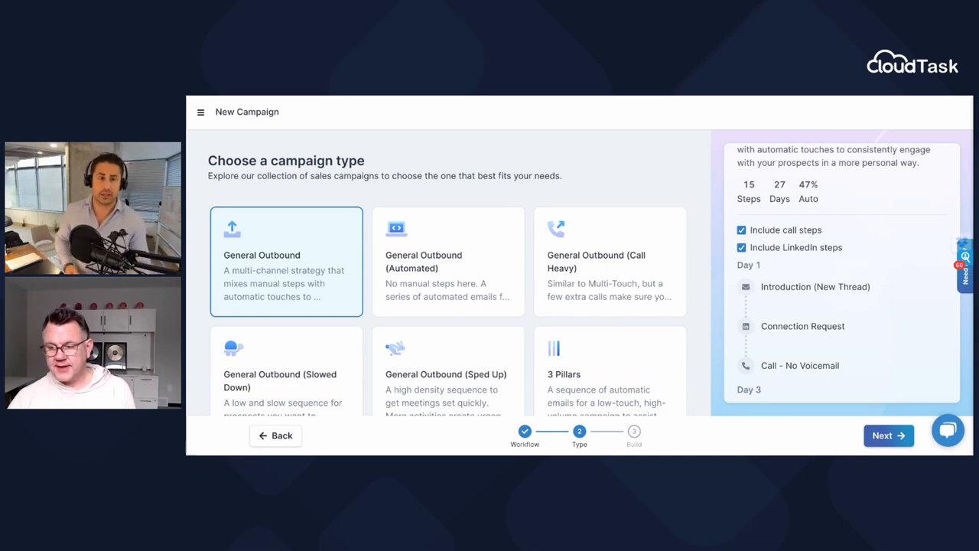
scroll(up, 3)
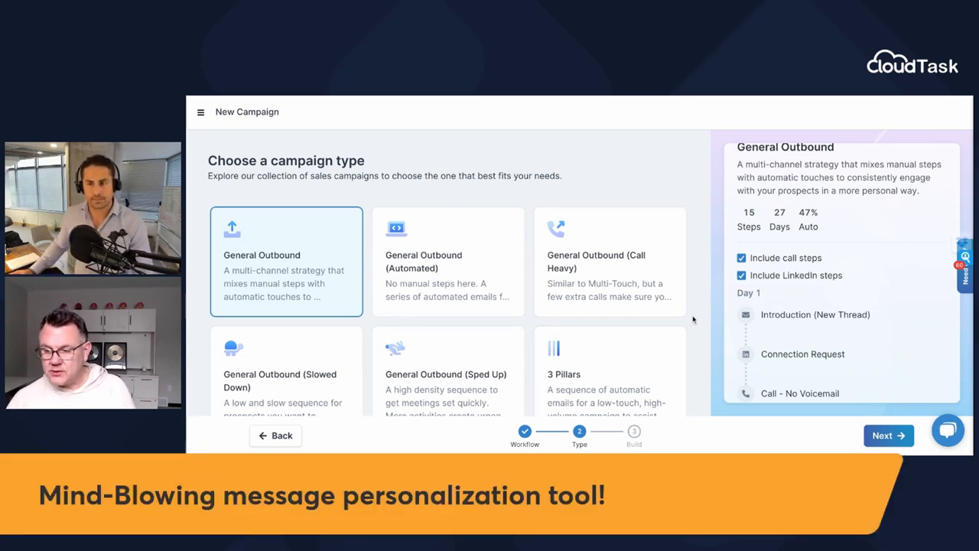
scroll(down, 3)
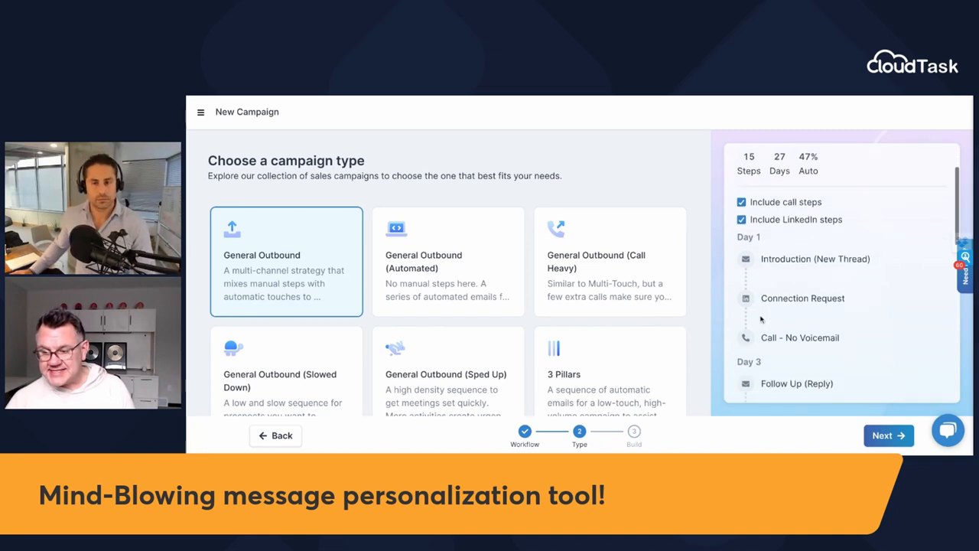
- Toggle call and LinkedIn steps off, then back on for a 15-step sequence
click(740, 202)
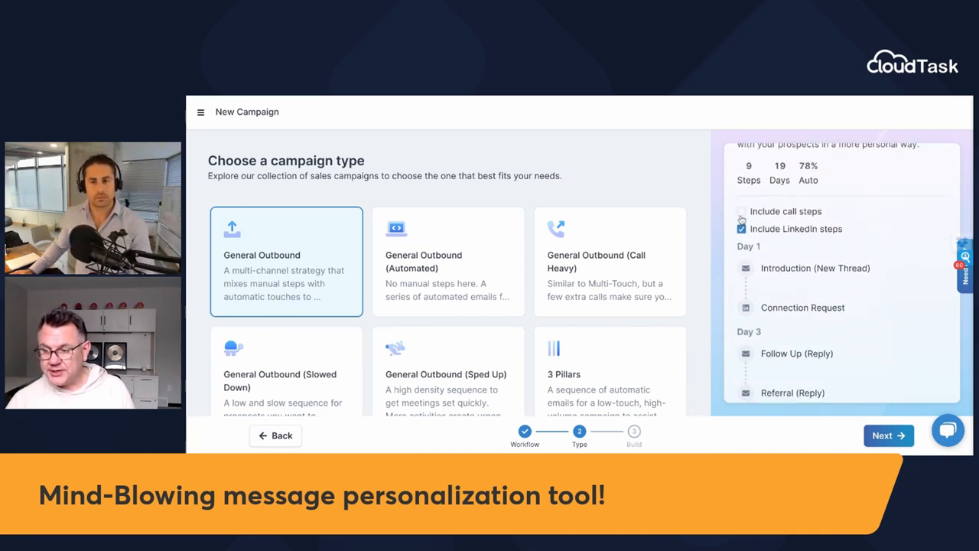
click(741, 228)
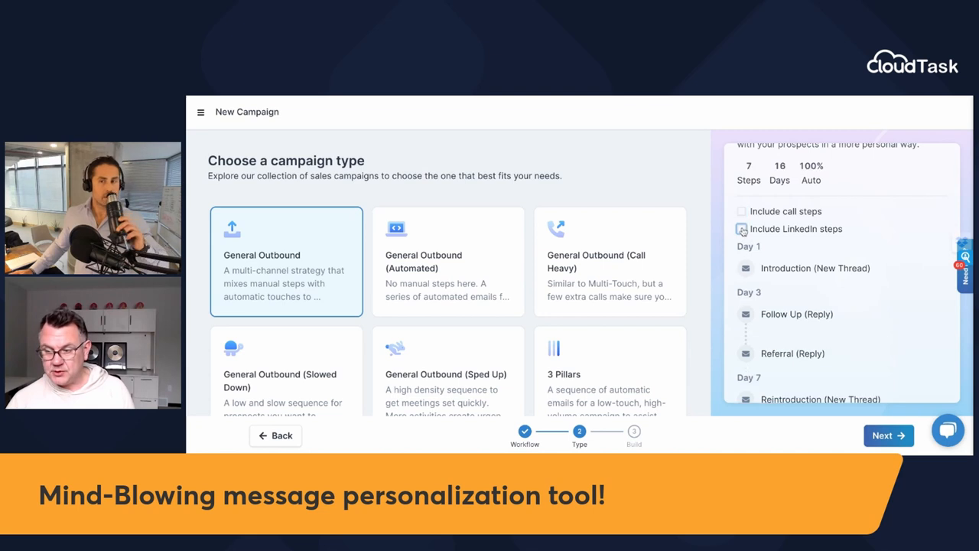
click(741, 211)
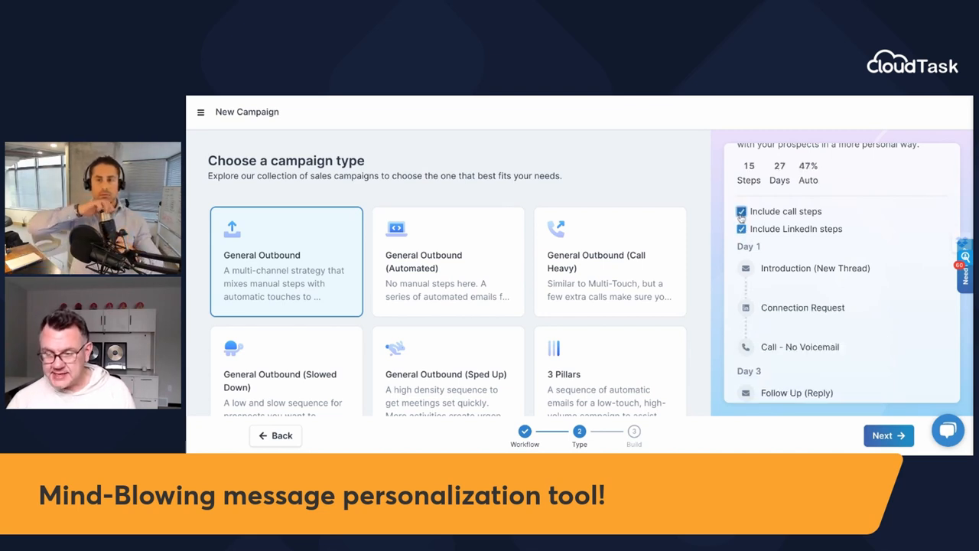
scroll(down, 3)
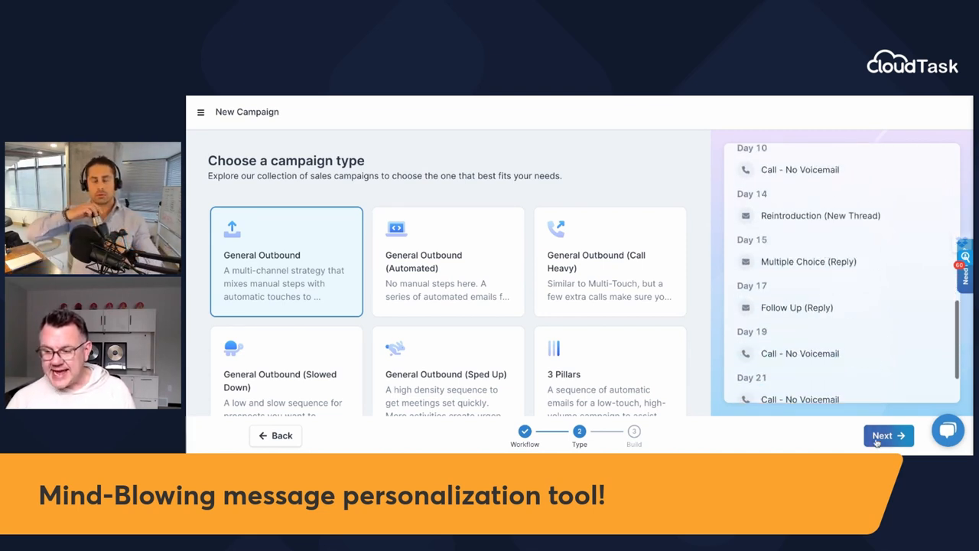
click(887, 436)
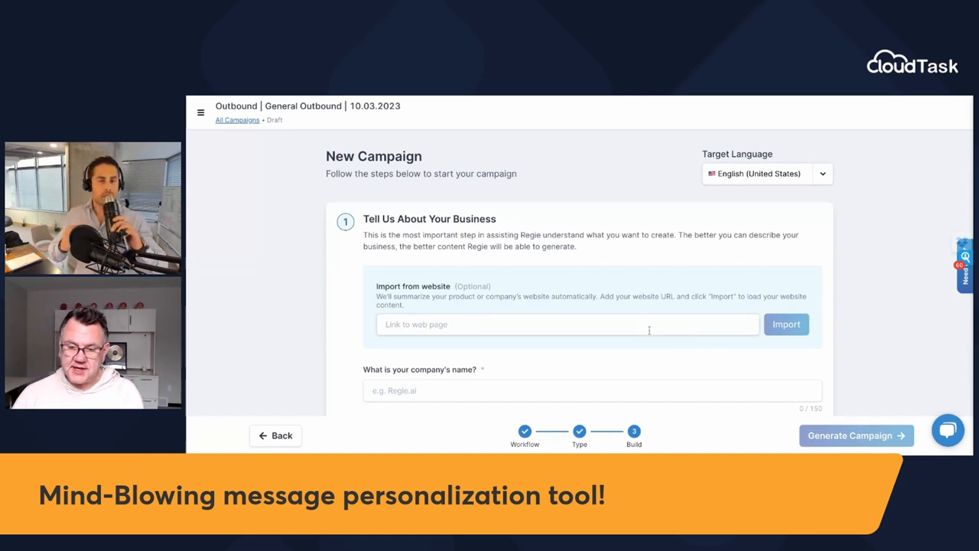
text(www.cloudt)
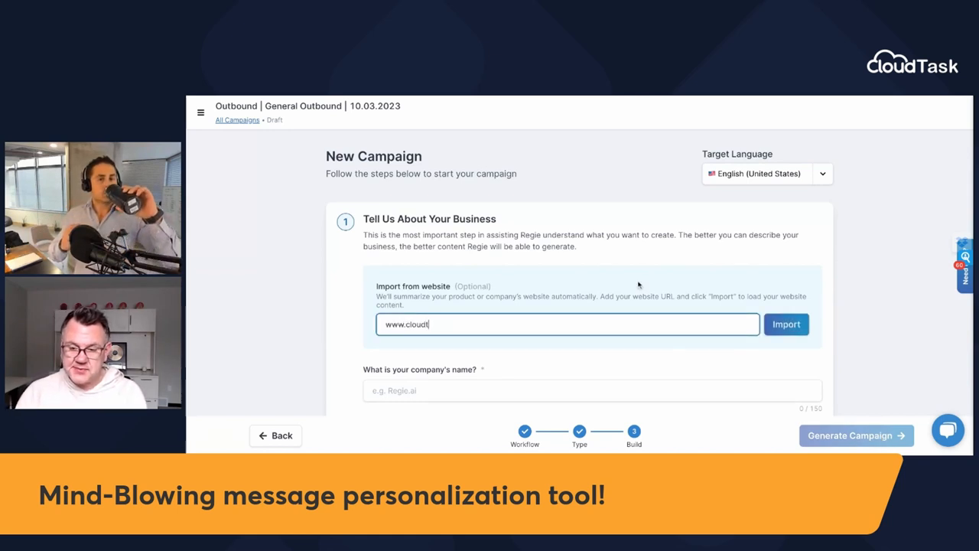
text(ask.com)
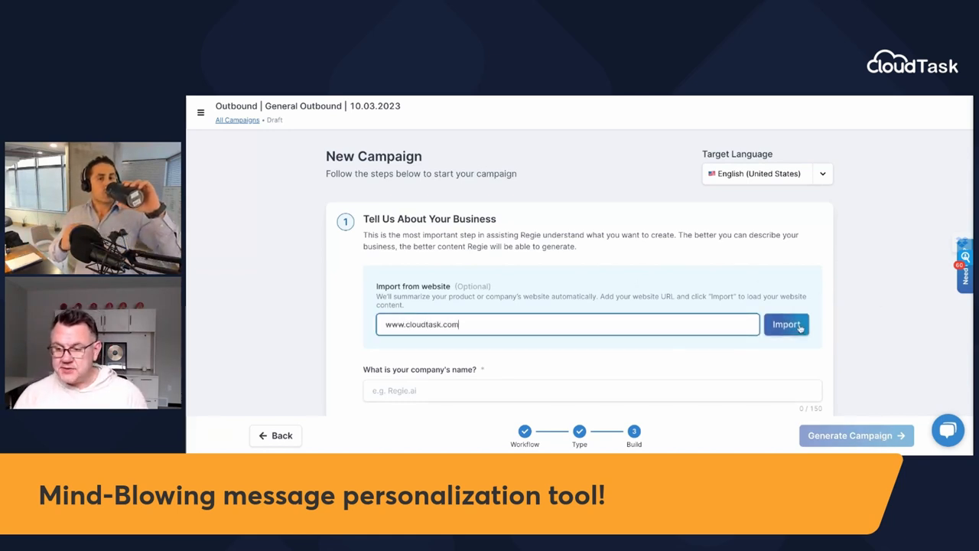
click(787, 324)
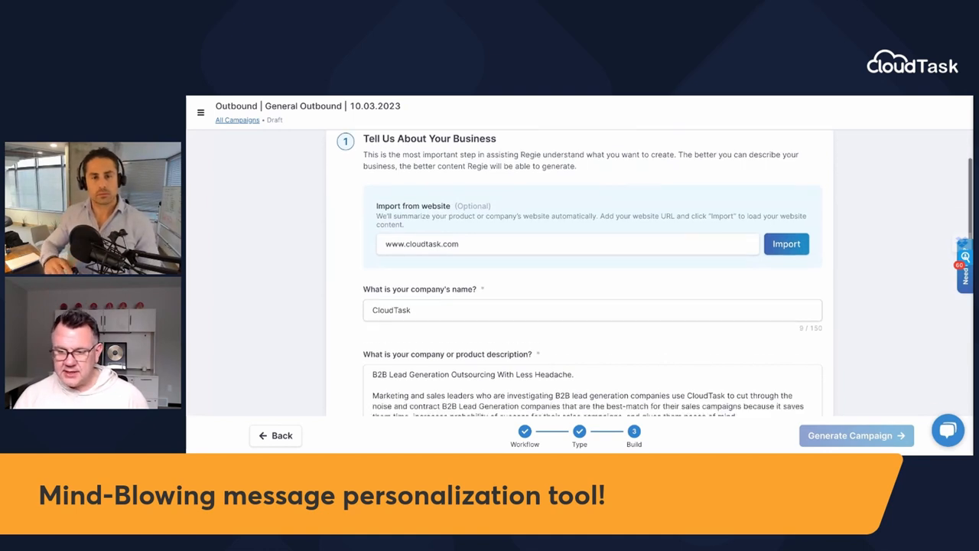
scroll(down, 3)
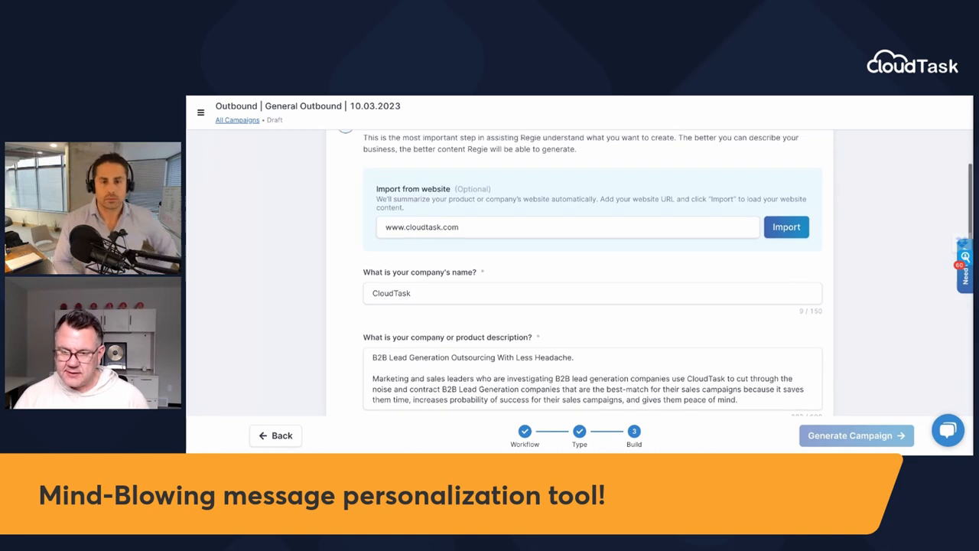
scroll(up, 3)
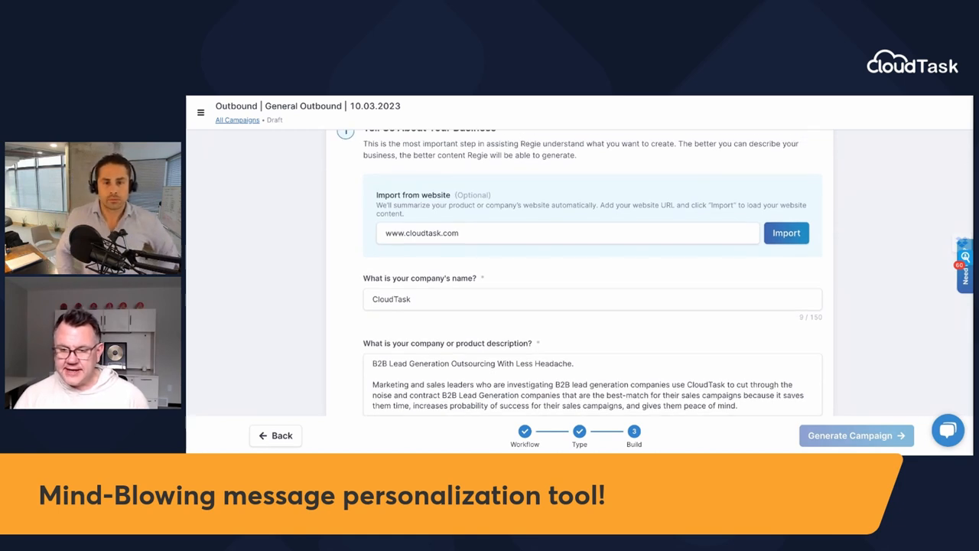
scroll(up, 3)
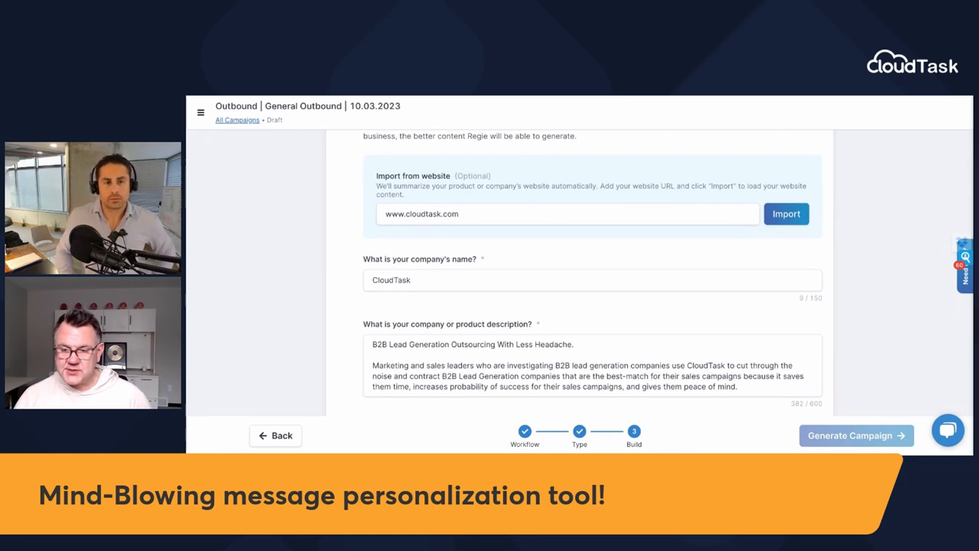
scroll(down, 3)
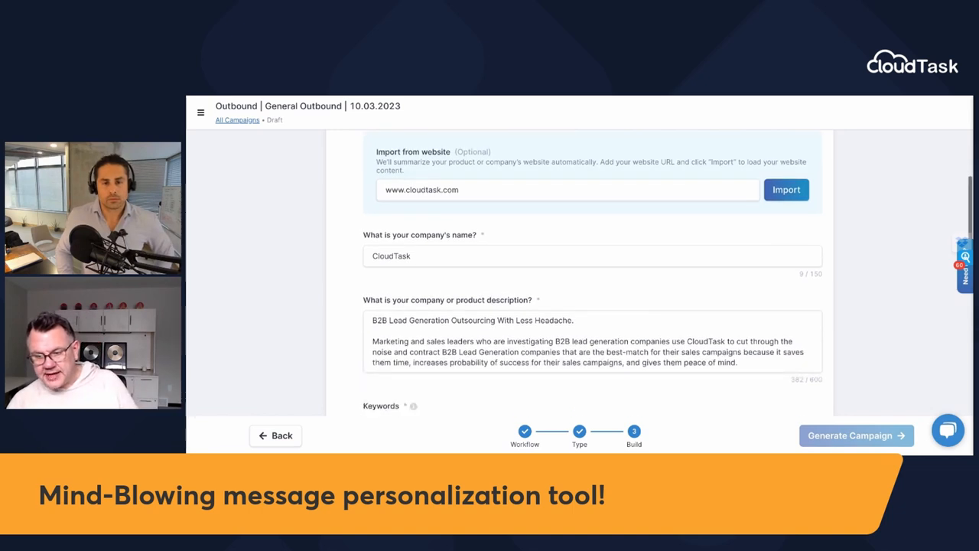
scroll(down, 3)
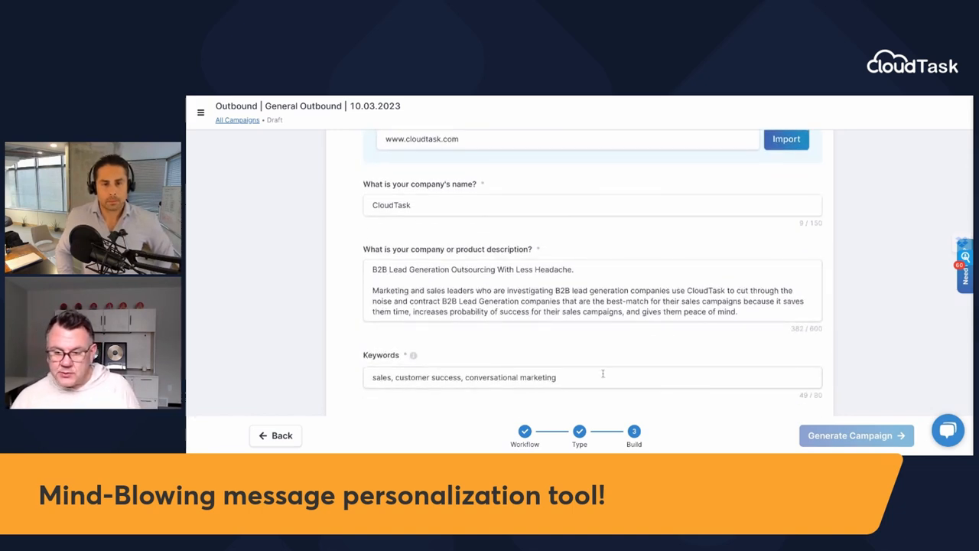
- Rewrite keywords to B2B lead gen, sales freelancers, sales software and request a call script
double_click(436, 377)
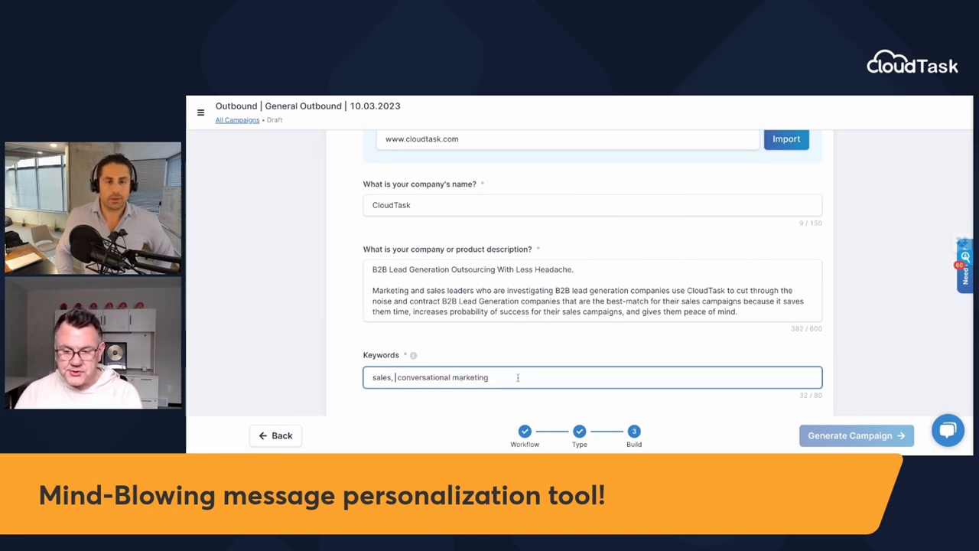
text(B2B lead gen, s)
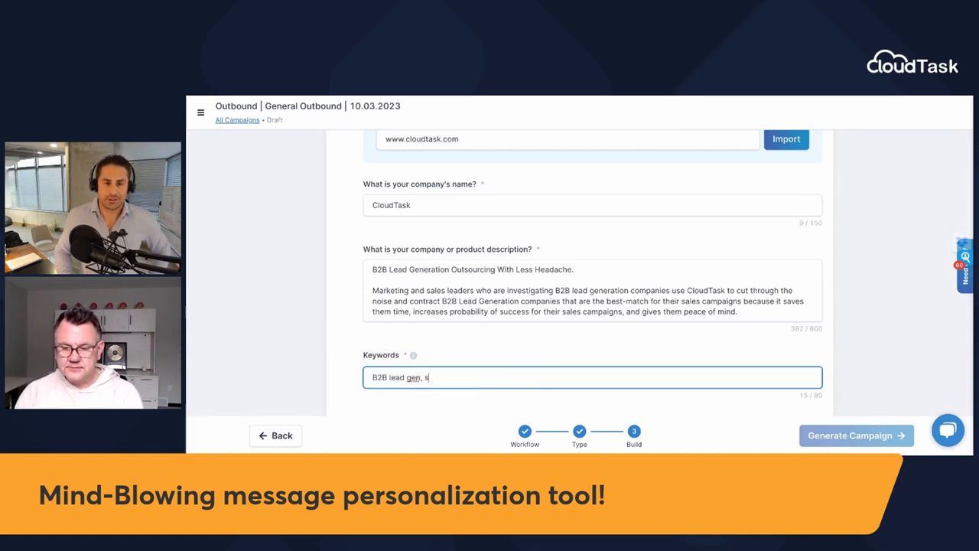
text(ales g)
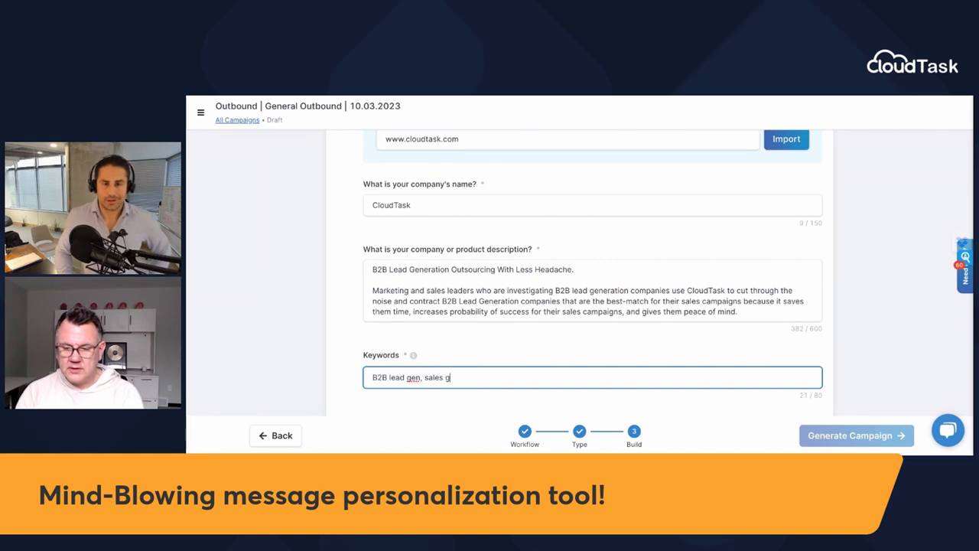
text(freelan e)
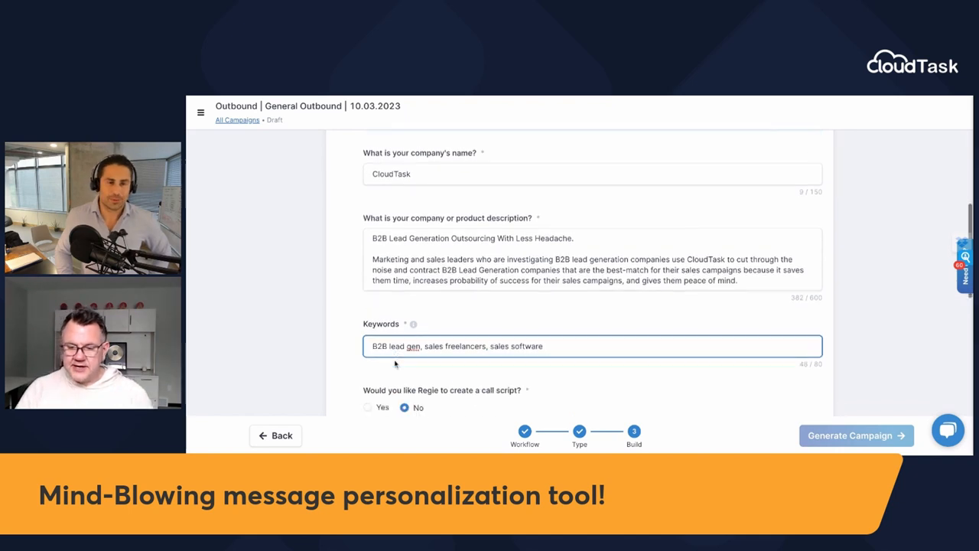
scroll(down, 3)
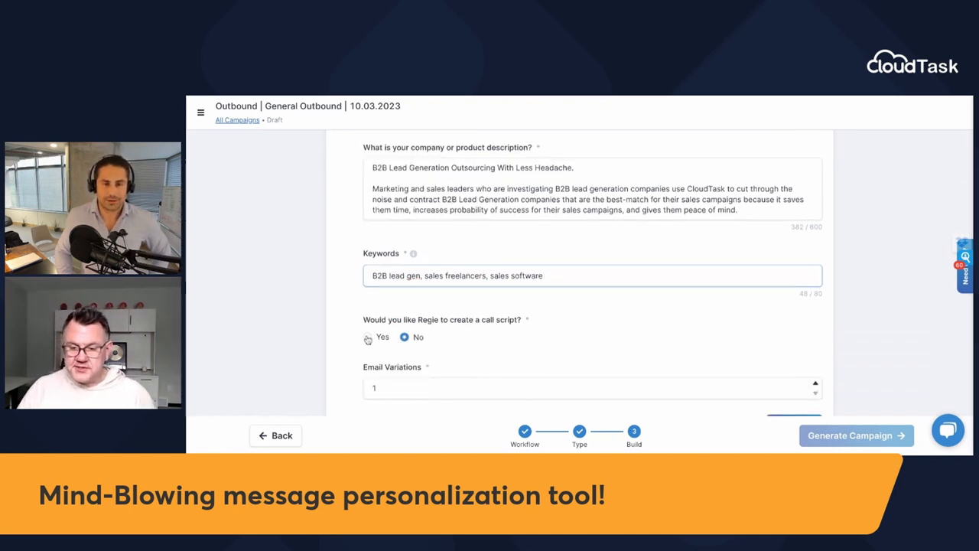
click(368, 337)
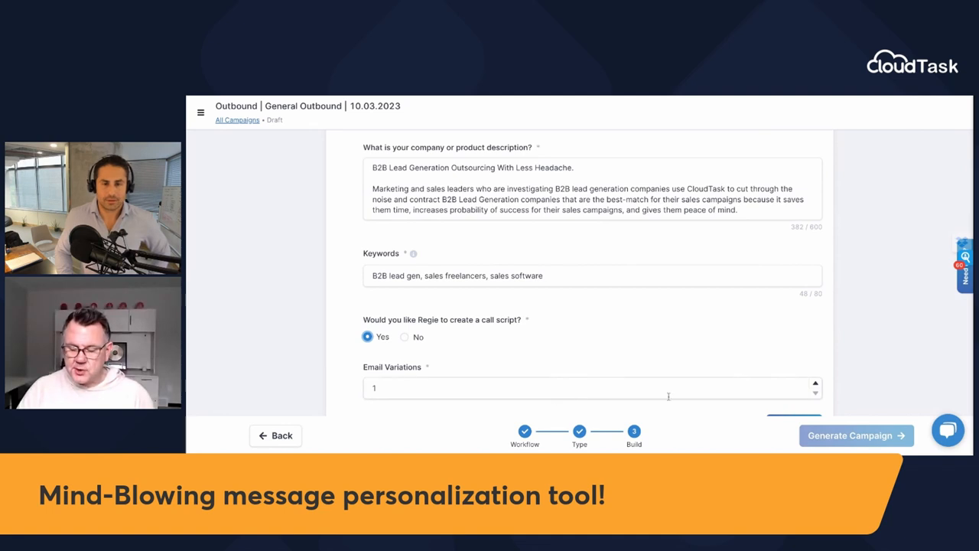
scroll(down, 3)
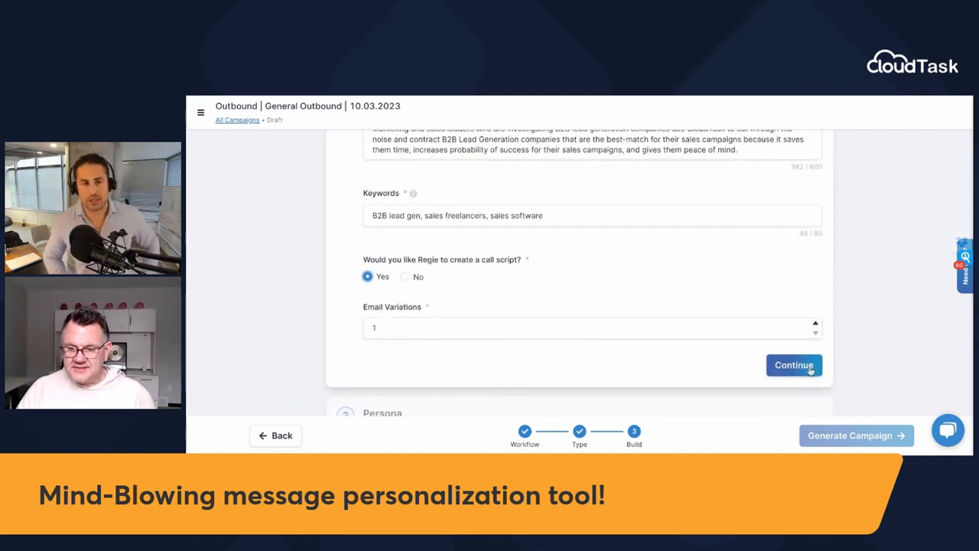
mouse_move(353, 252)
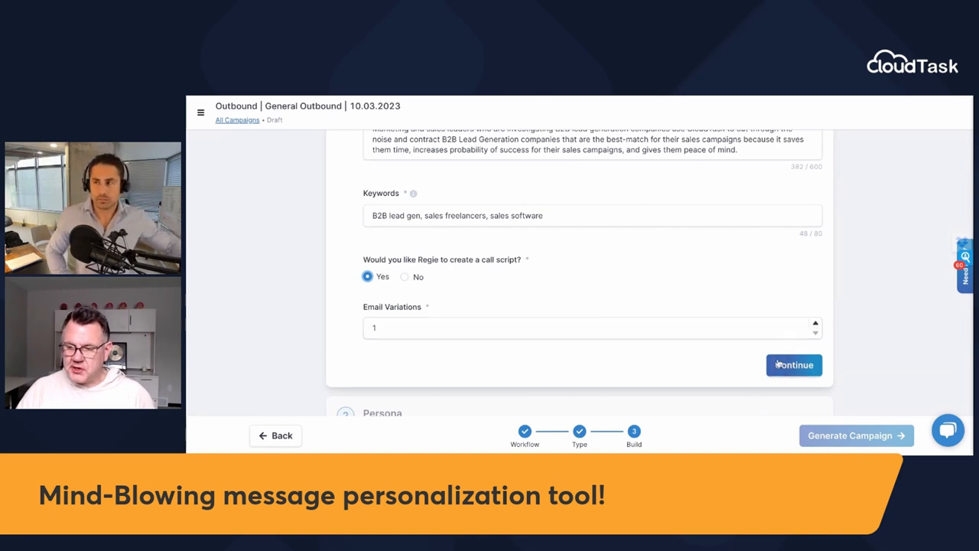
- Save the company details and open the Create Persona form via + New Persona
click(793, 365)
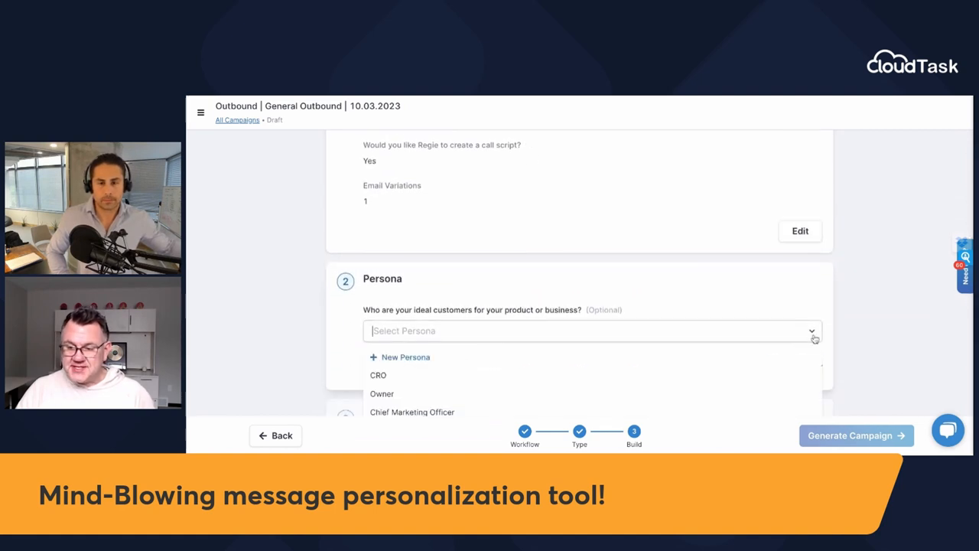
scroll(down, 3)
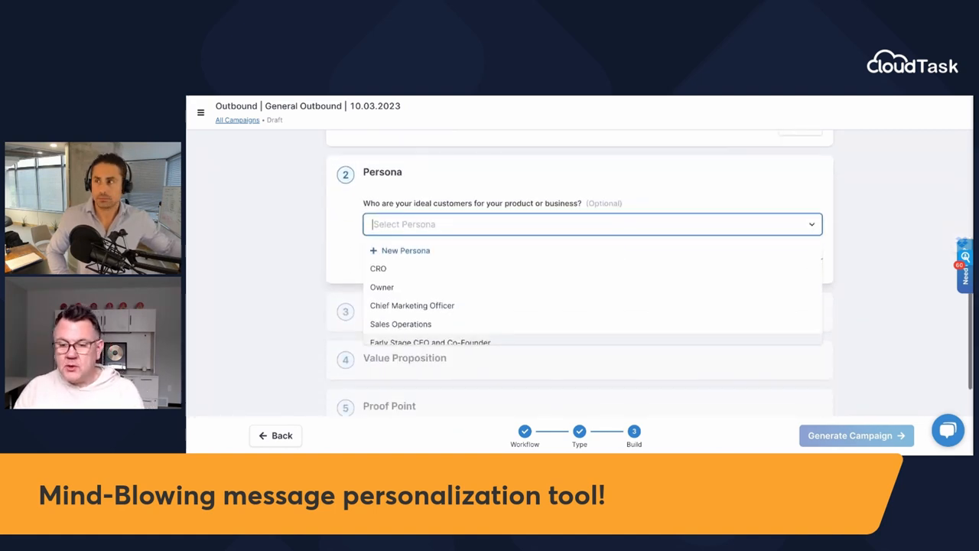
mouse_move(786, 322)
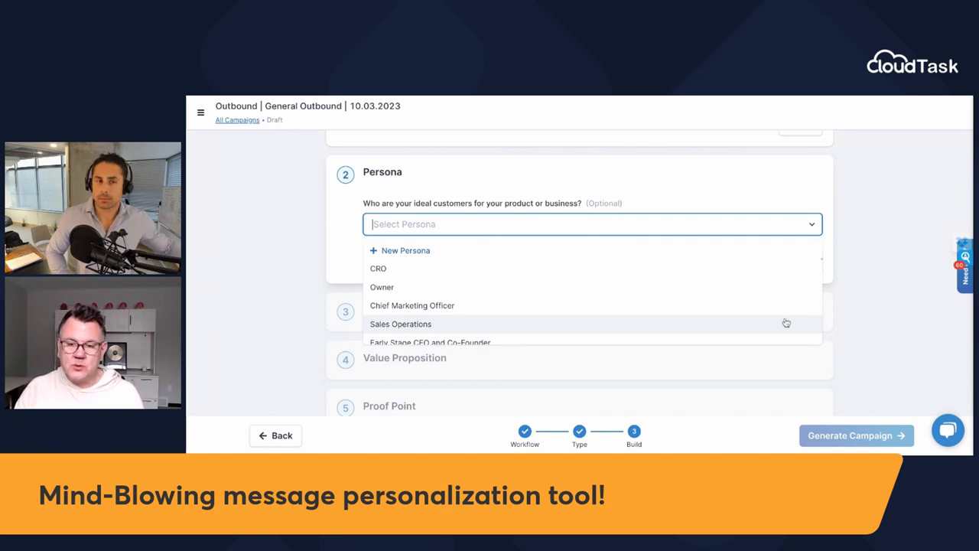
mouse_move(506, 243)
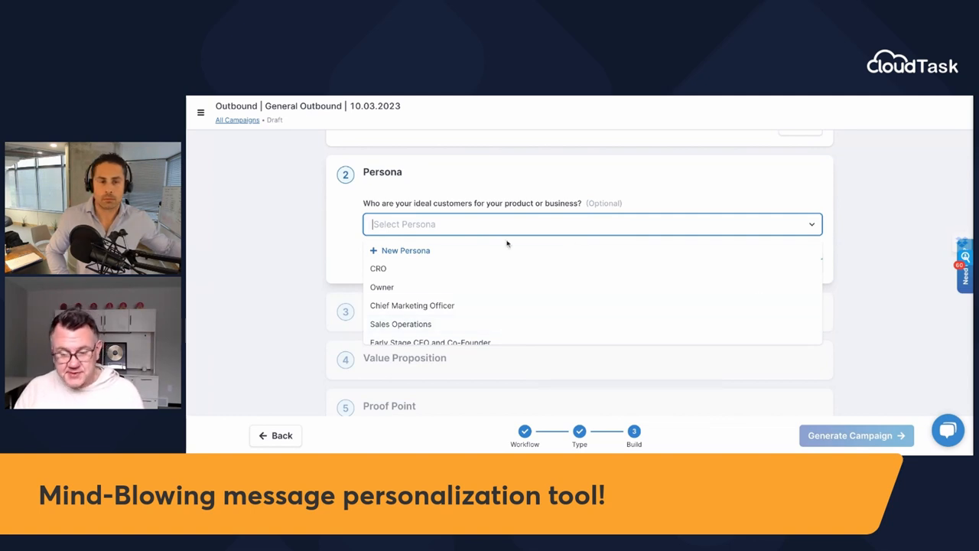
mouse_move(470, 253)
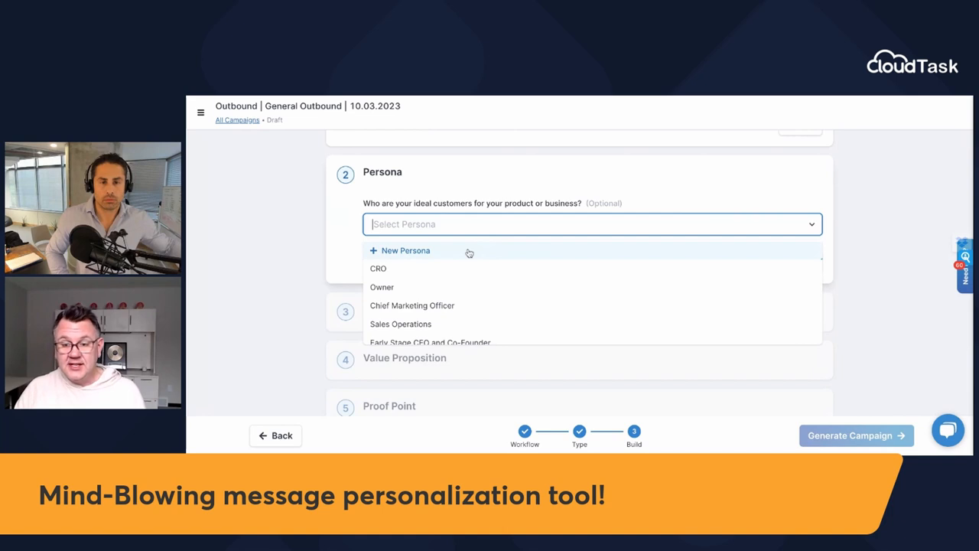
click(405, 251)
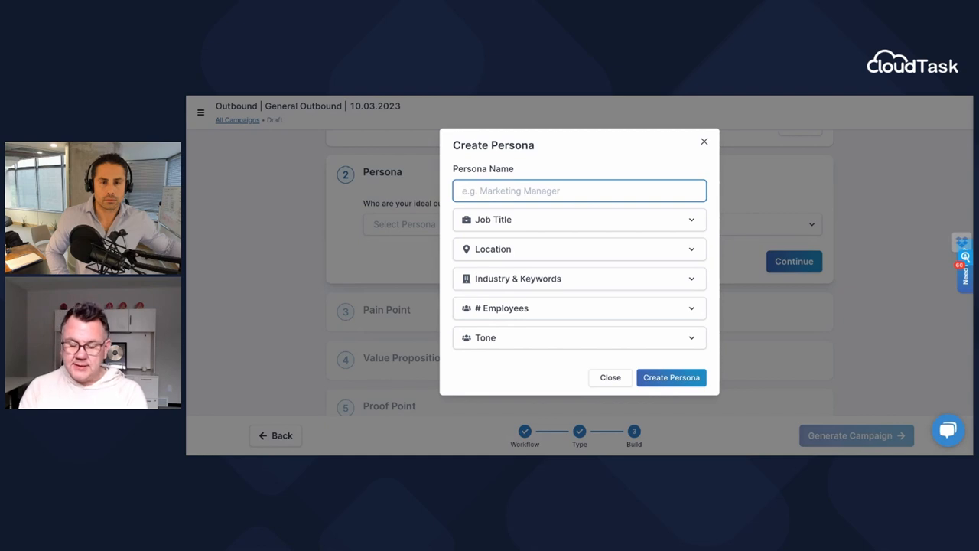
- Create the 'VP of Sales' persona with job title Vice President of Sales and Sales department
text(VP)
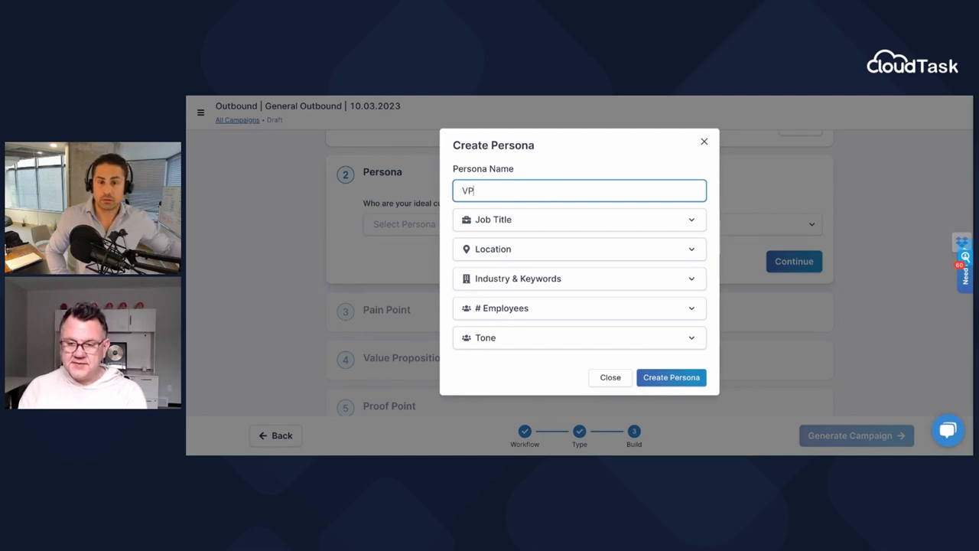
text(of Sales)
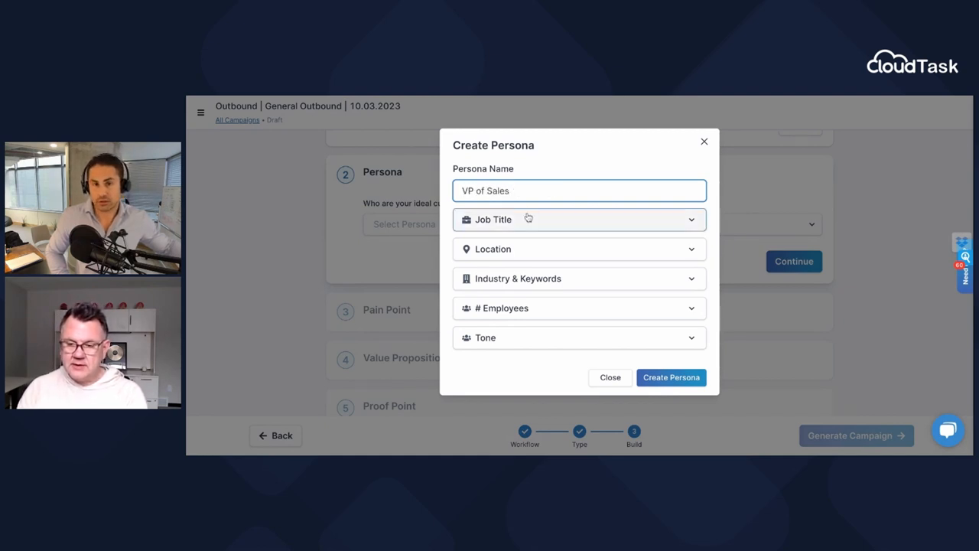
click(579, 219)
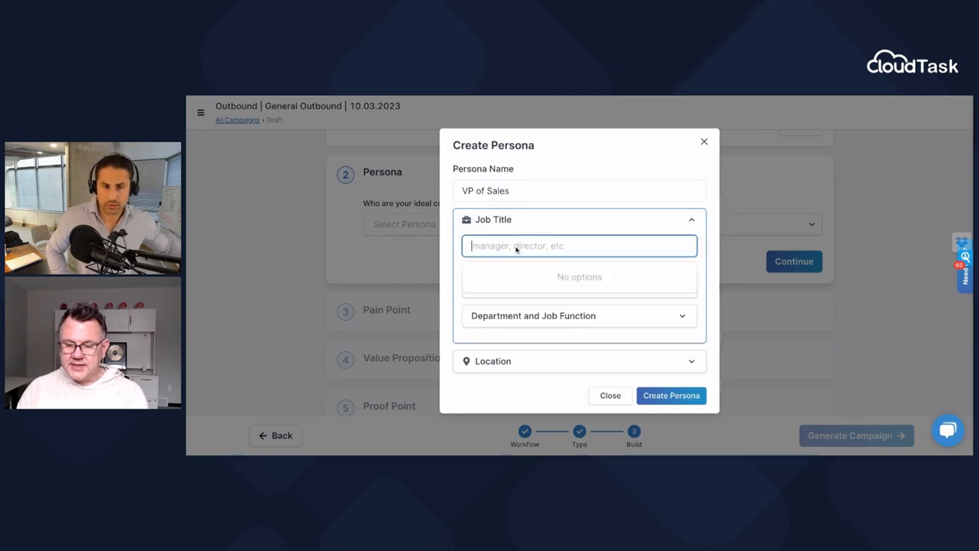
text(Vice President of Sales)
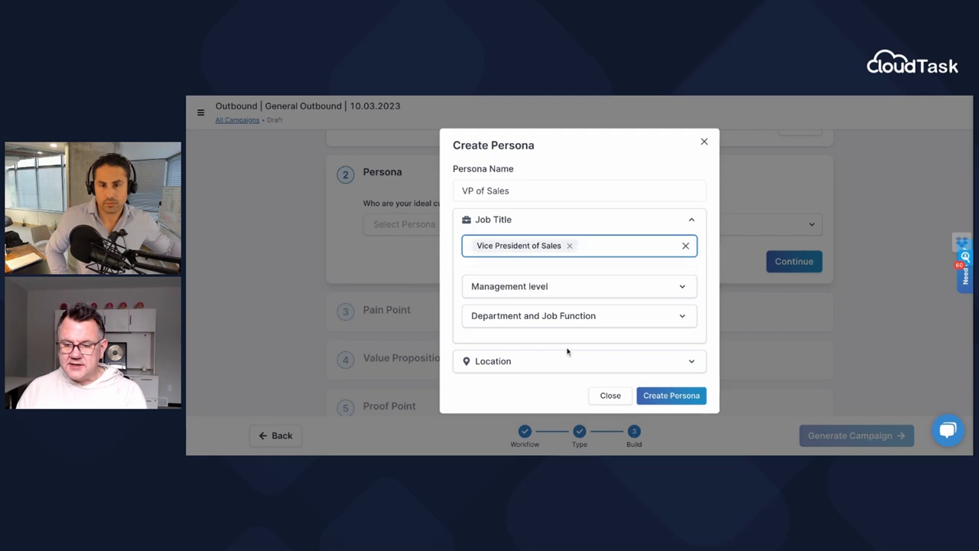
click(579, 286)
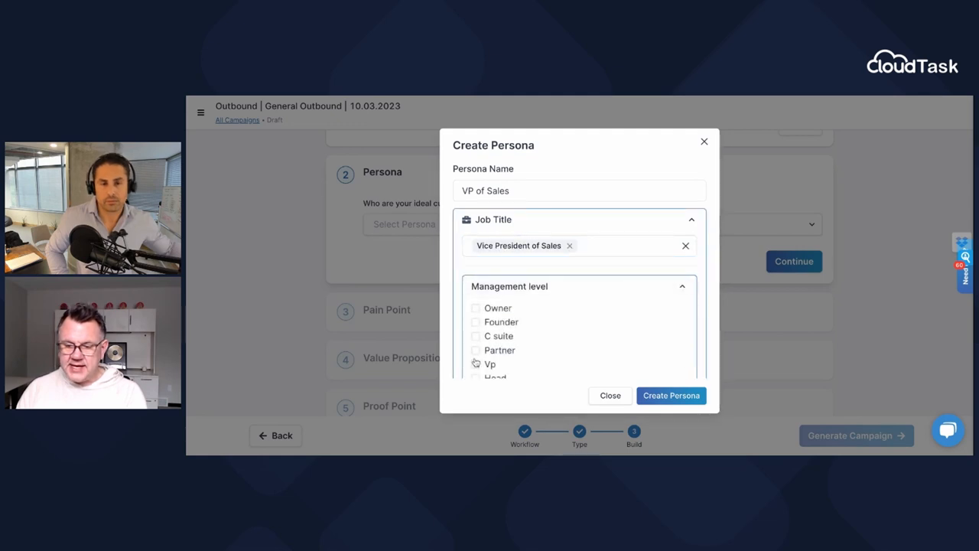
scroll(down, 3)
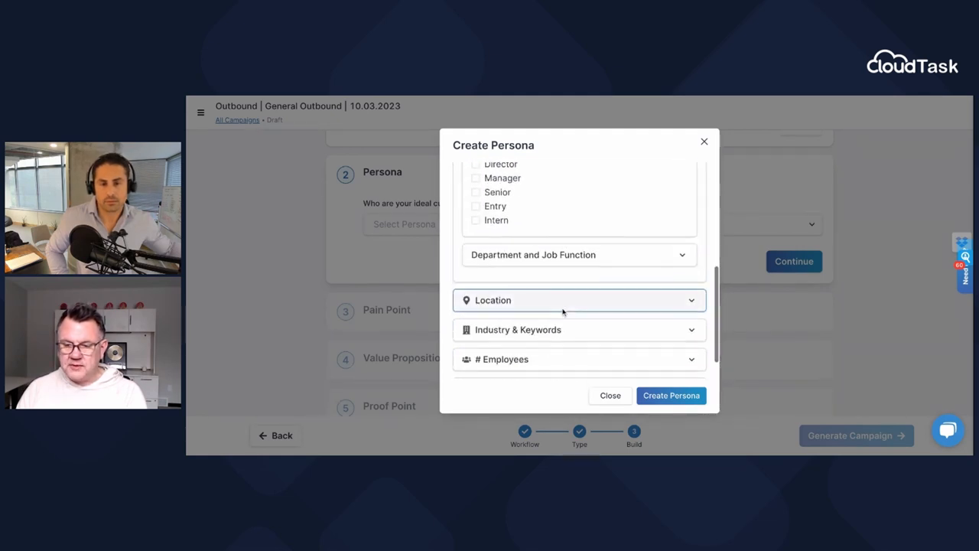
click(579, 254)
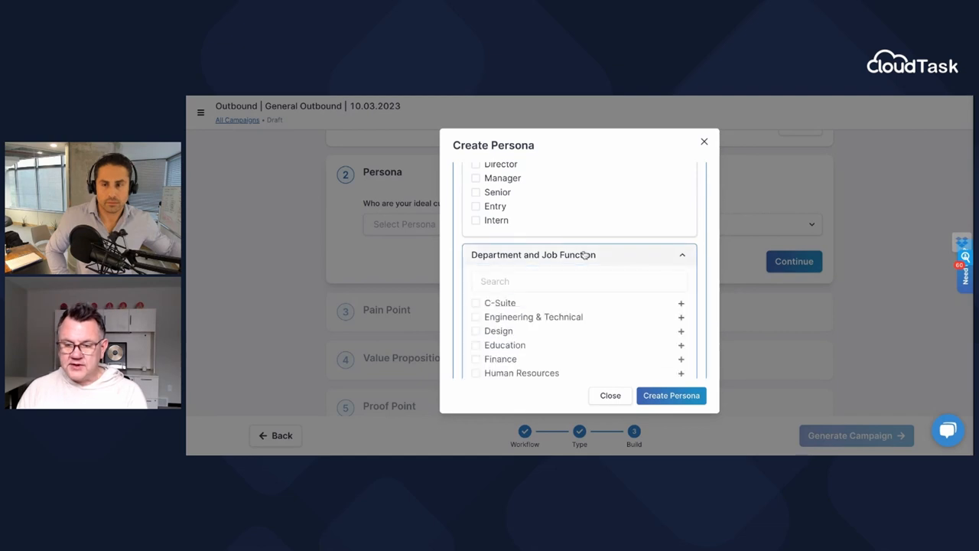
scroll(down, 3)
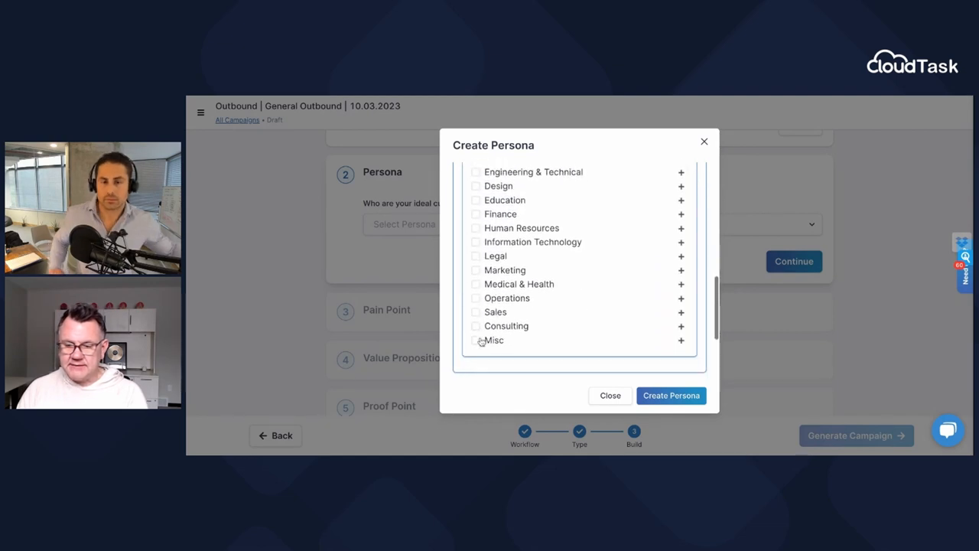
click(475, 312)
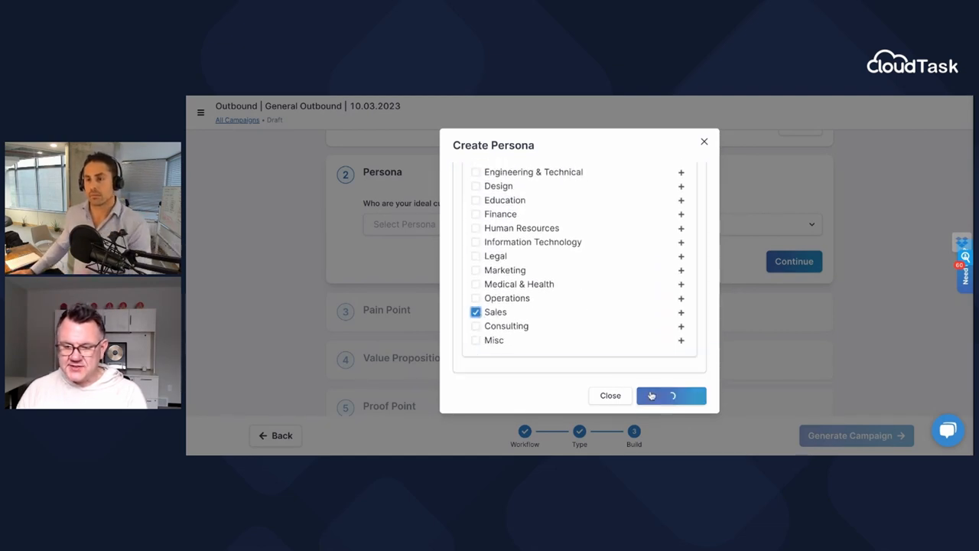
click(671, 395)
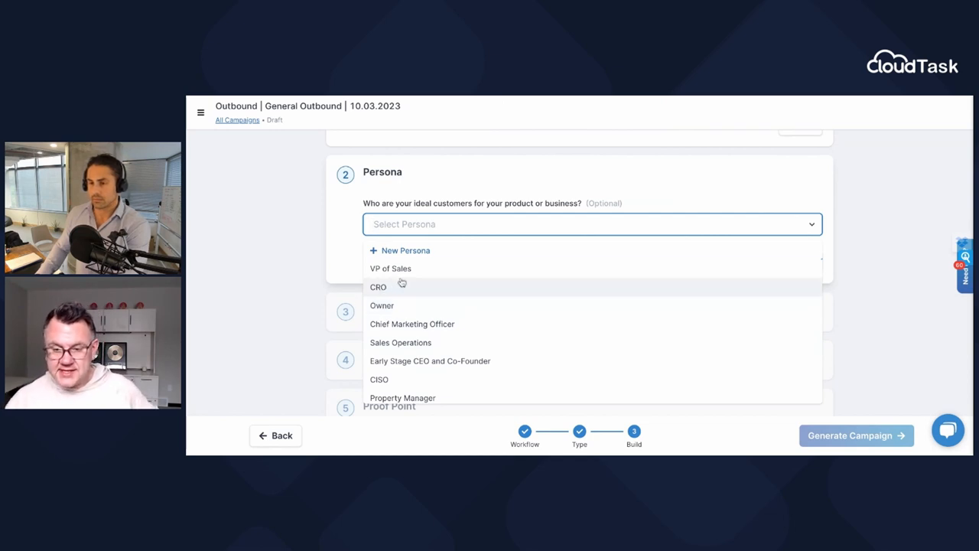
mouse_move(426, 268)
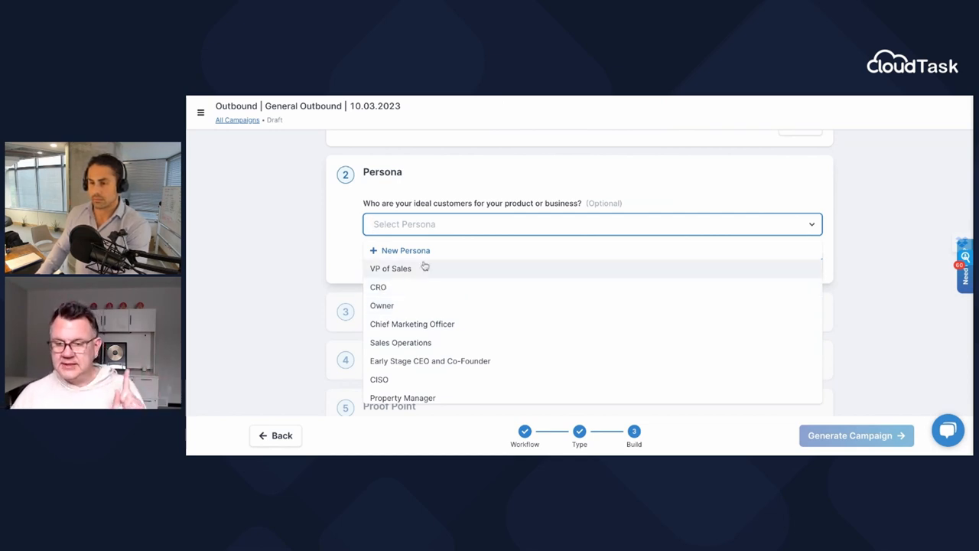
- Select VP of Sales as the ideal customer persona and continue to pain points
click(390, 268)
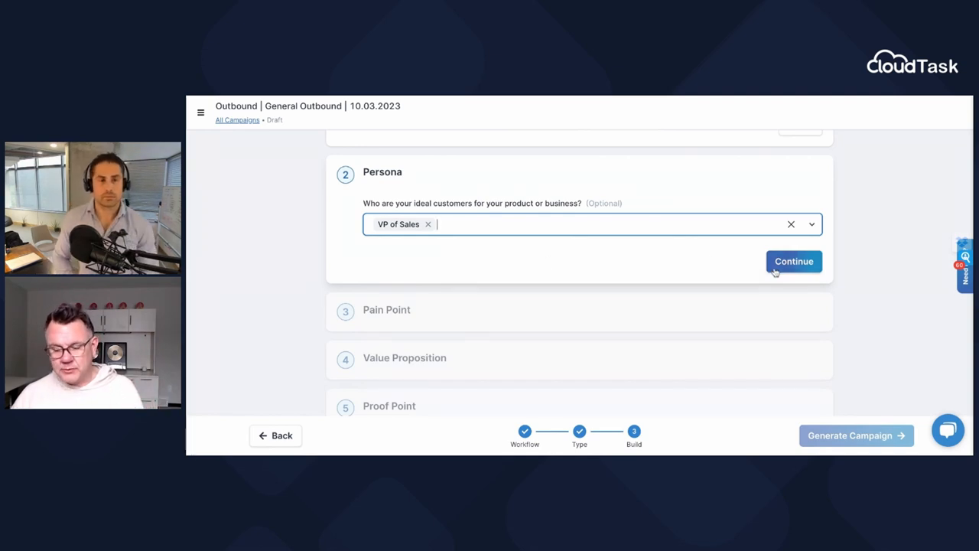
mouse_move(781, 271)
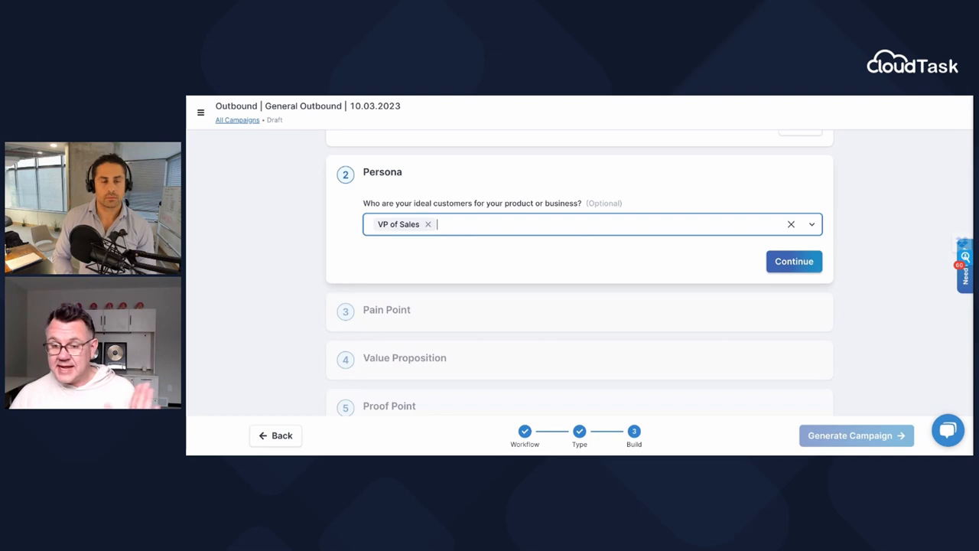
click(793, 261)
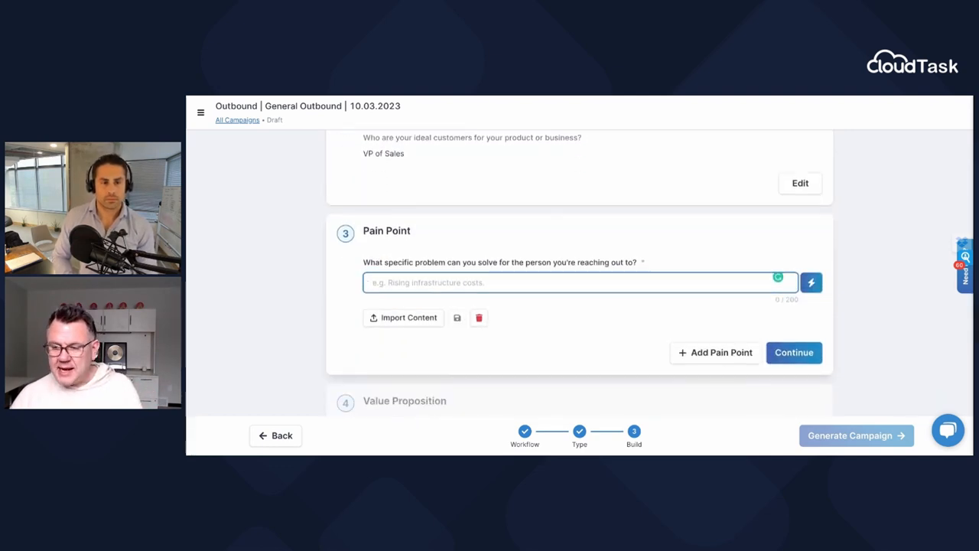
mouse_move(811, 282)
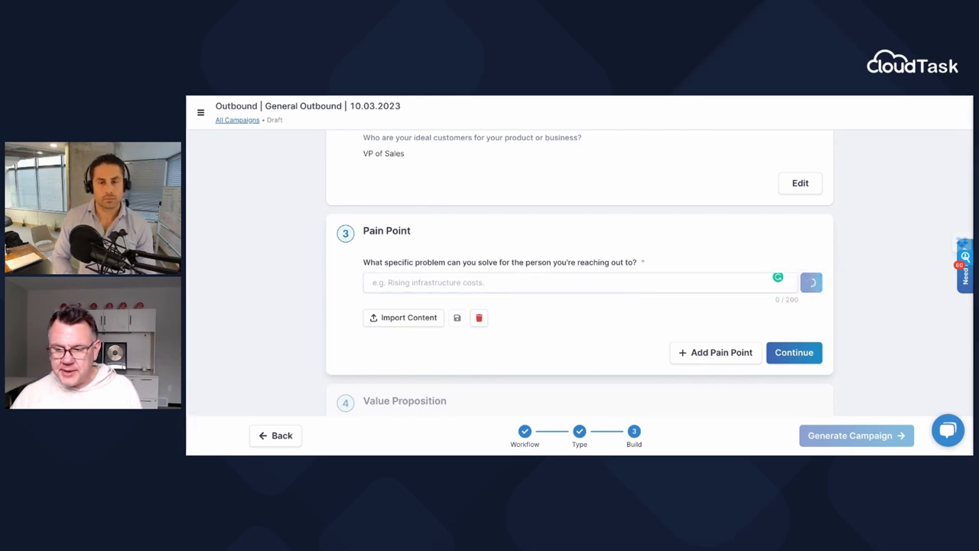
- Generate the 'Struggling with B2B lead generation and sales software' pain point and add a second field
click(812, 282)
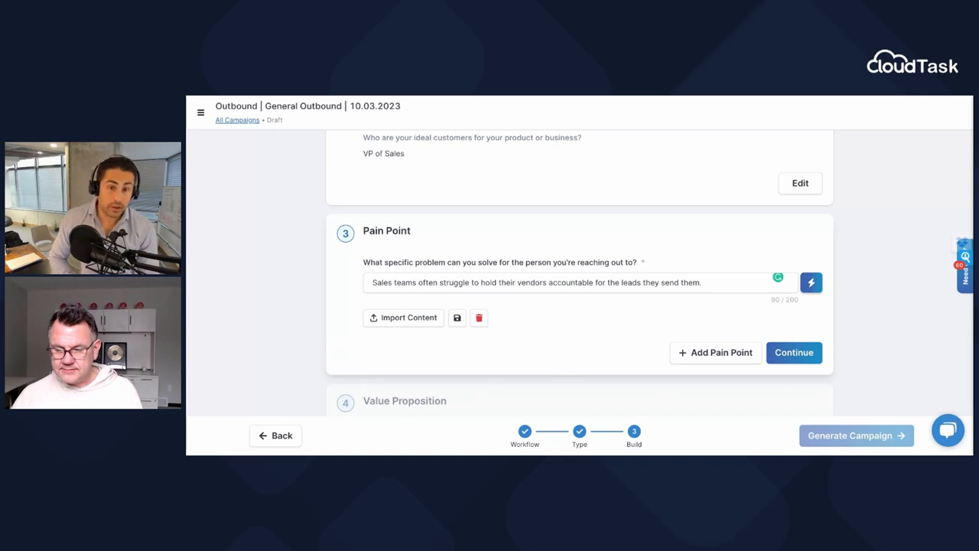
click(811, 282)
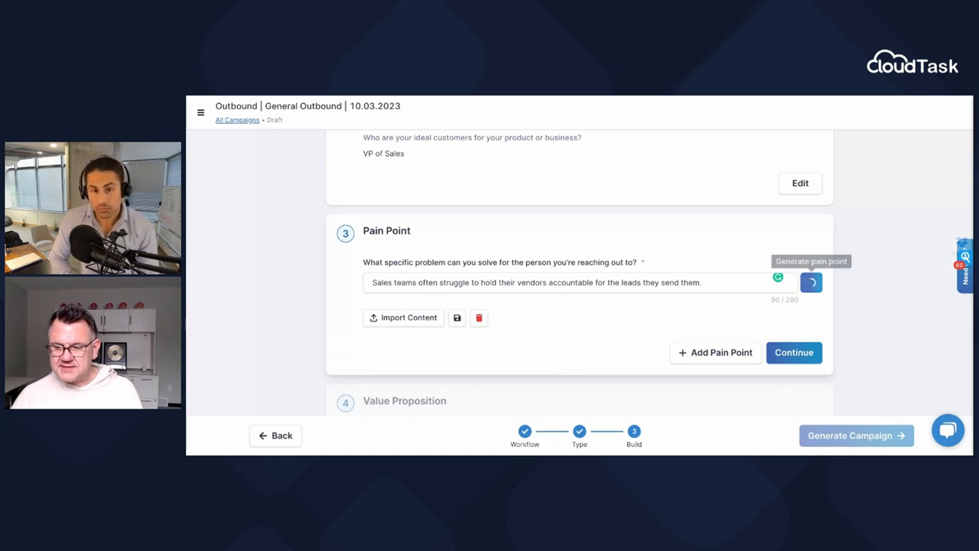
click(811, 282)
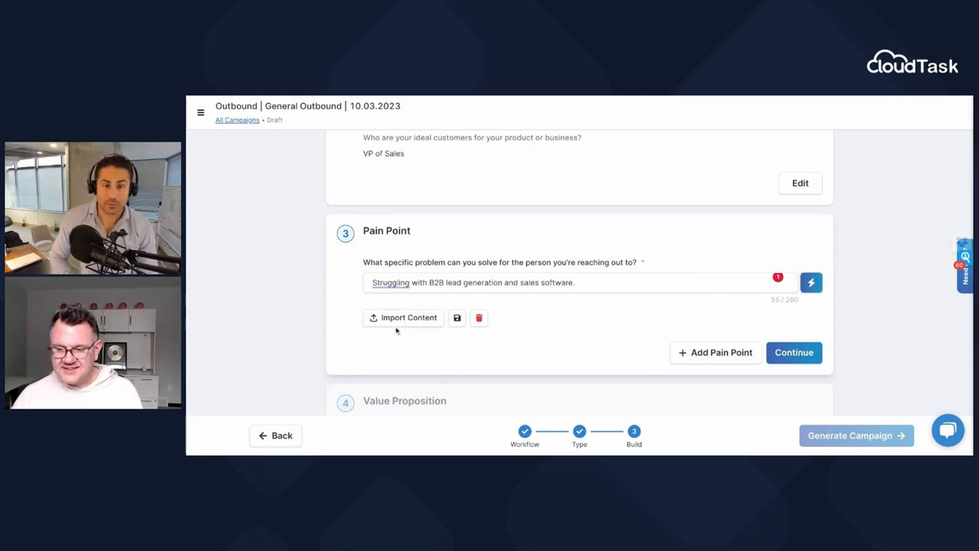
click(716, 351)
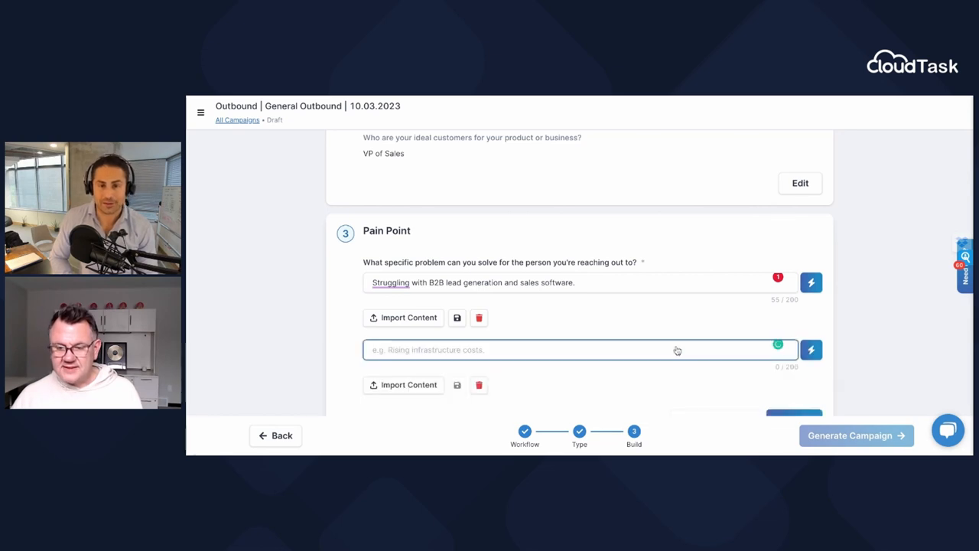
mouse_move(676, 350)
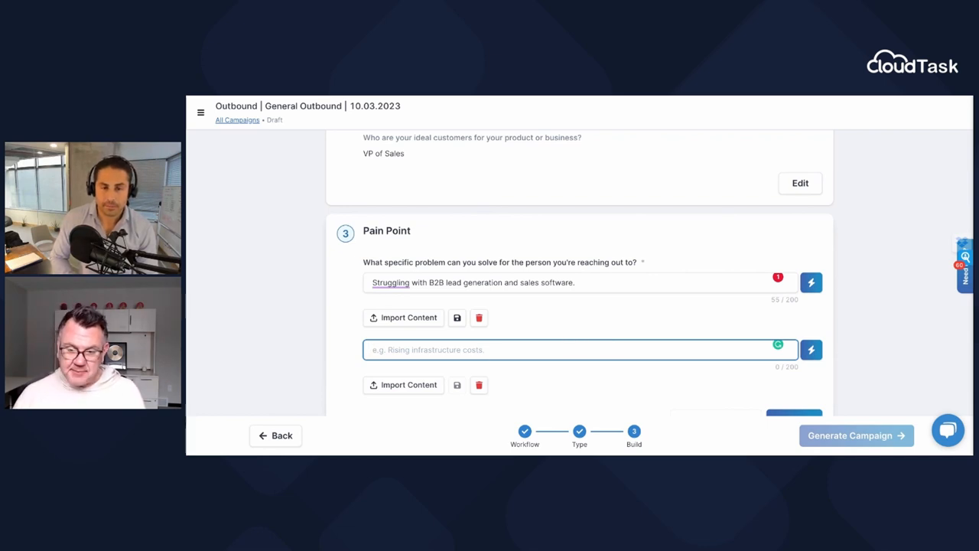
mouse_move(457, 318)
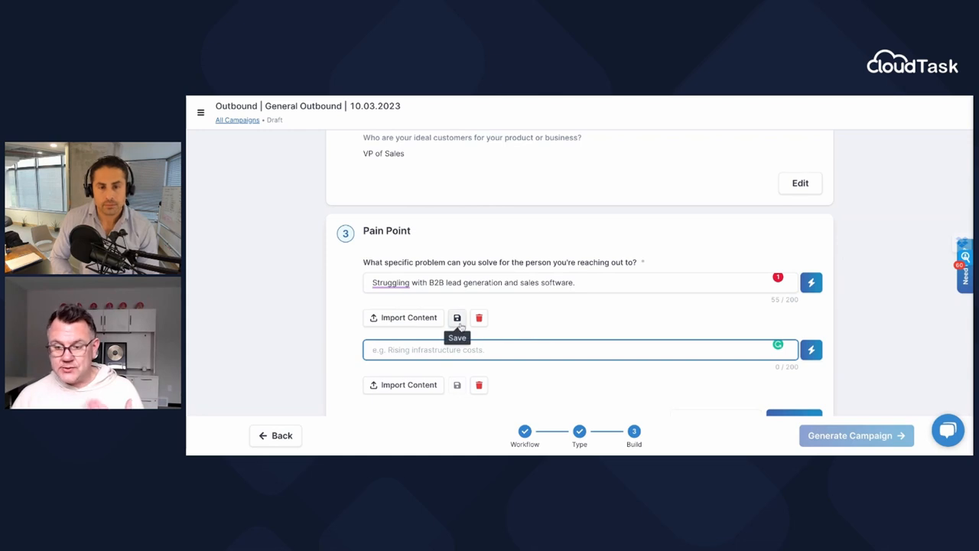
click(457, 318)
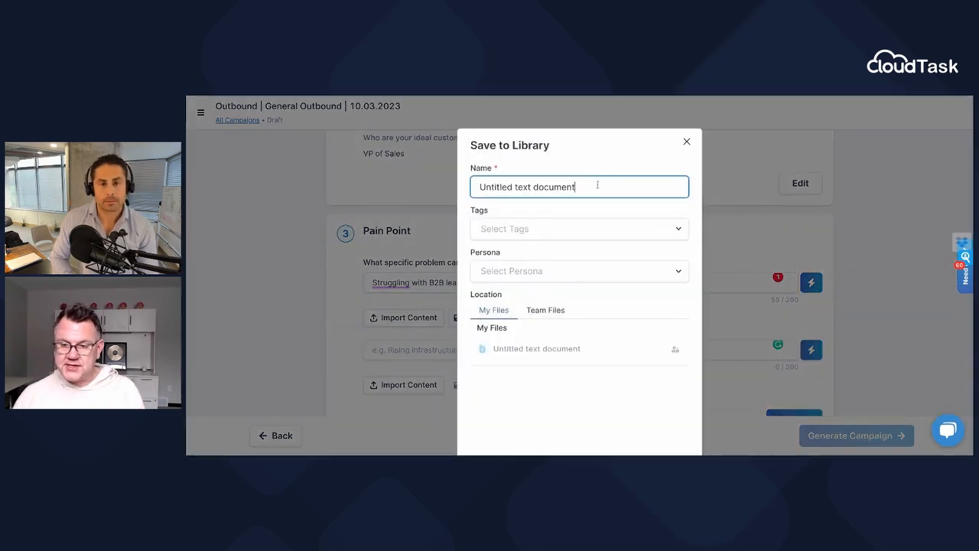
text(Pain Point 1)
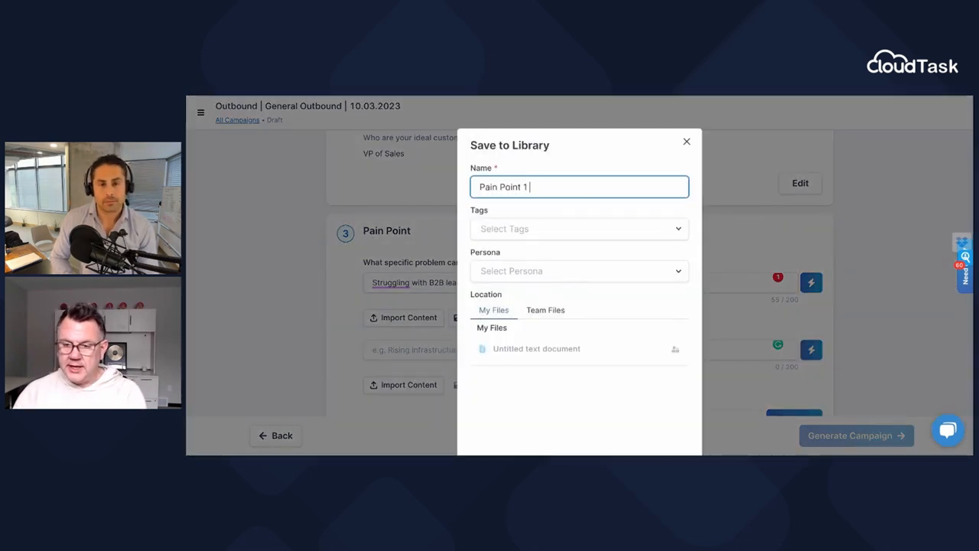
click(579, 271)
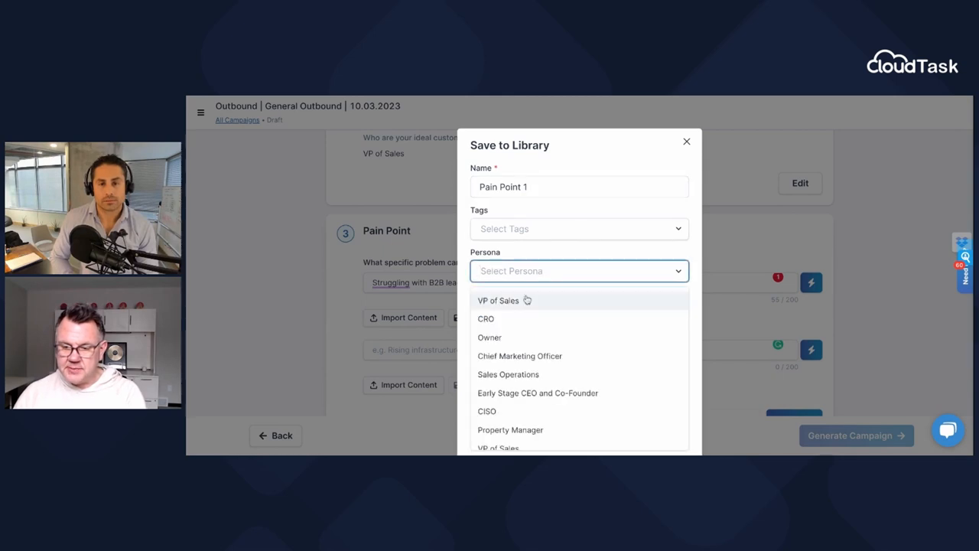
click(498, 300)
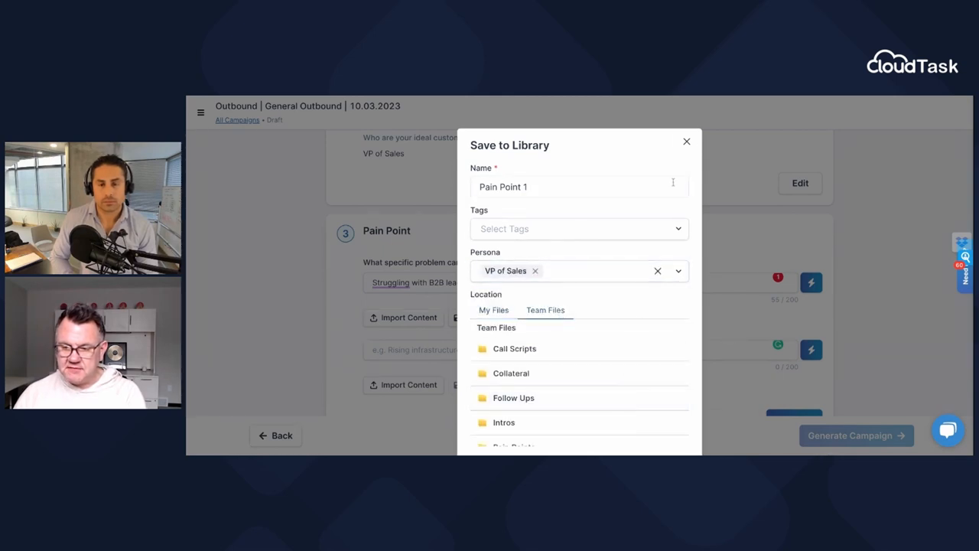
click(686, 142)
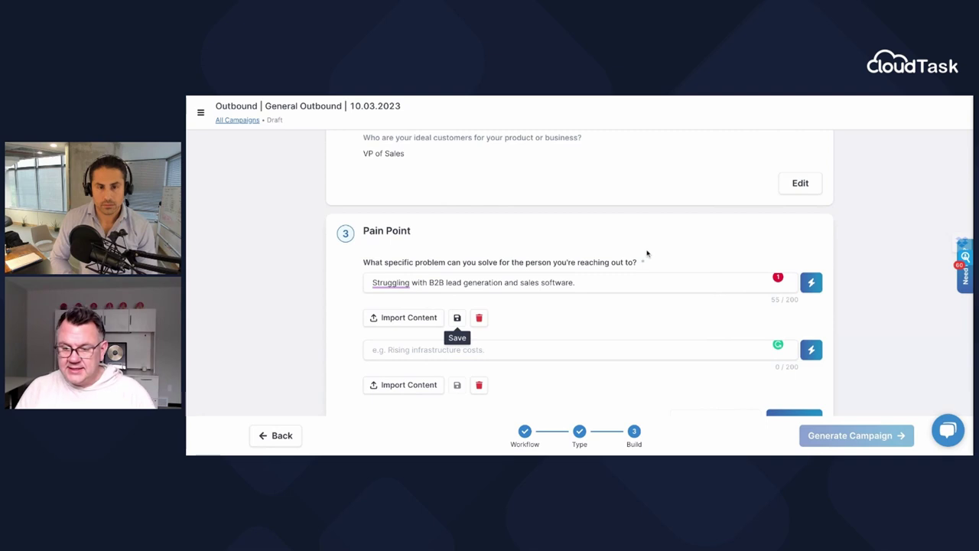
mouse_move(597, 302)
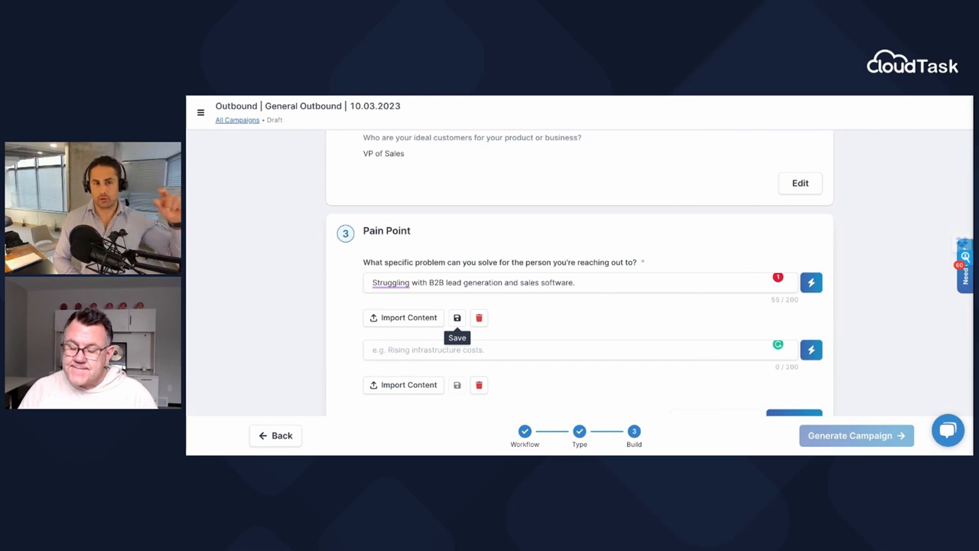
click(457, 318)
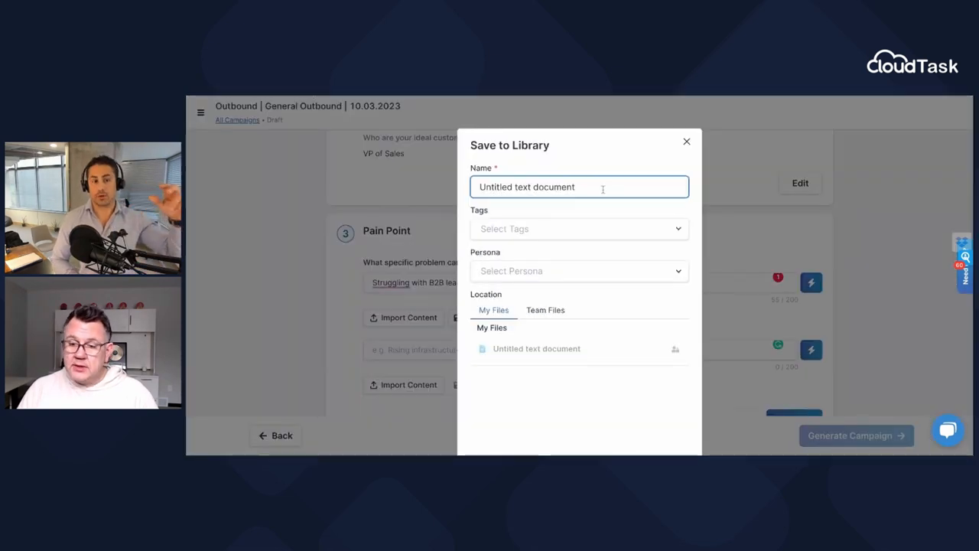
triple_click(579, 187)
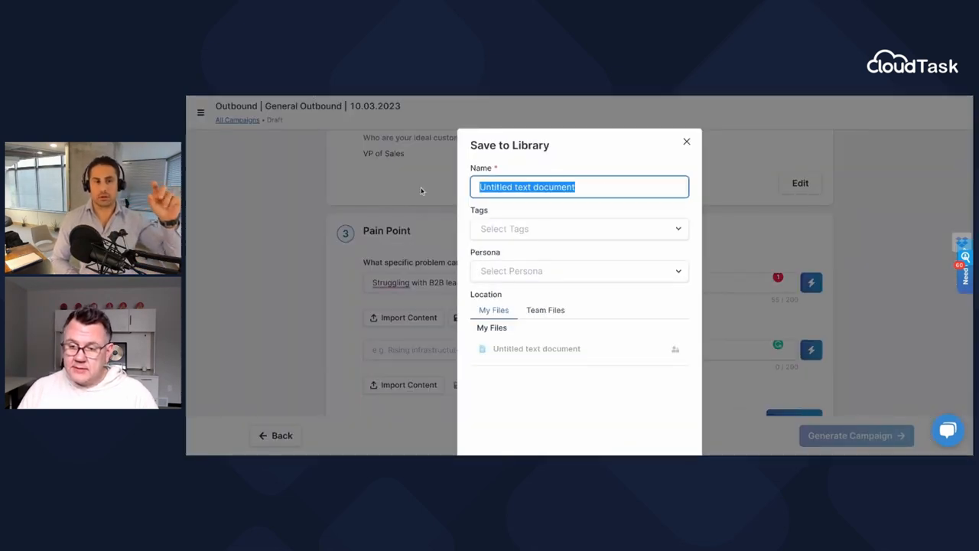
key(Delete)
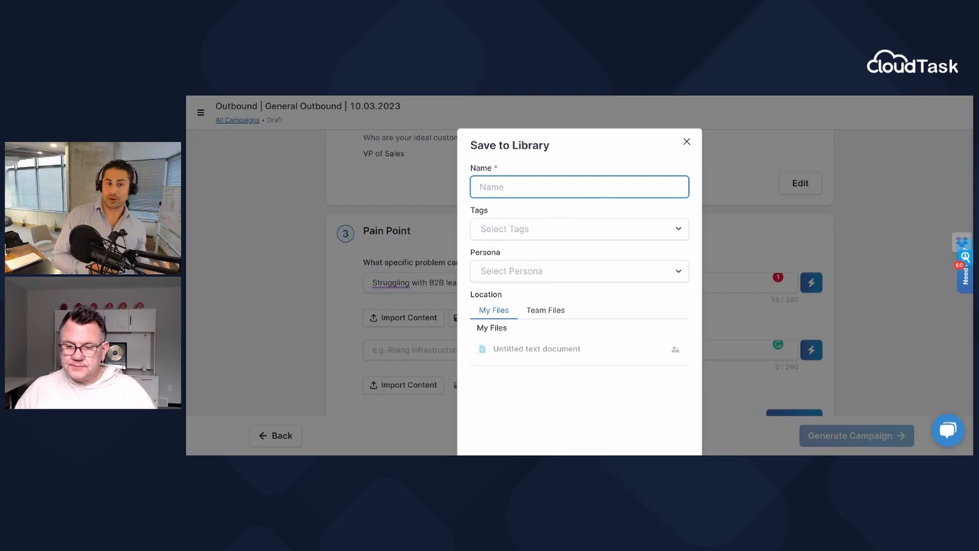
mouse_move(687, 140)
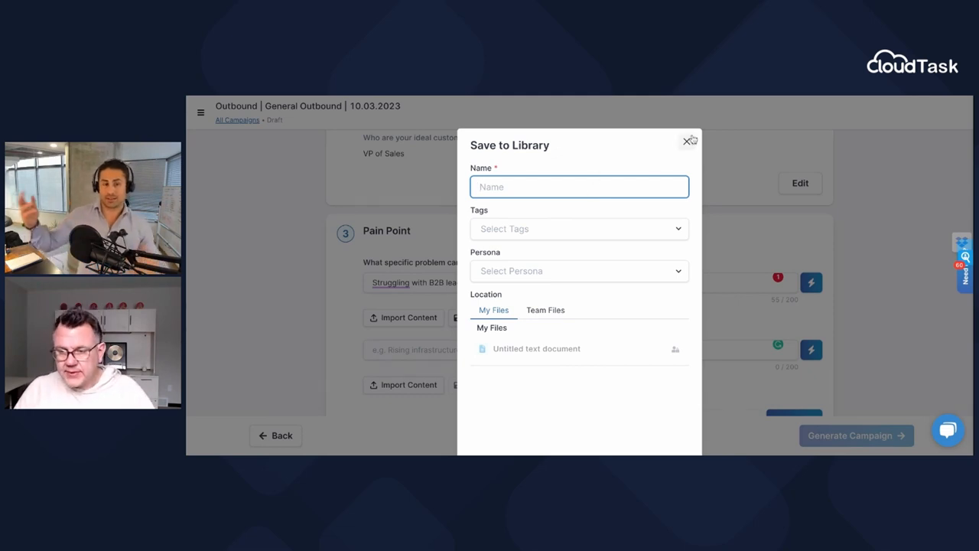
click(688, 141)
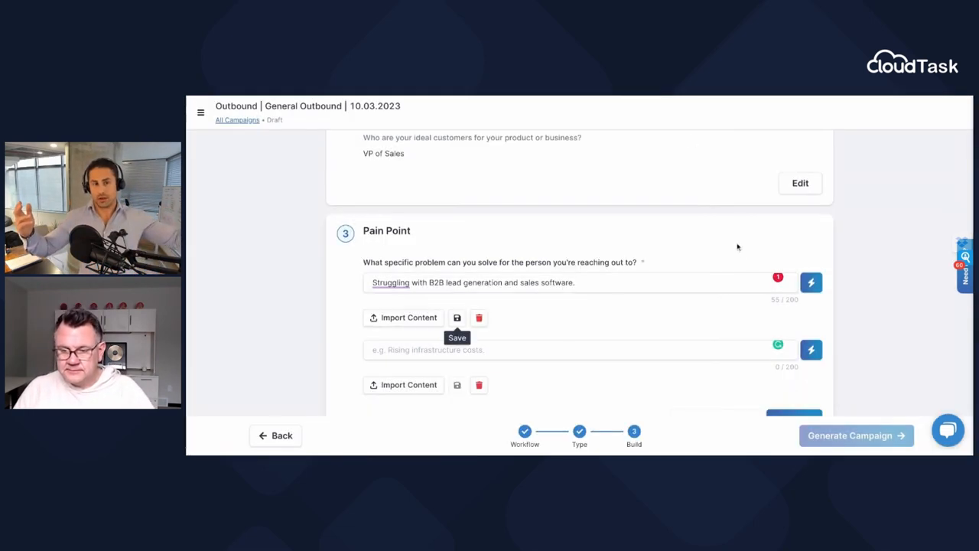
- Delete the empty second pain point and generate an AI value proposition
scroll(down, 3)
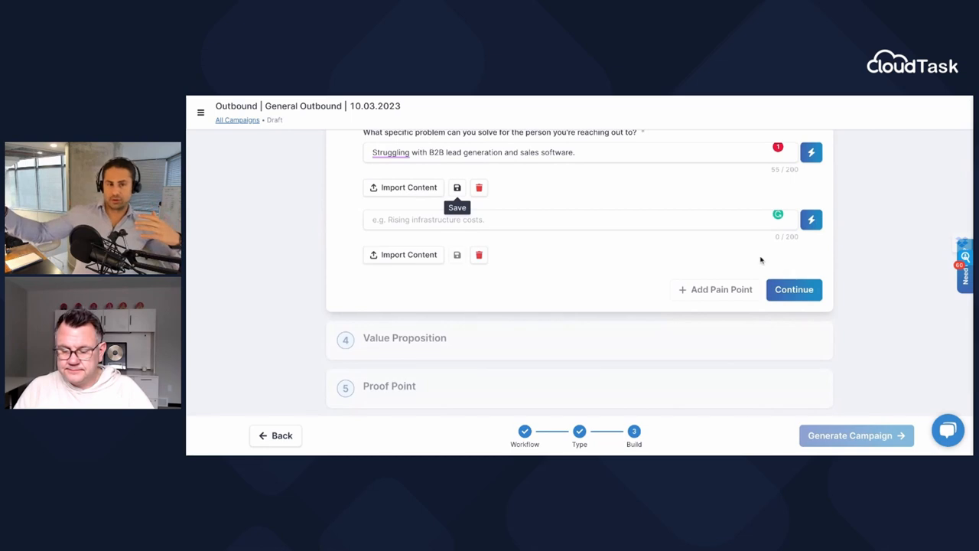
click(795, 290)
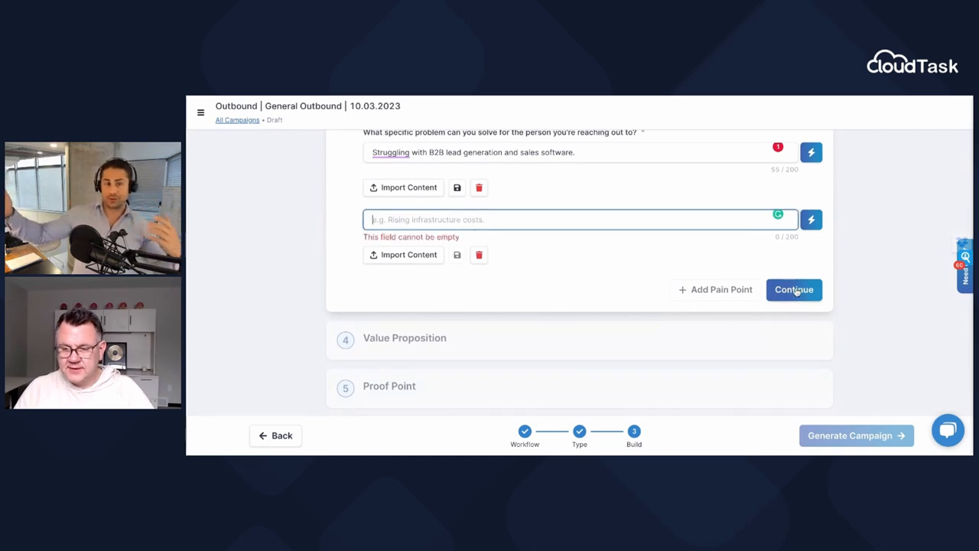
mouse_move(479, 254)
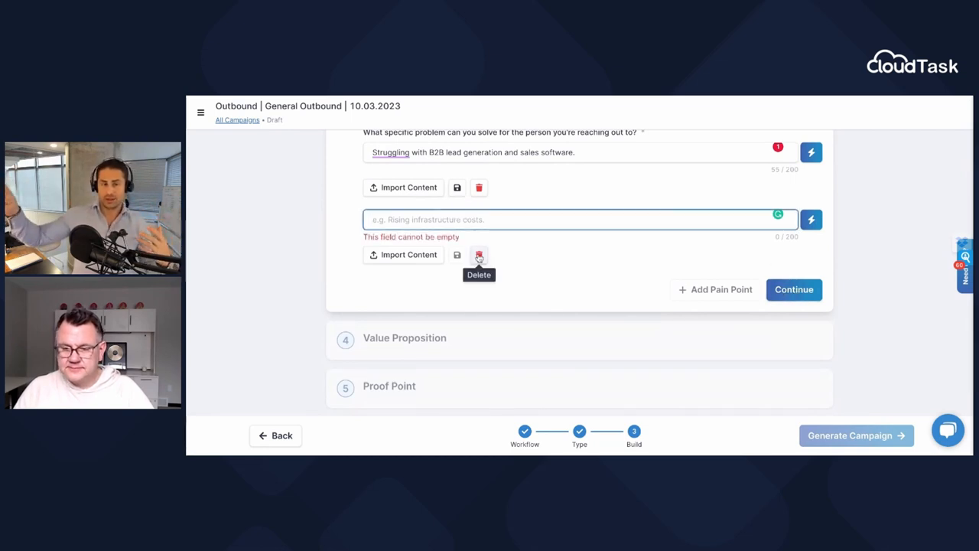
click(478, 255)
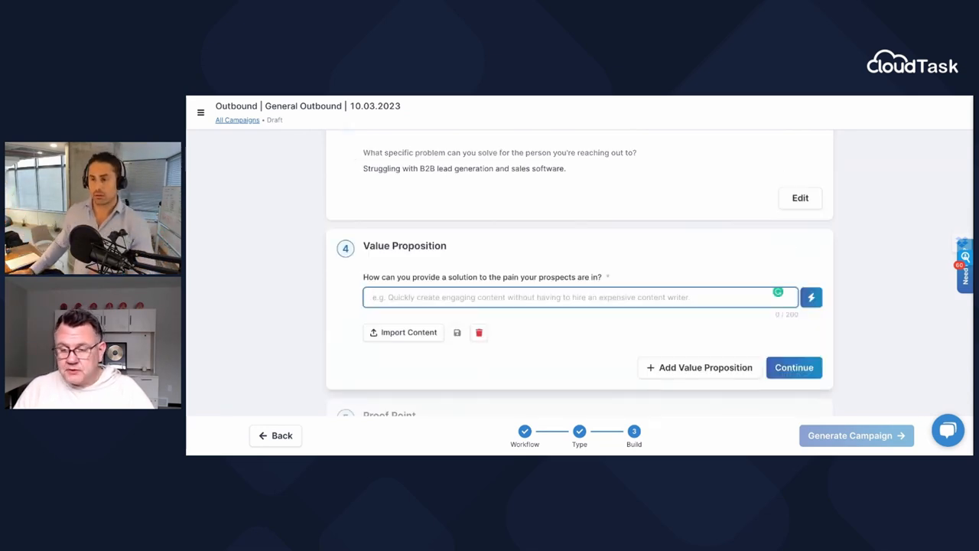
mouse_move(811, 297)
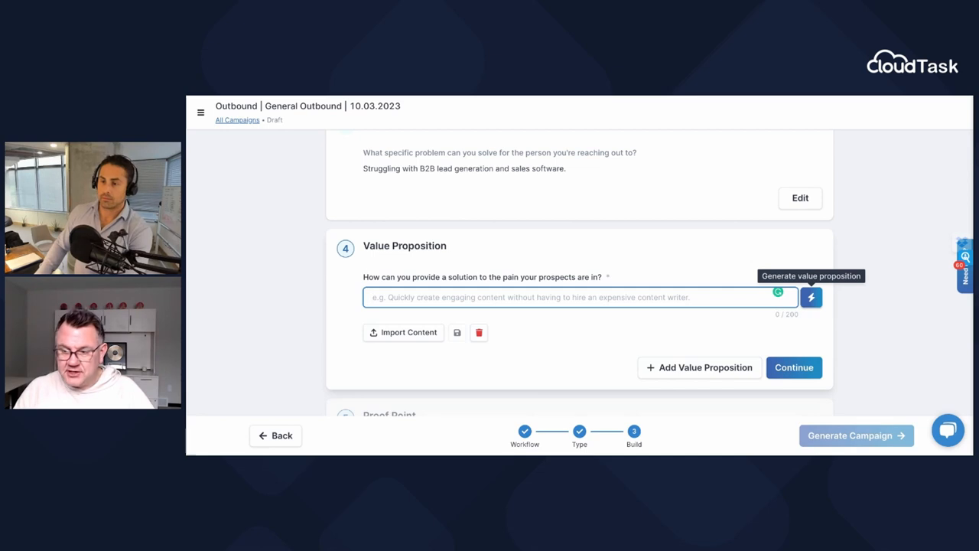
click(811, 297)
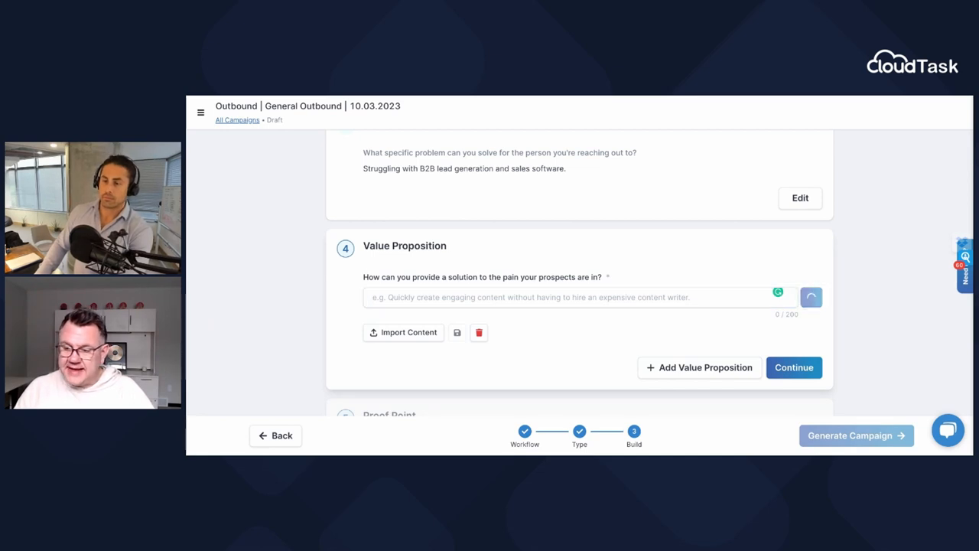
click(811, 297)
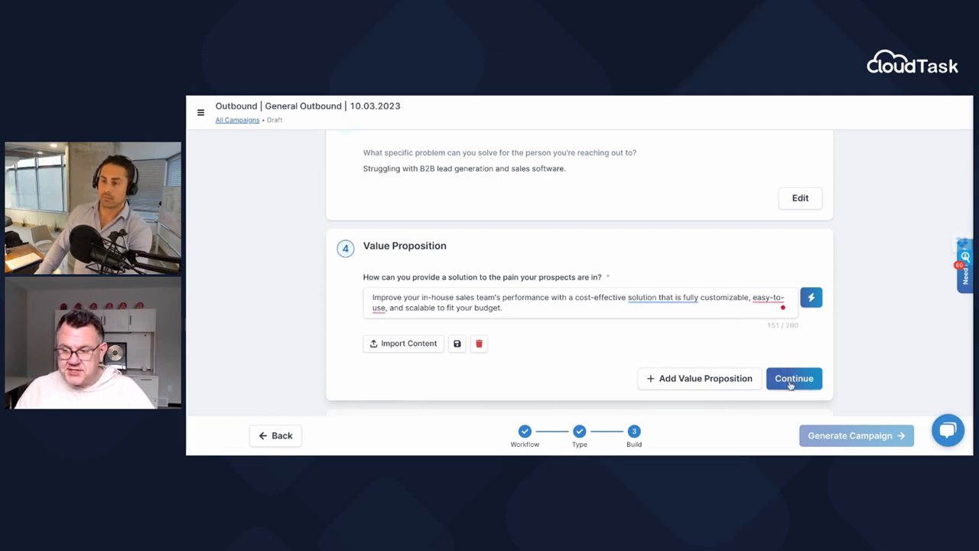
- Confirm the value proposition, skip Proof Point, and leave Target Language on English (United States)
click(794, 378)
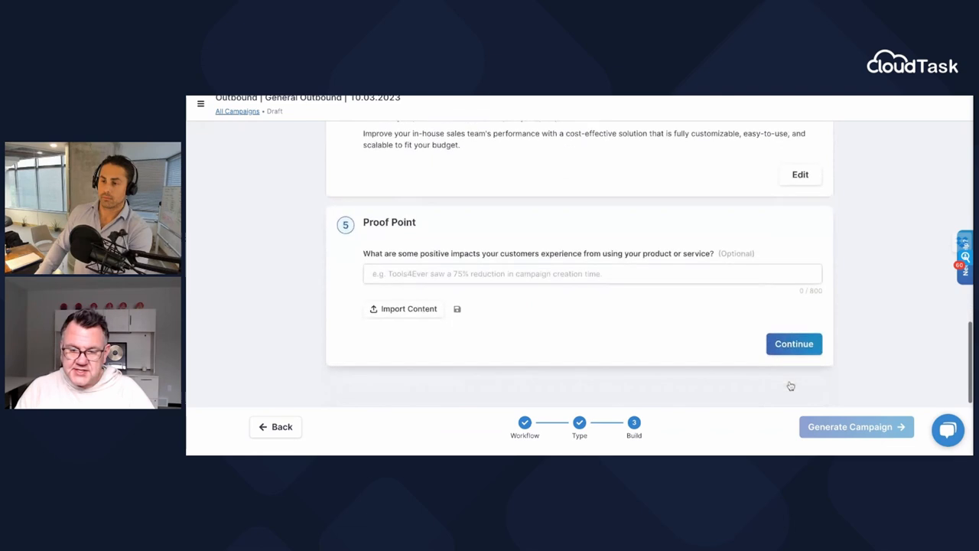
scroll(up, 3)
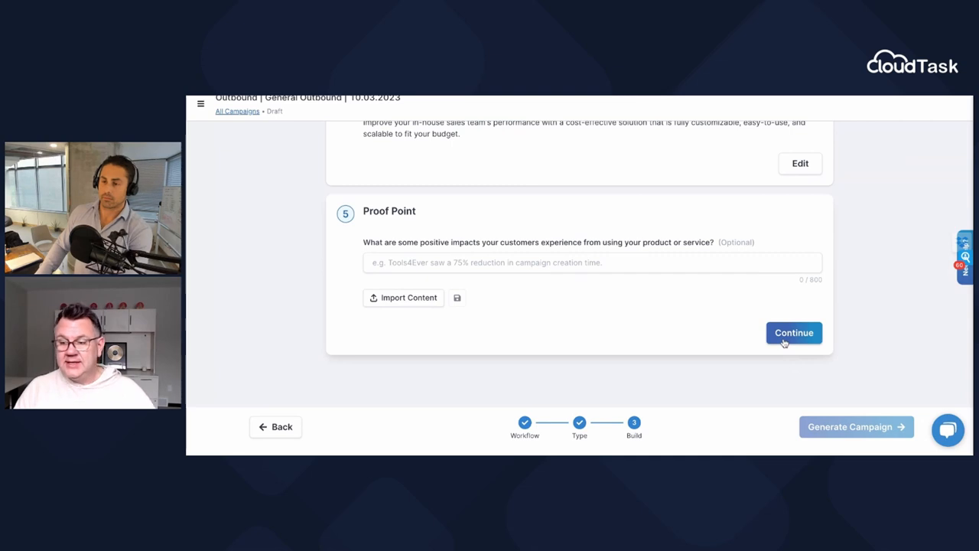
click(793, 332)
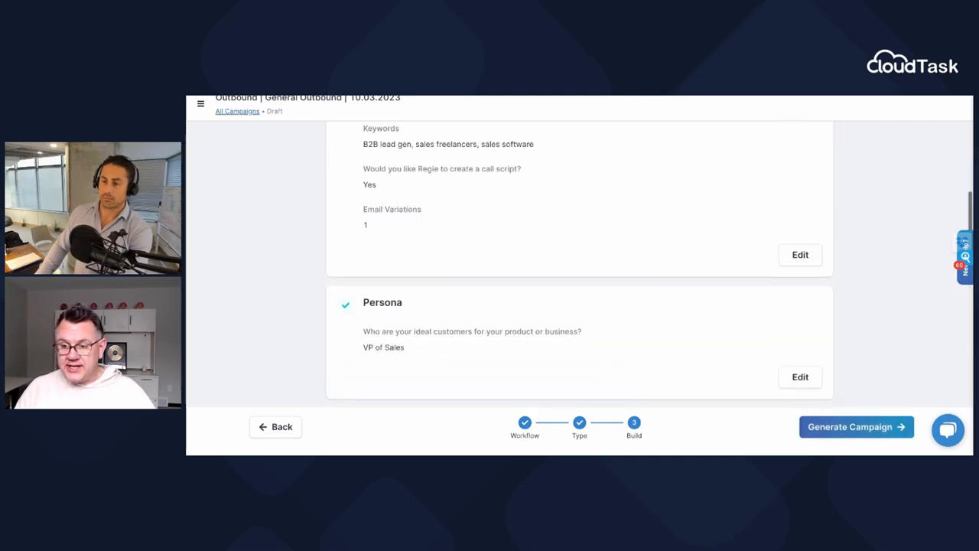
click(768, 164)
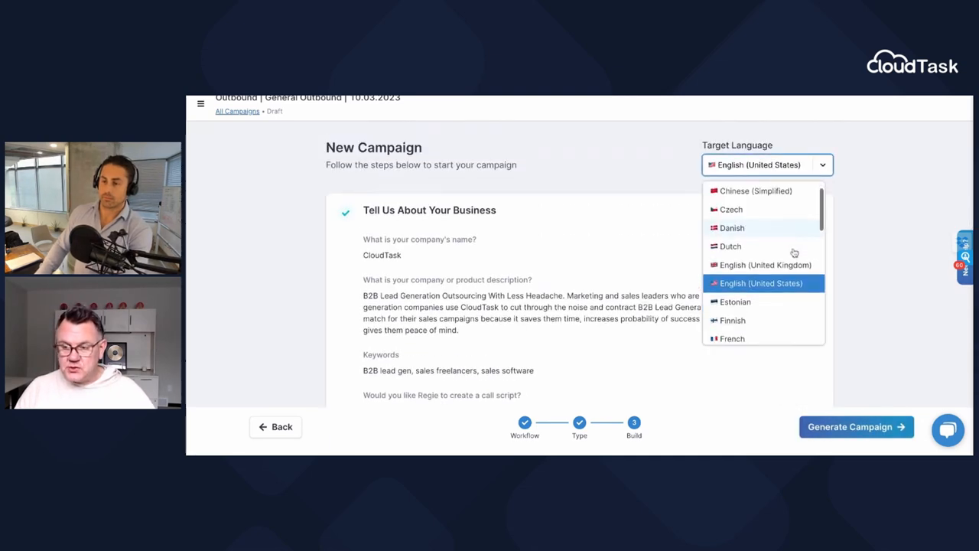
scroll(down, 3)
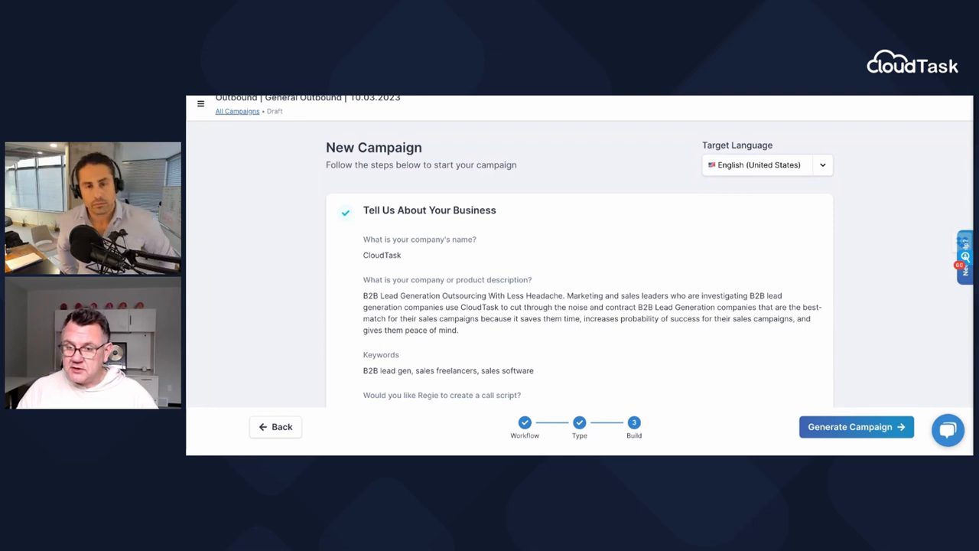
mouse_move(856, 427)
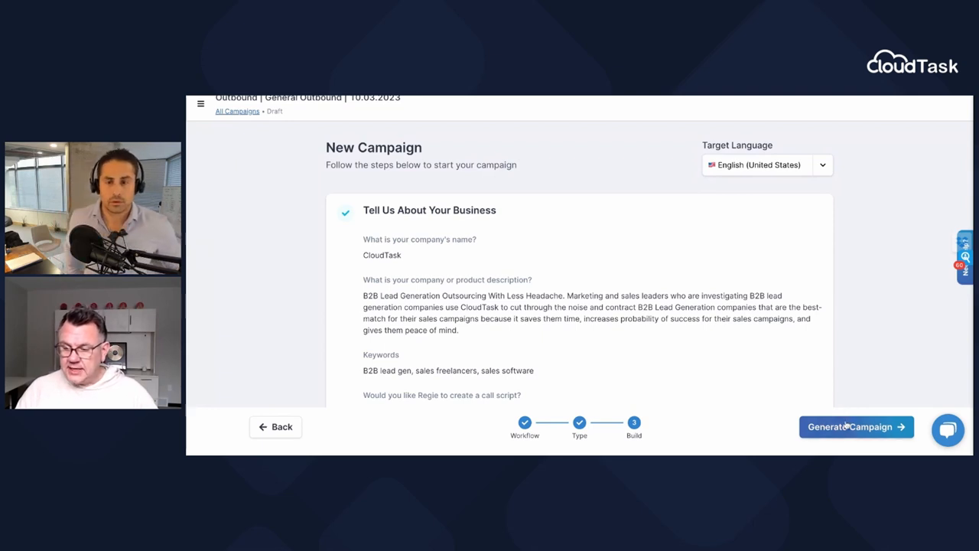
- Generate the 15-step CloudTask General Outbound campaign and its introduction email draft
click(852, 426)
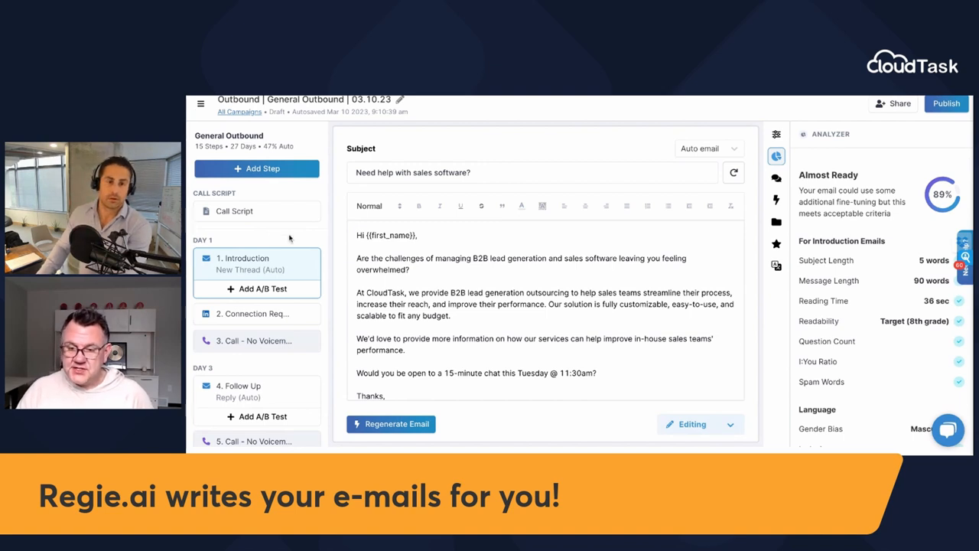
- Review the call script's opener, pitch, qualification and close, then return to 1. Introduction
click(234, 210)
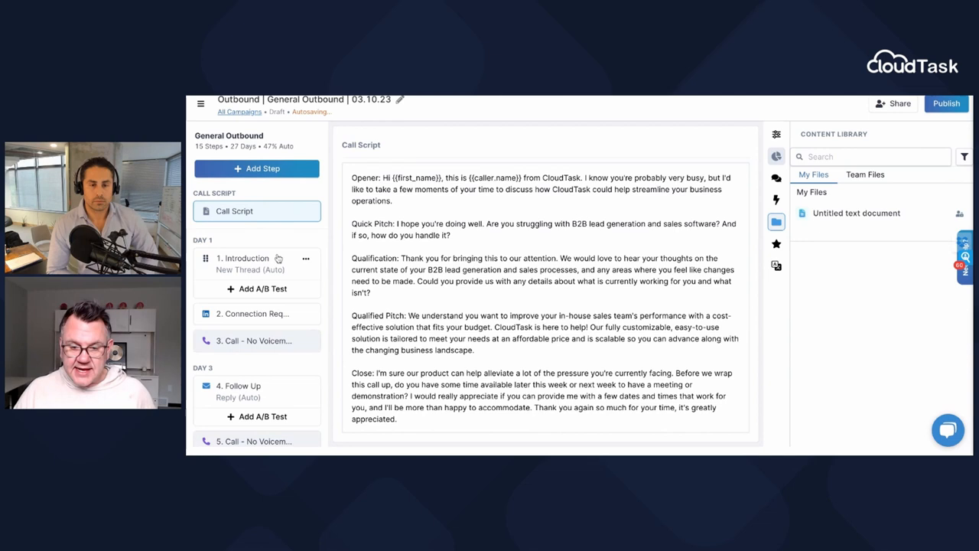
click(244, 258)
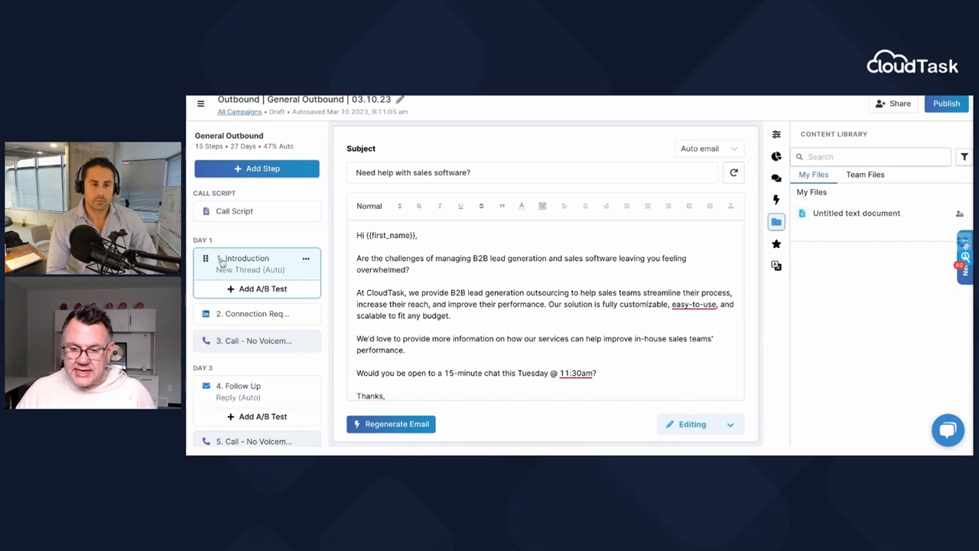
mouse_move(312, 263)
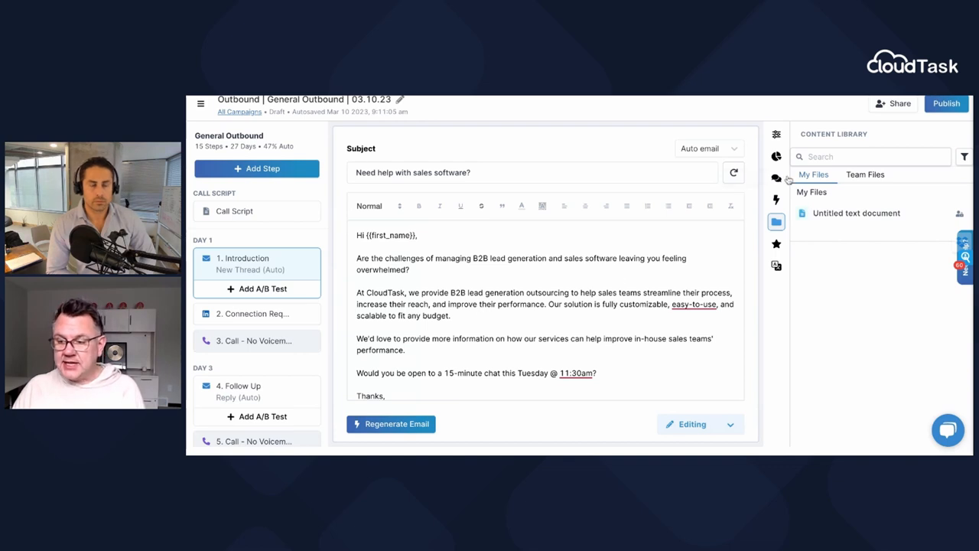
- Duplicate the intro email as variant b with subject 'Outsourcing B2B sales' and a rephrased body
click(776, 156)
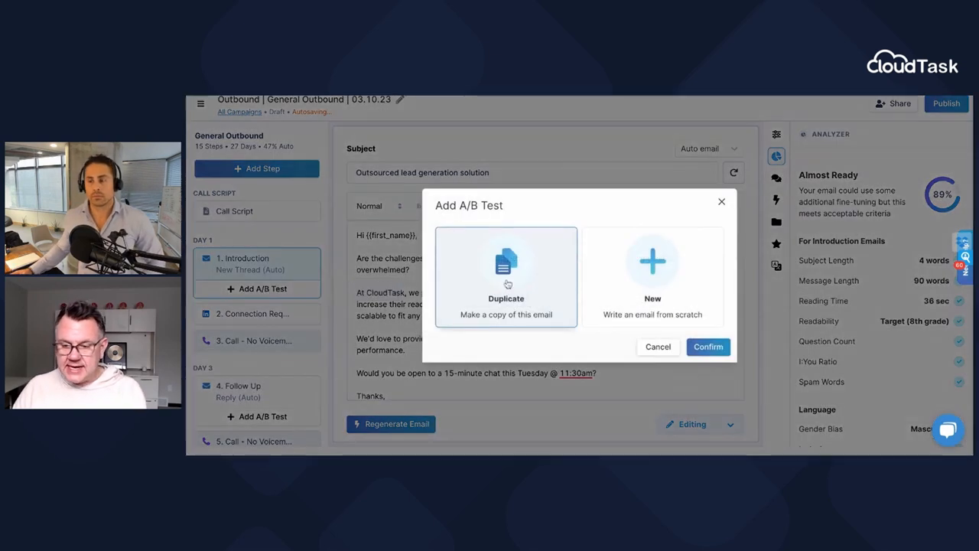
click(707, 347)
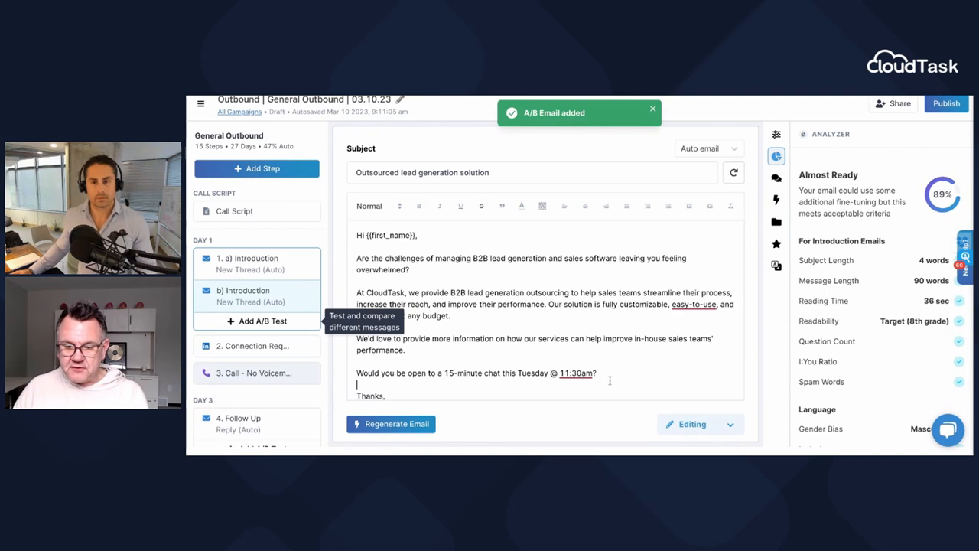
drag(357, 258, 596, 372)
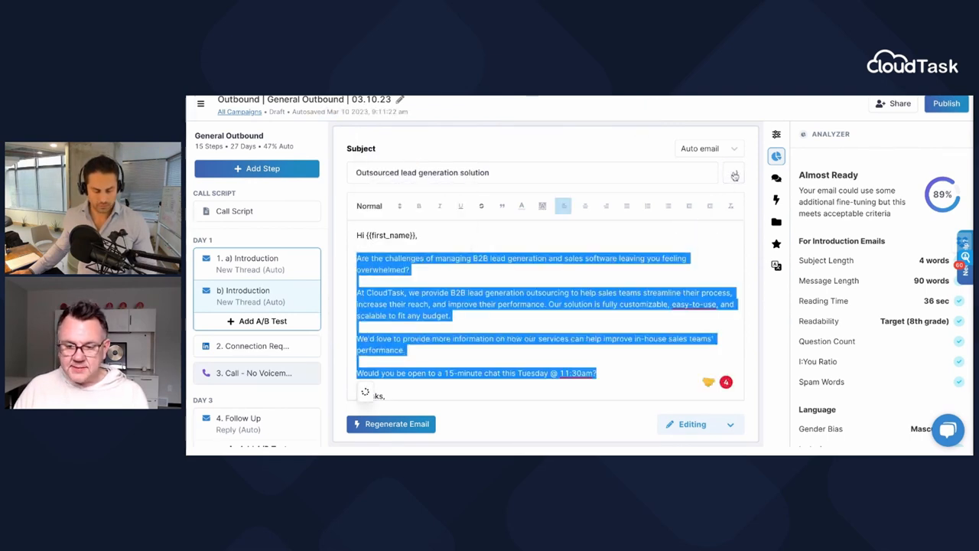
text(Outsourcing B2B sales)
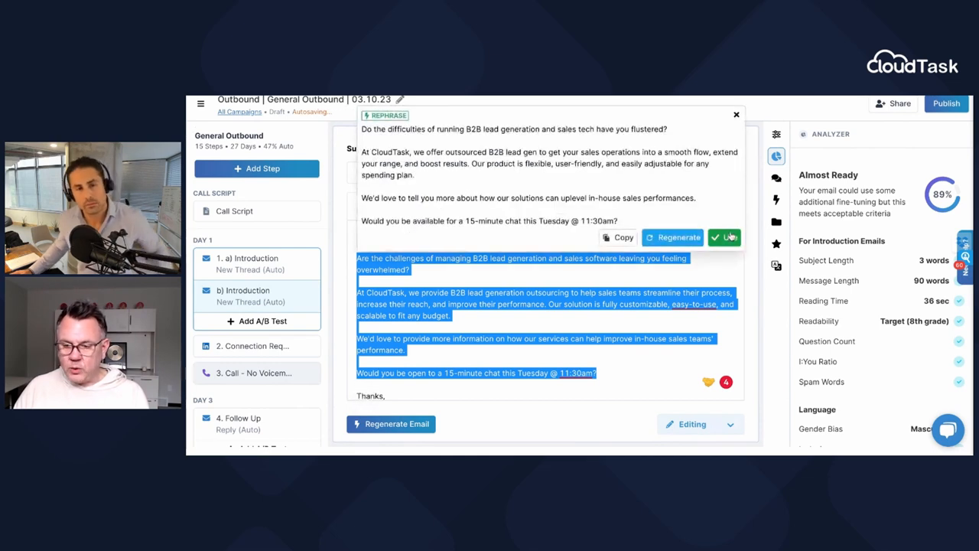
click(725, 237)
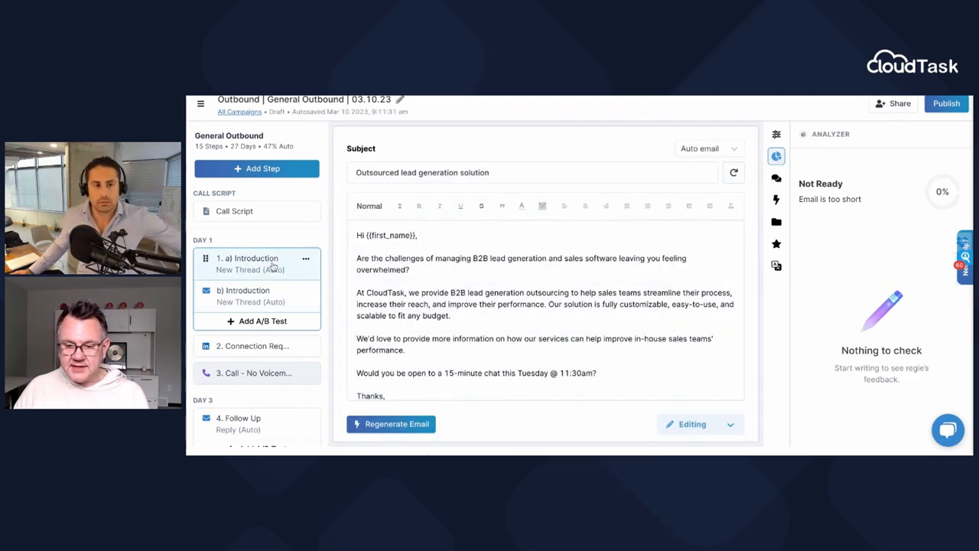
- Replace 'lead' with 'head', dismiss the other gender suggestion, and check readability feedback
click(391, 423)
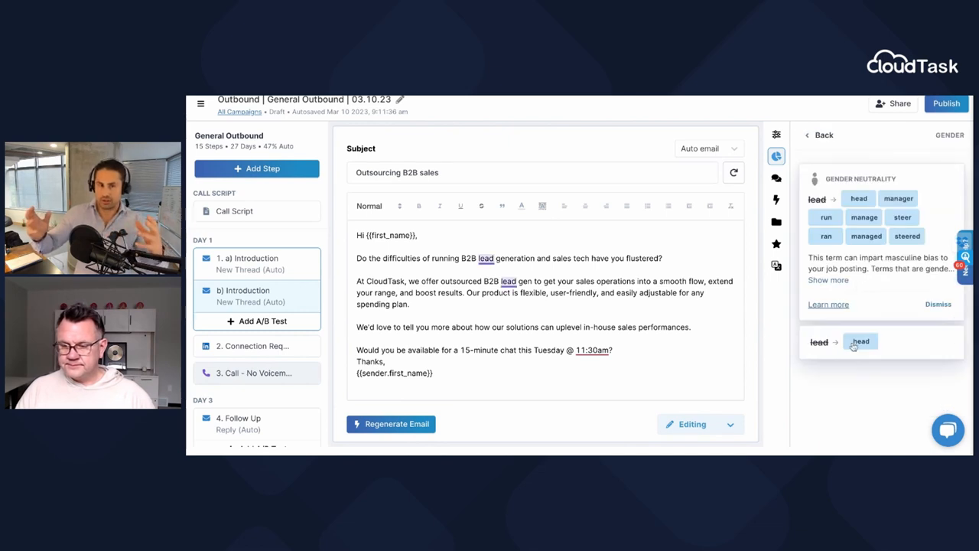
click(860, 342)
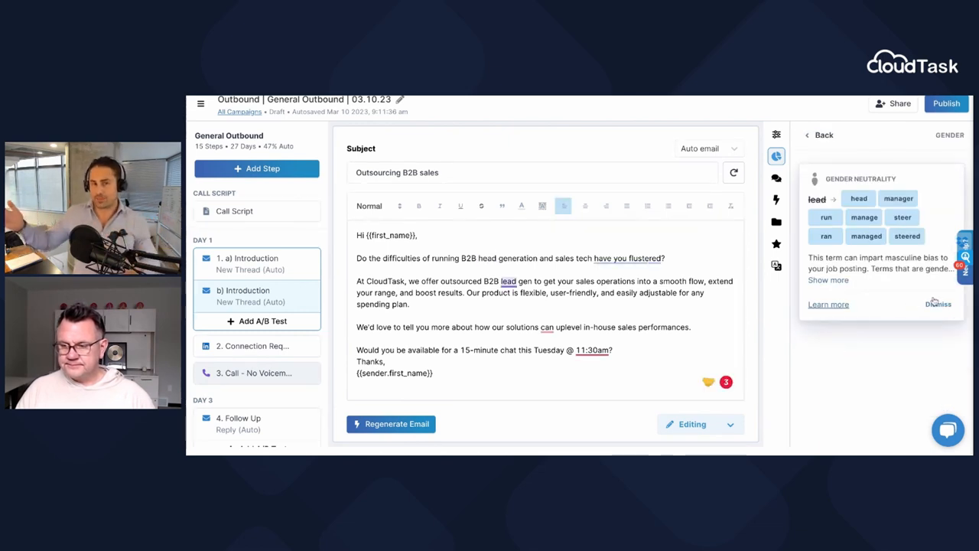
click(938, 304)
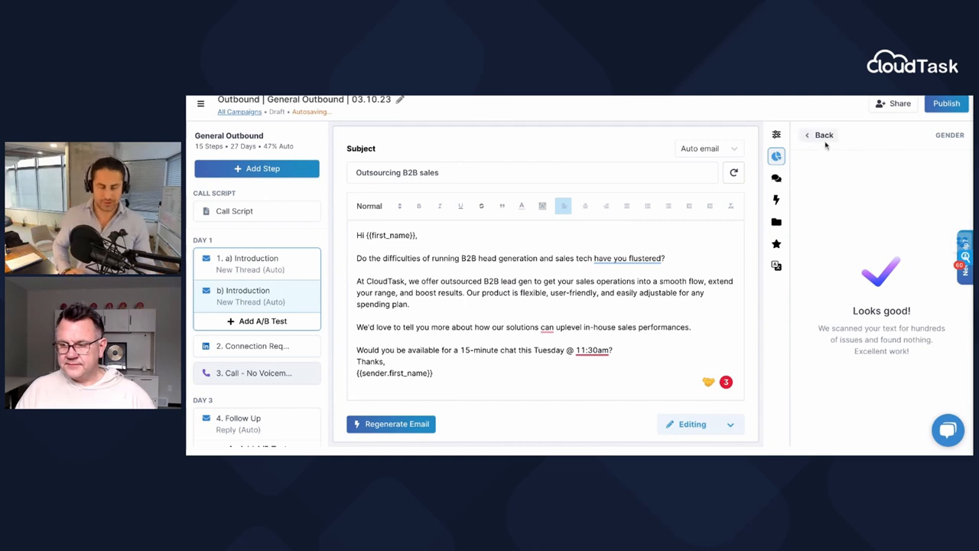
click(819, 134)
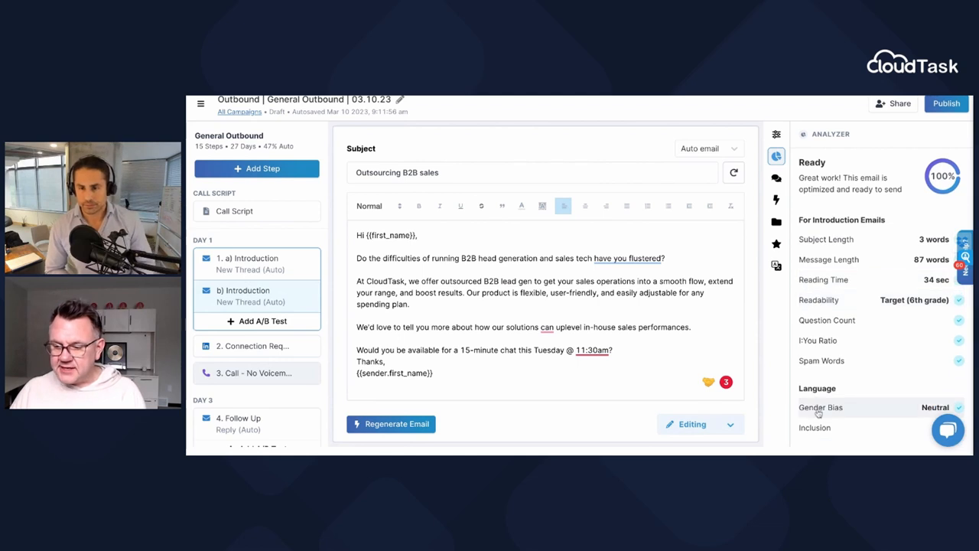
click(821, 407)
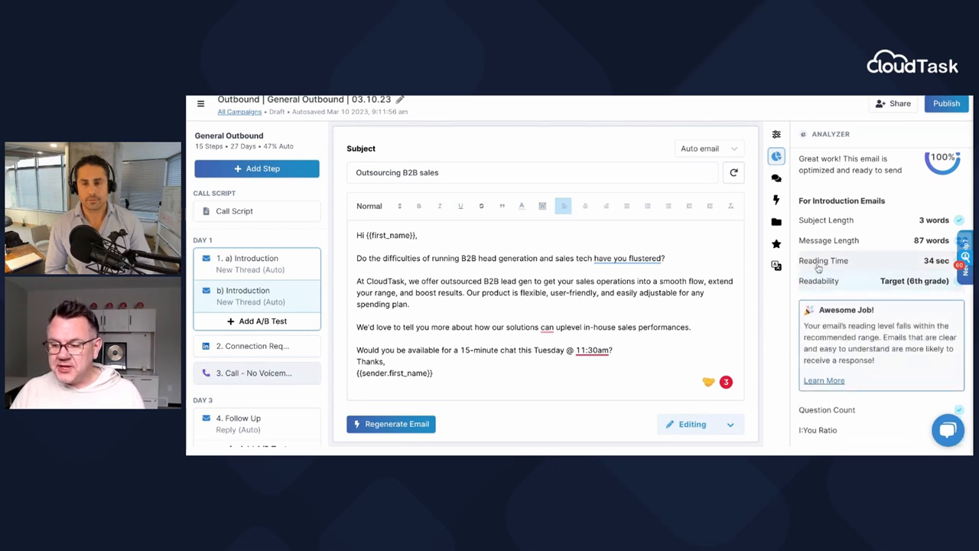
click(826, 219)
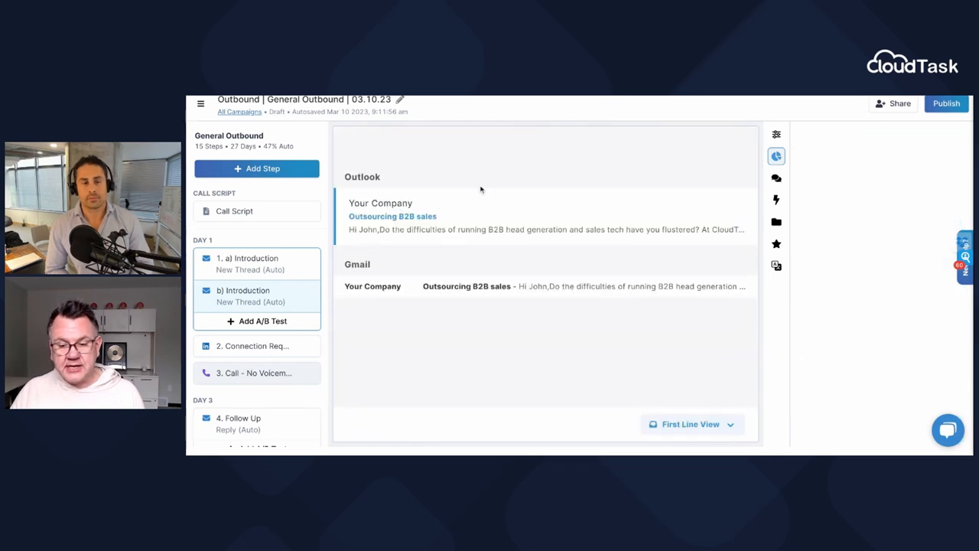
mouse_move(446, 255)
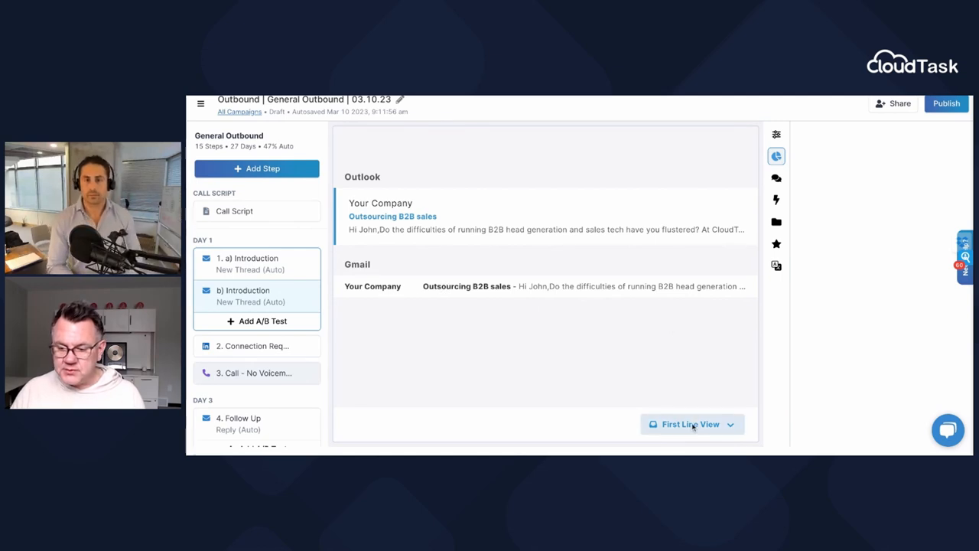
click(690, 423)
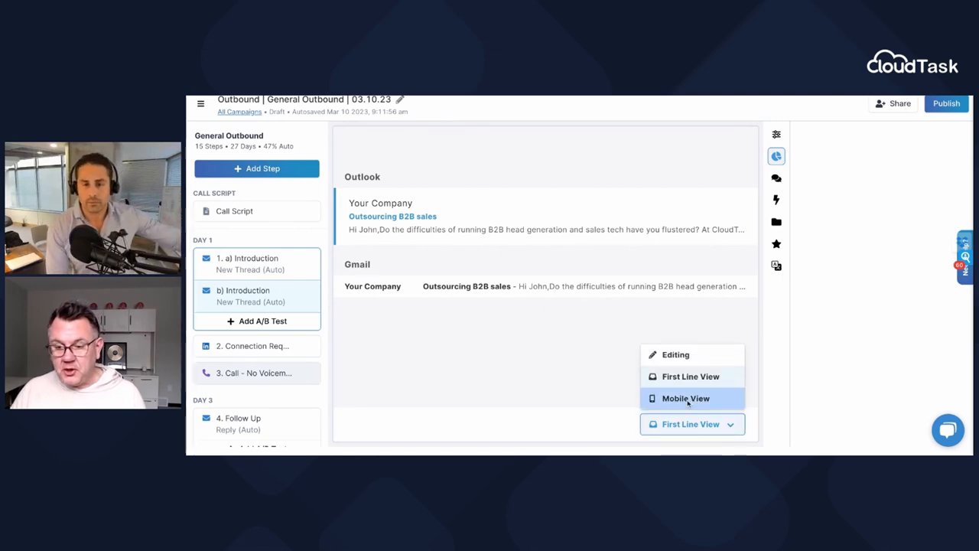
click(686, 398)
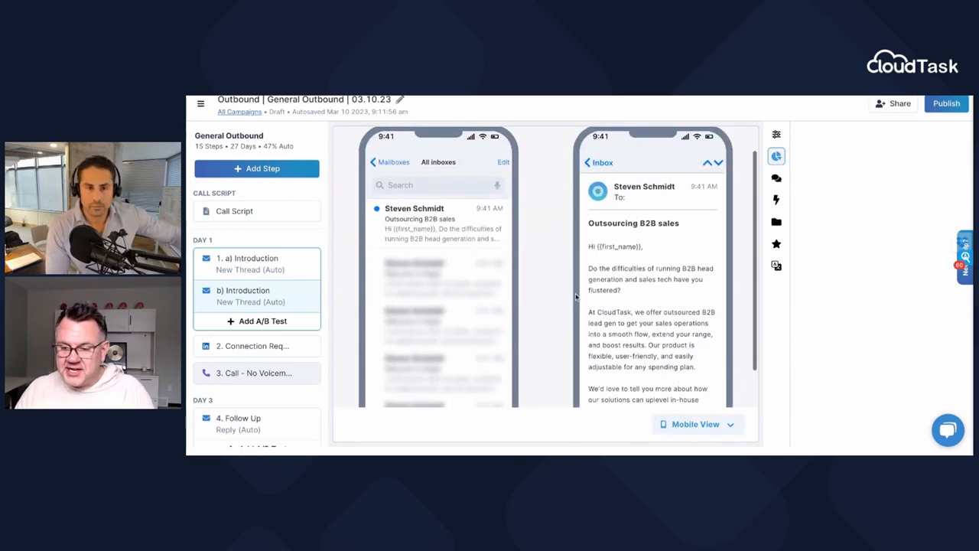
scroll(down, 3)
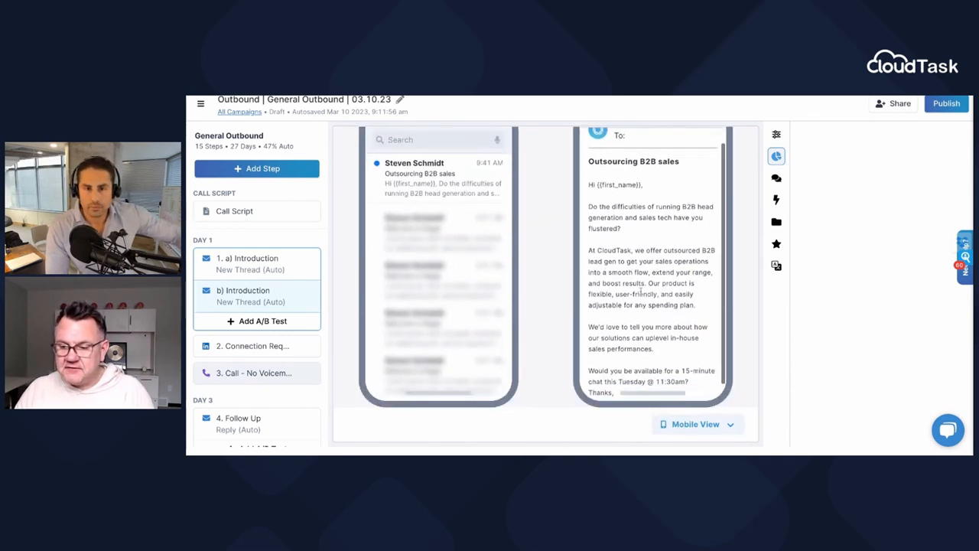
scroll(up, 3)
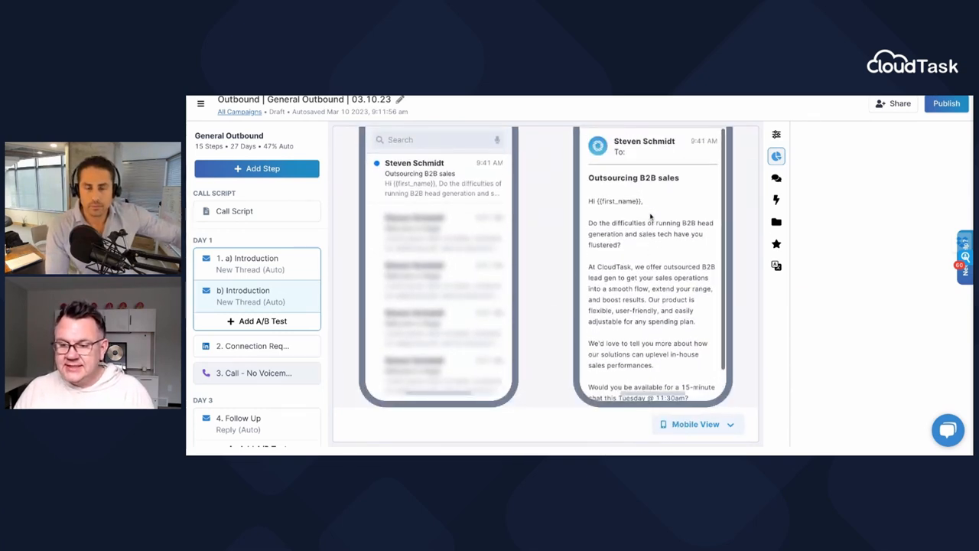
click(695, 424)
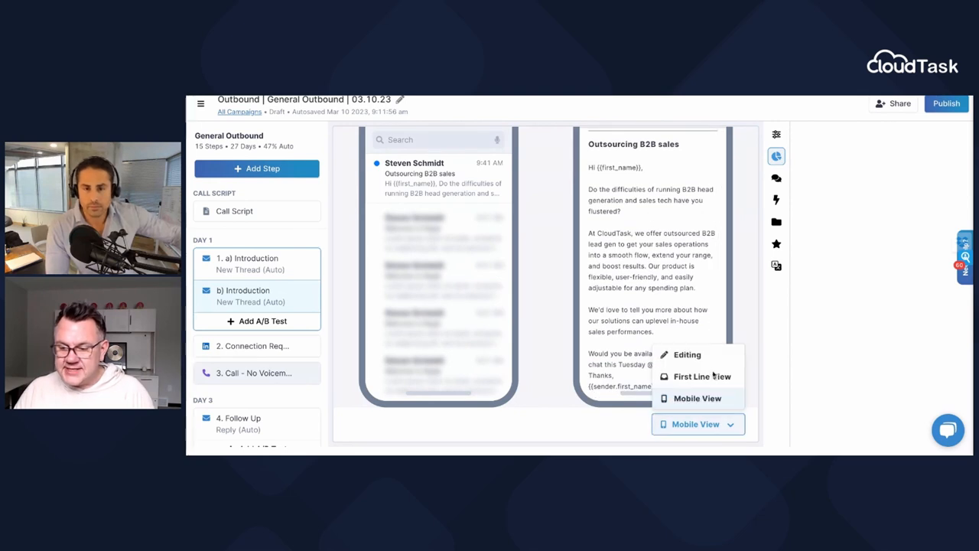
click(687, 354)
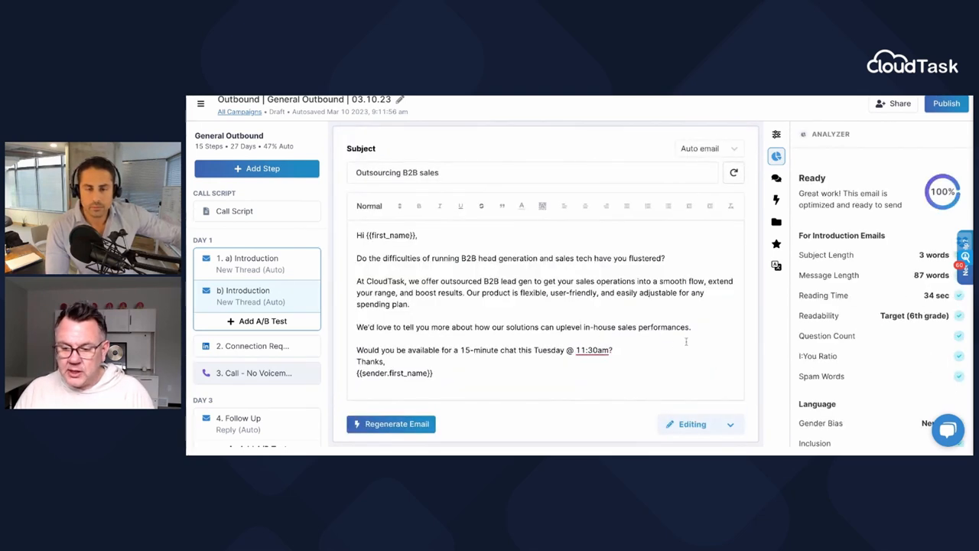
- Shorten variant b's body paragraphs with AI into one 68-word paragraph
drag(356, 258, 690, 326)
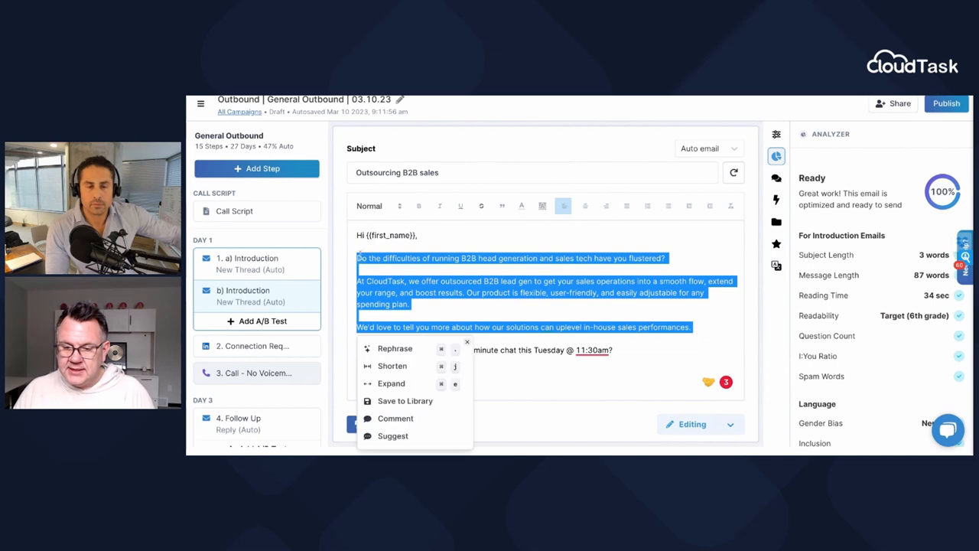
click(395, 348)
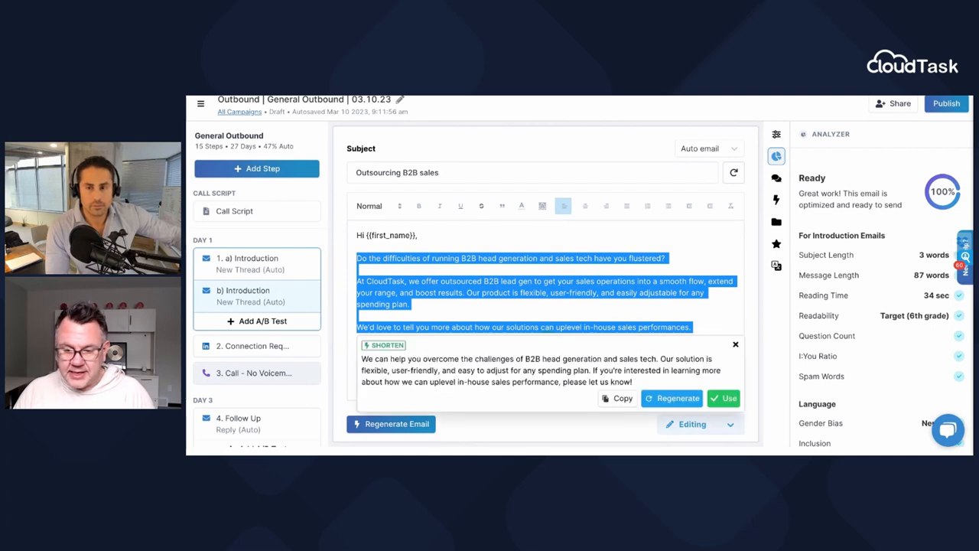
click(723, 398)
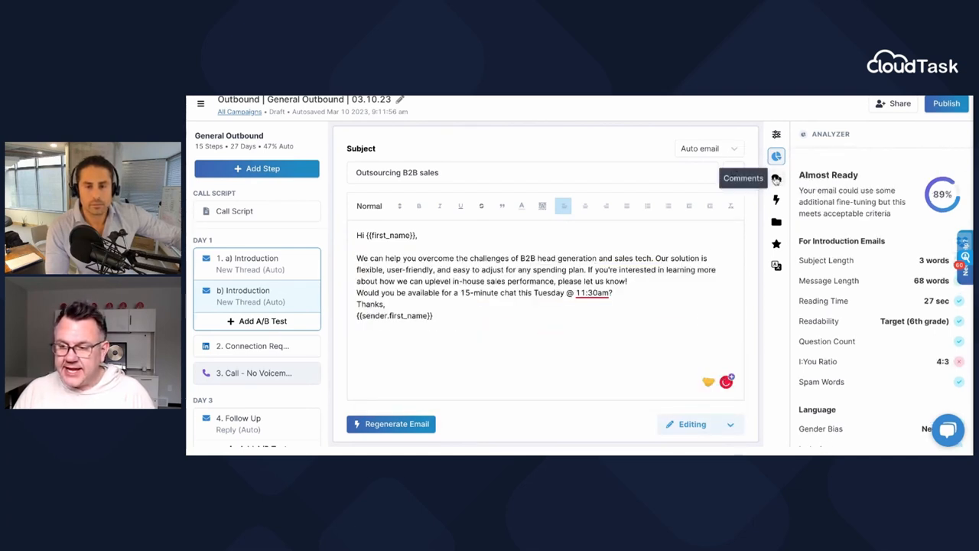
click(900, 103)
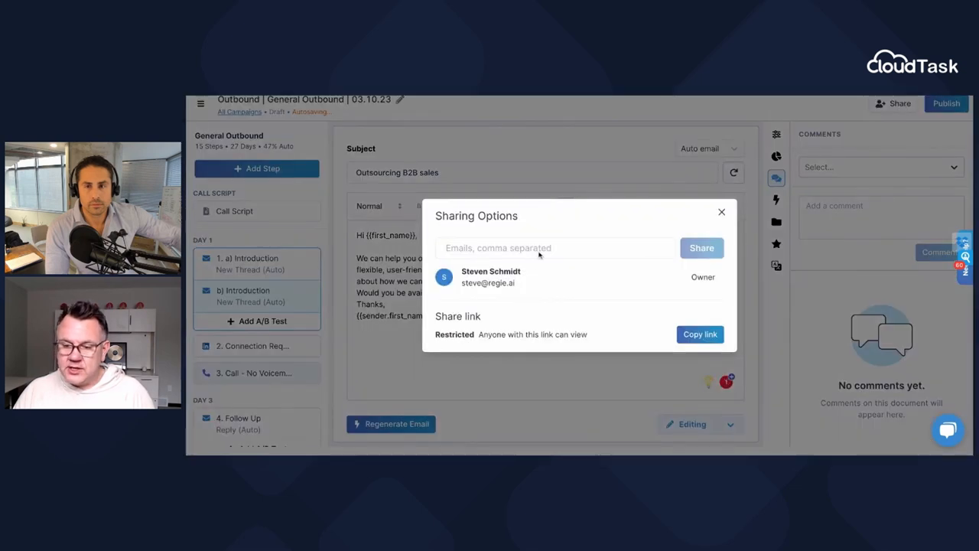
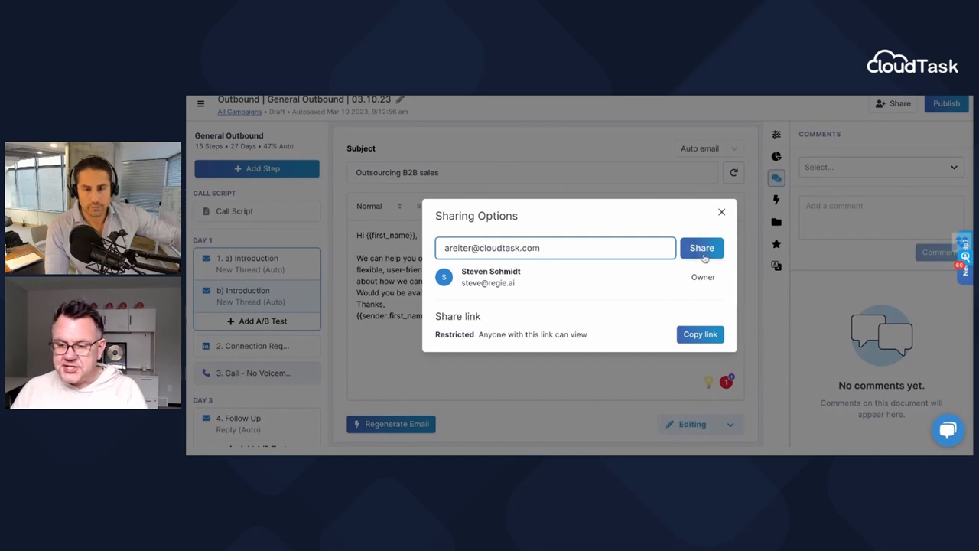
click(701, 247)
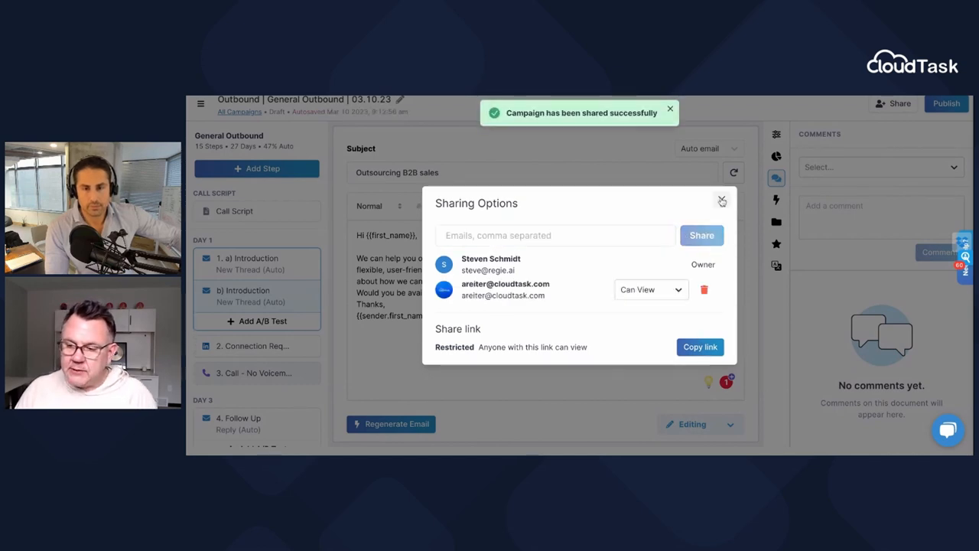
click(721, 200)
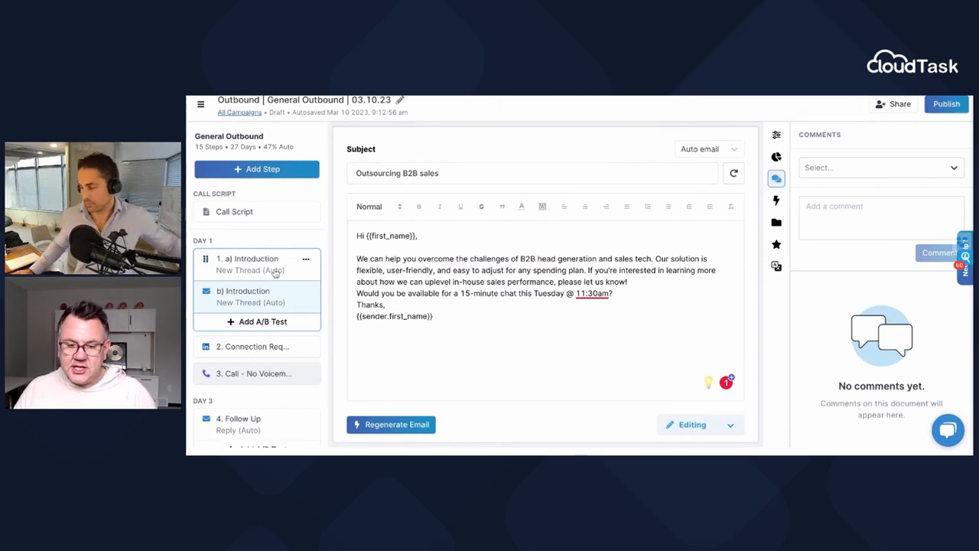
- Post a 'too long' comment on intro variant a and mark it resolved
click(391, 424)
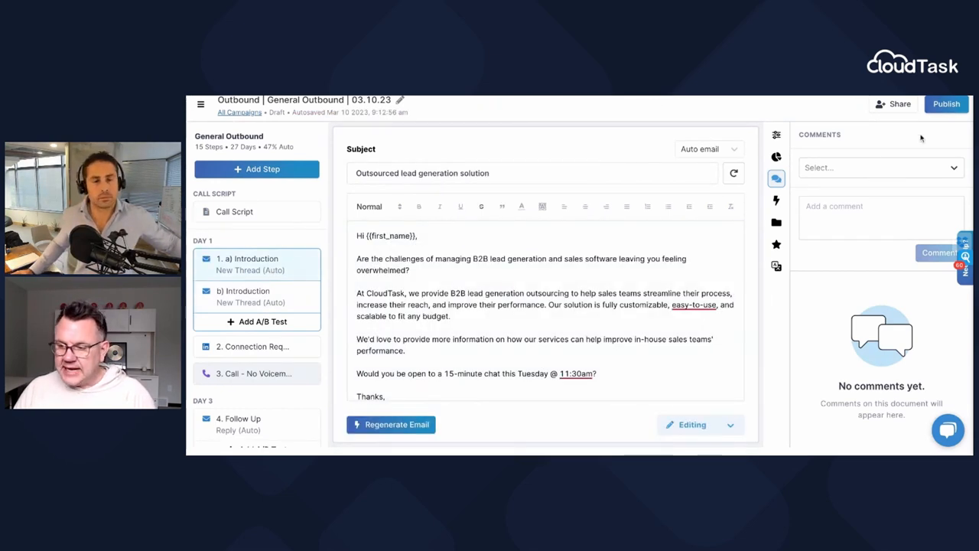
click(880, 217)
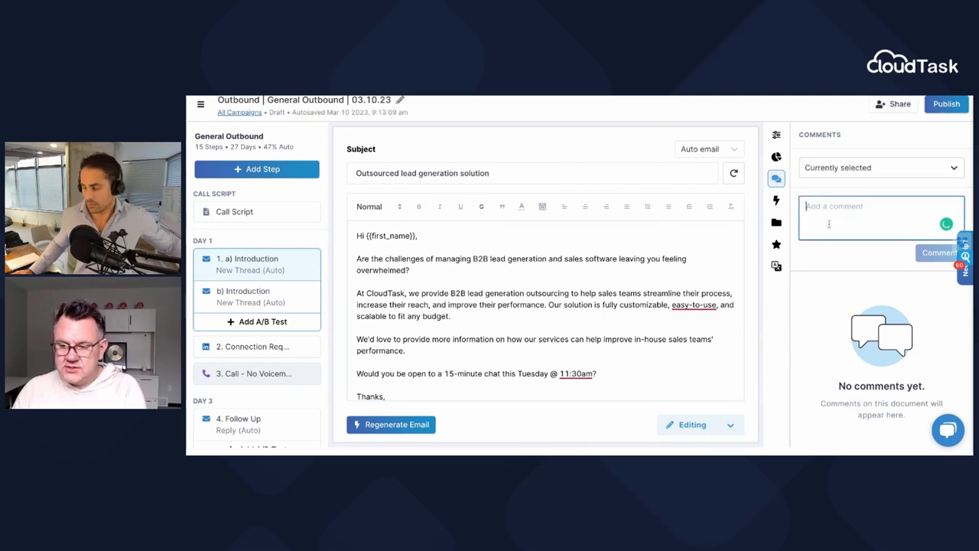
click(938, 252)
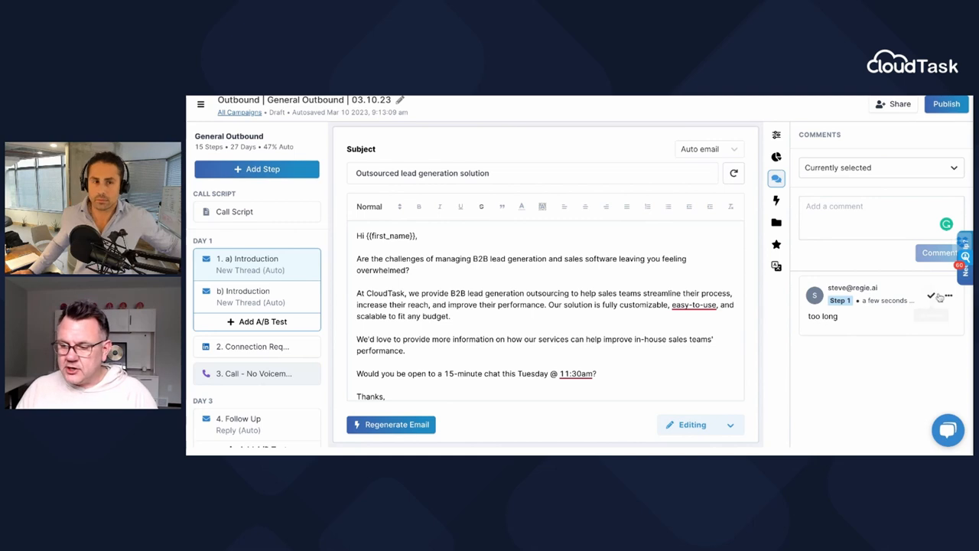
click(931, 296)
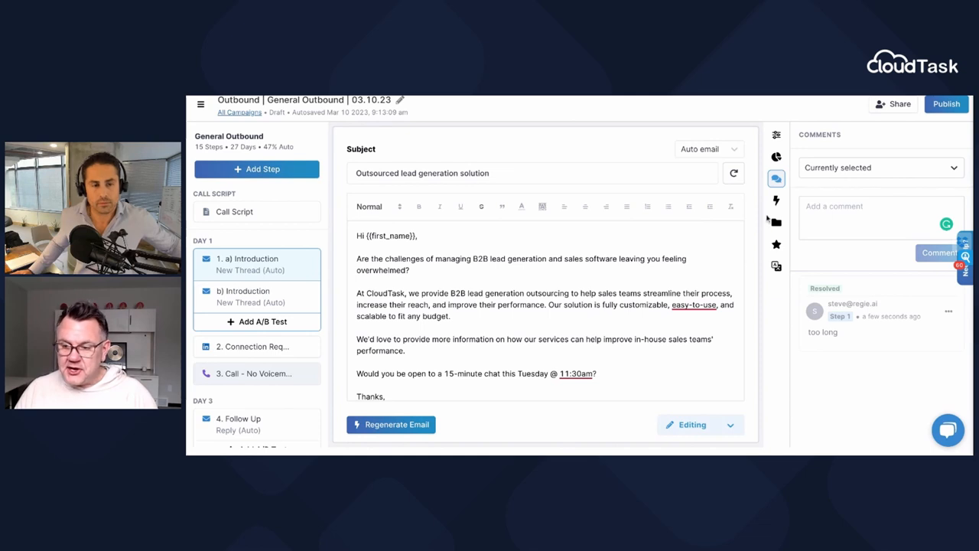
click(776, 201)
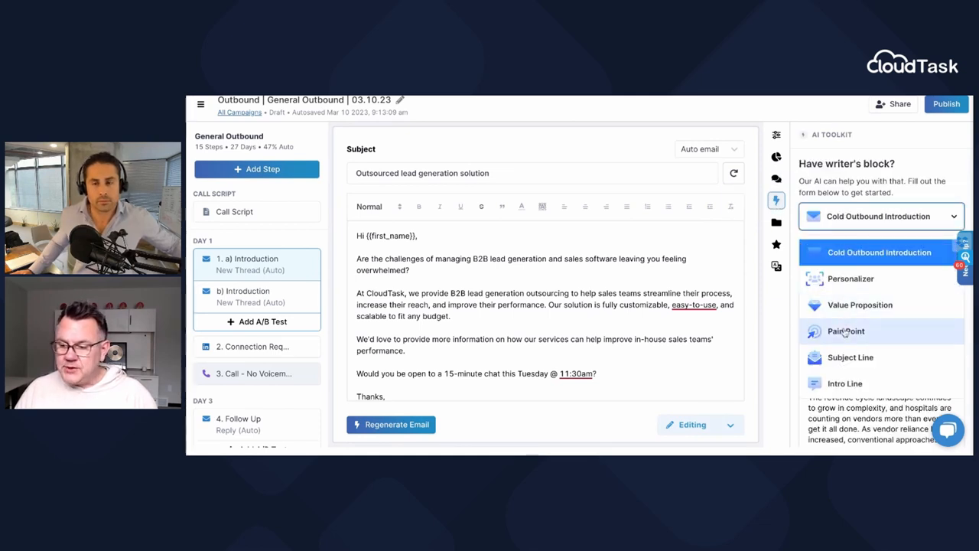
- Fill the Pain Point form: describe Cloudtask as a sales agency, tone of voice 'witty'
click(846, 330)
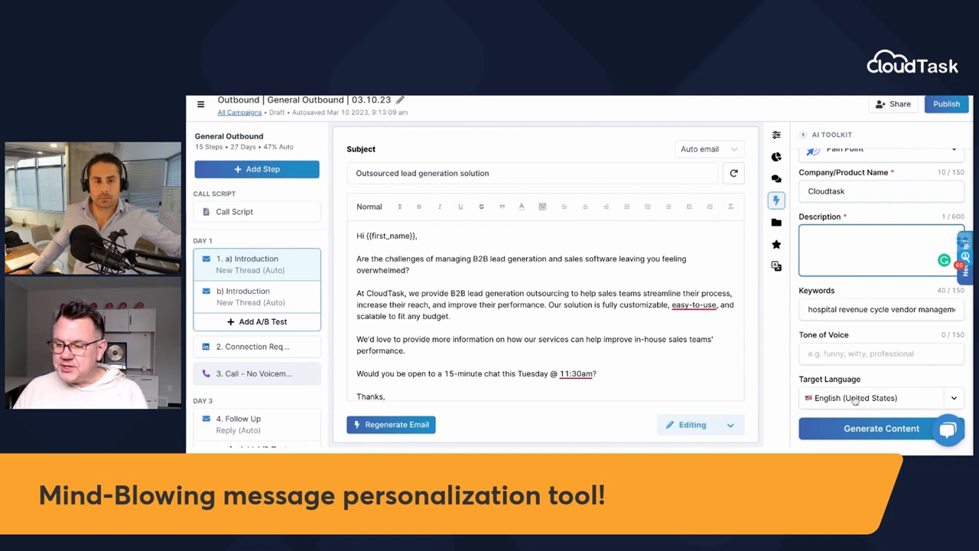
text(Cloud)
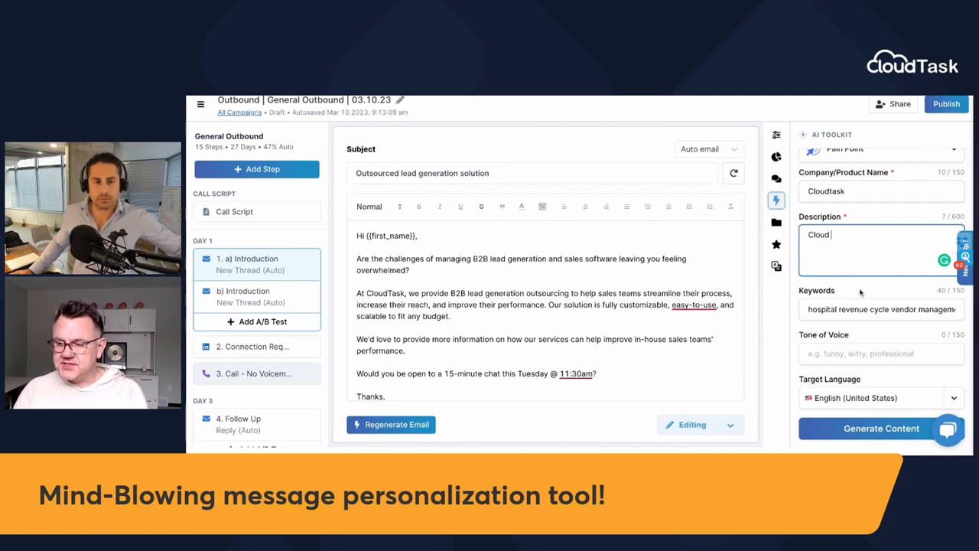
text(task is a sales)
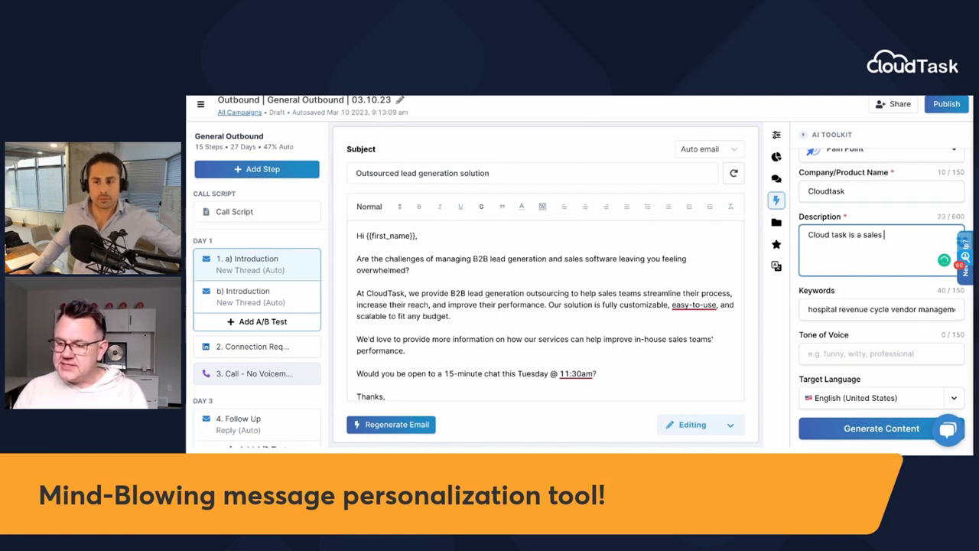
text(agend)
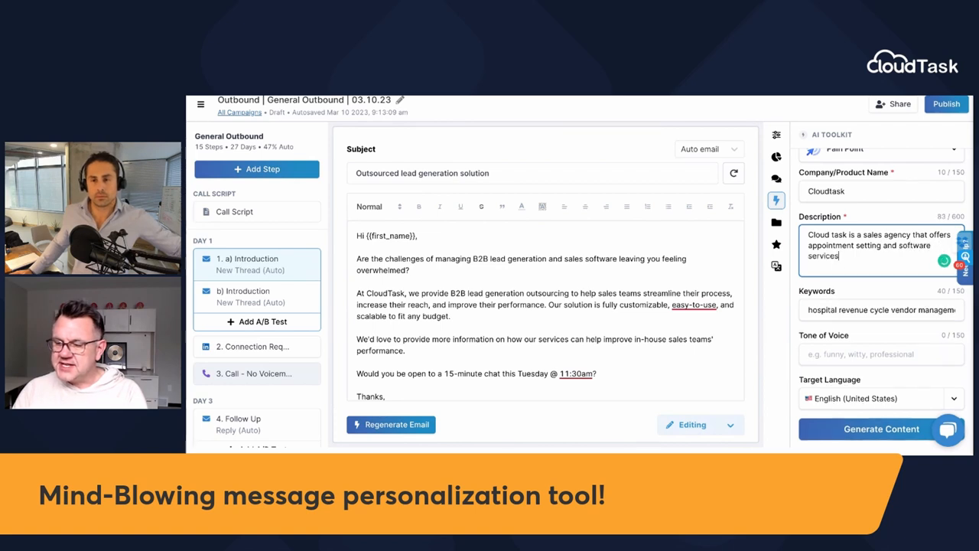
click(880, 353)
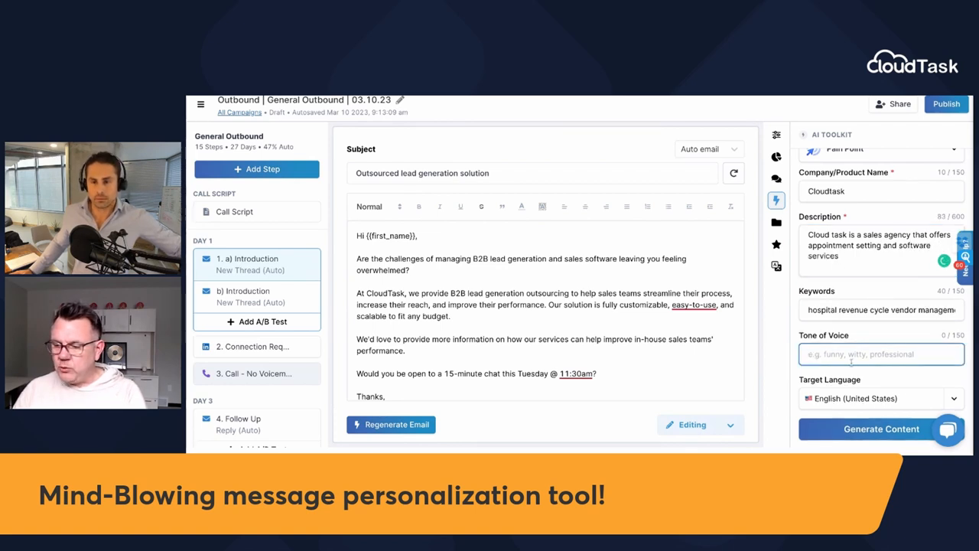
text(witty)
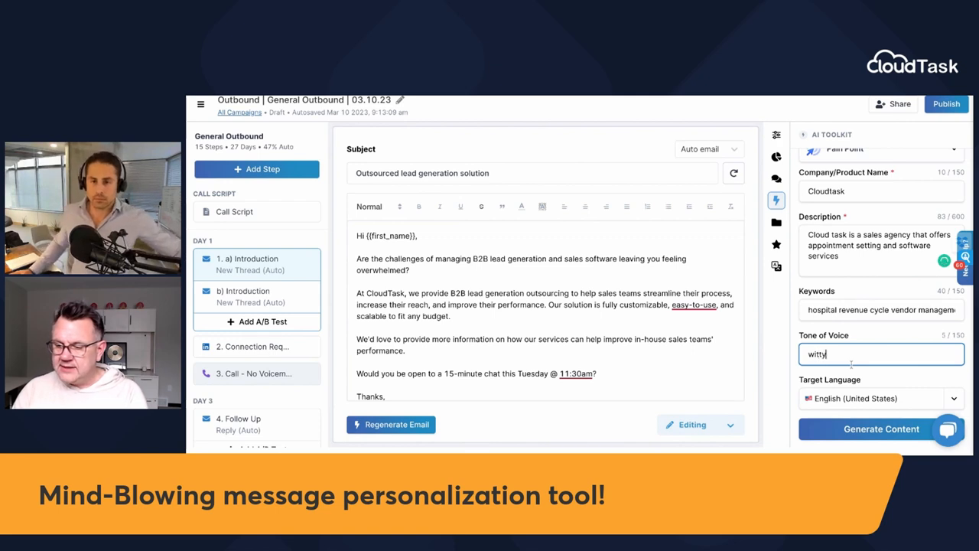
- Generate the witty pain point suggestions and request more results
click(881, 429)
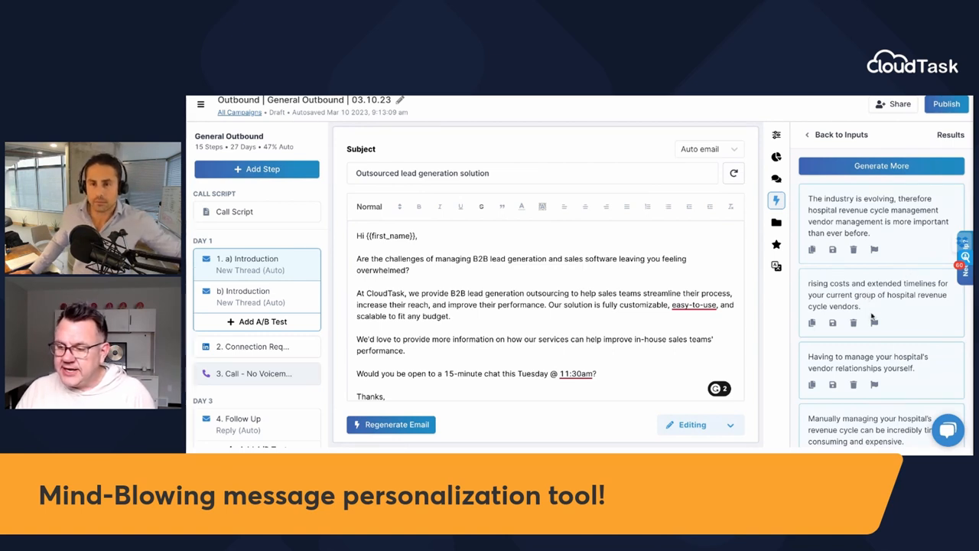
click(881, 166)
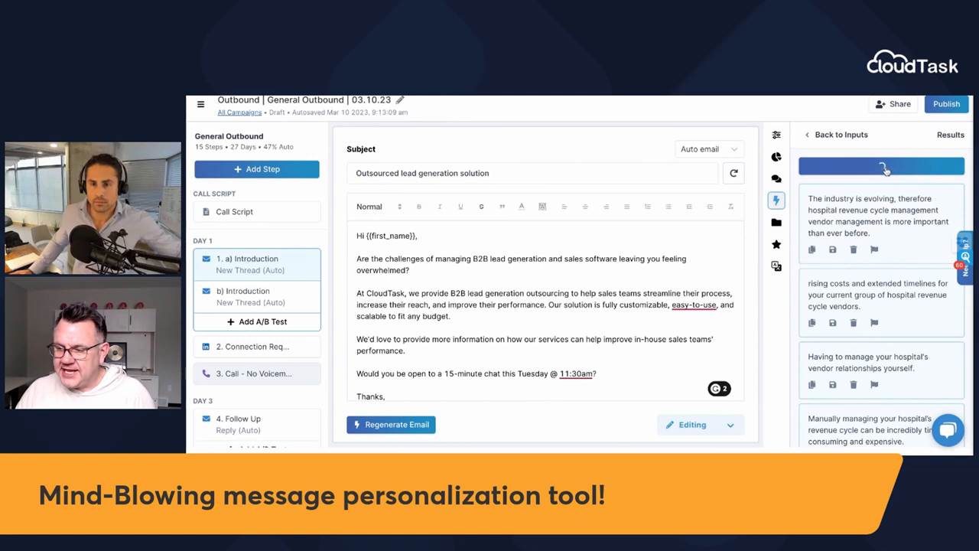
click(881, 166)
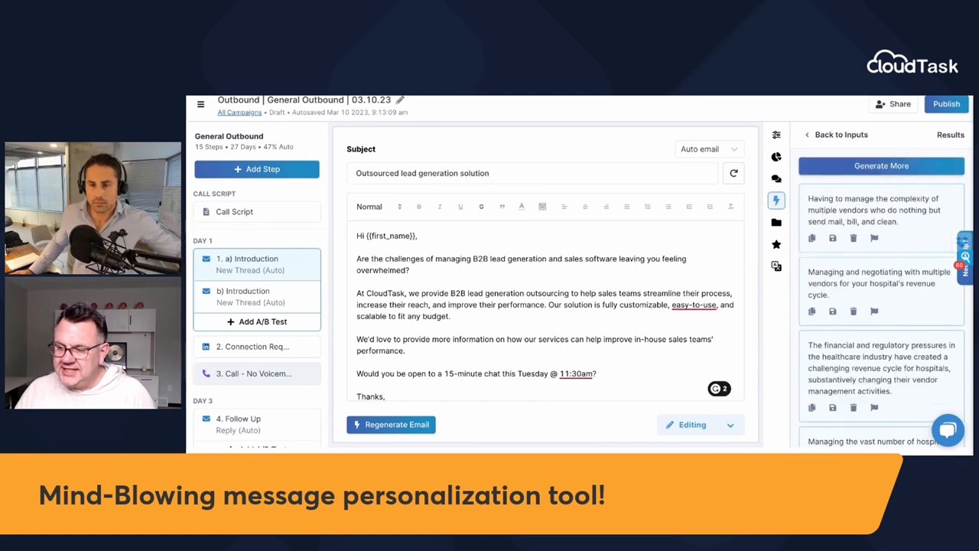
mouse_move(834, 237)
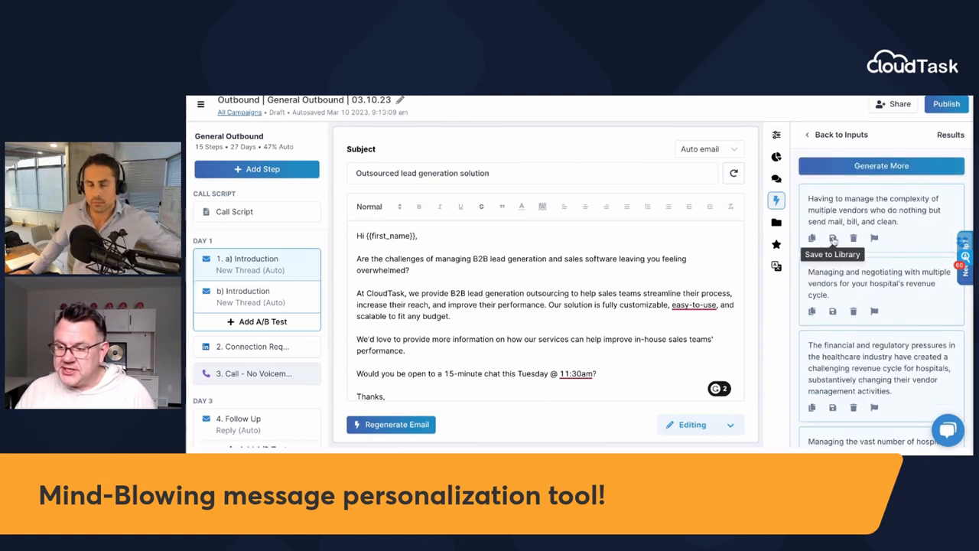
mouse_move(832, 407)
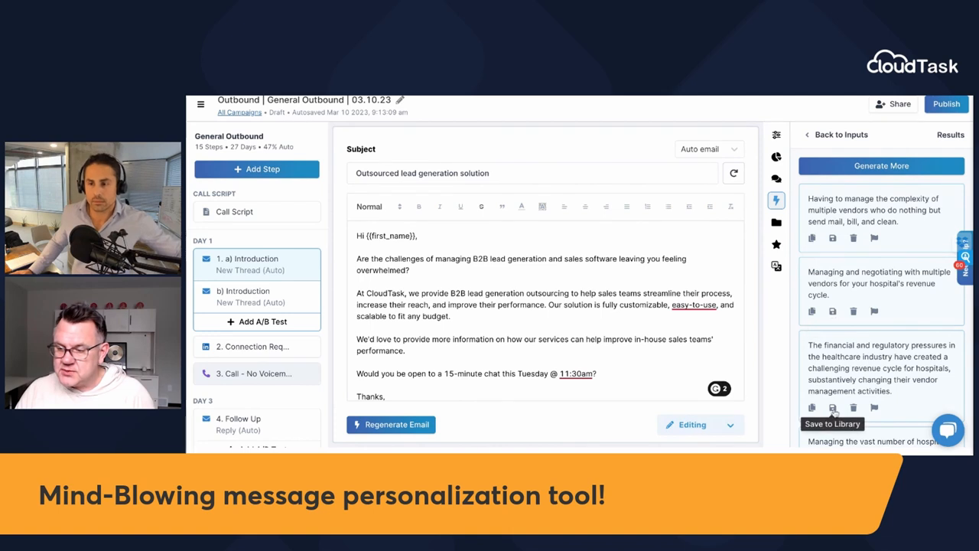
click(775, 221)
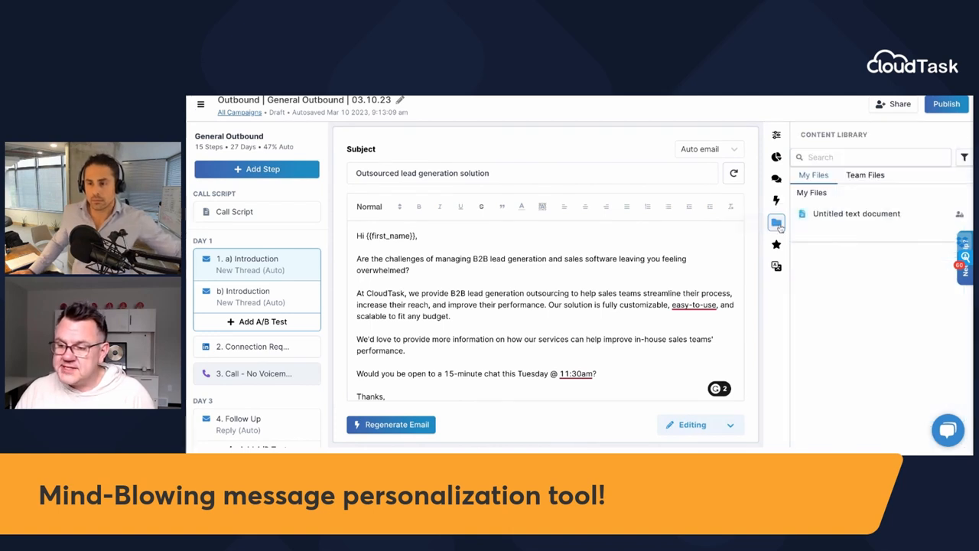
- Share 'Demo Pain Point' from Team Files > Pain Points with downloads allowed
click(865, 174)
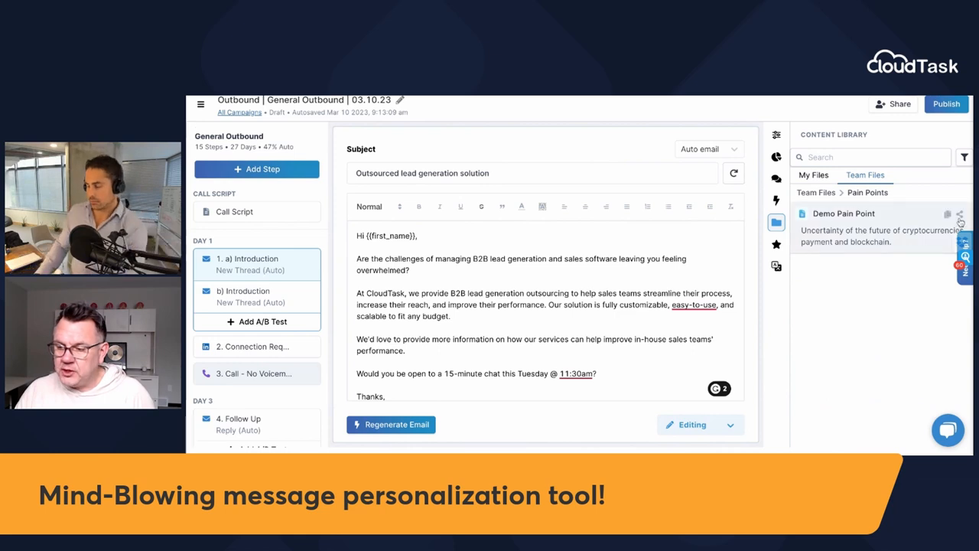
click(959, 214)
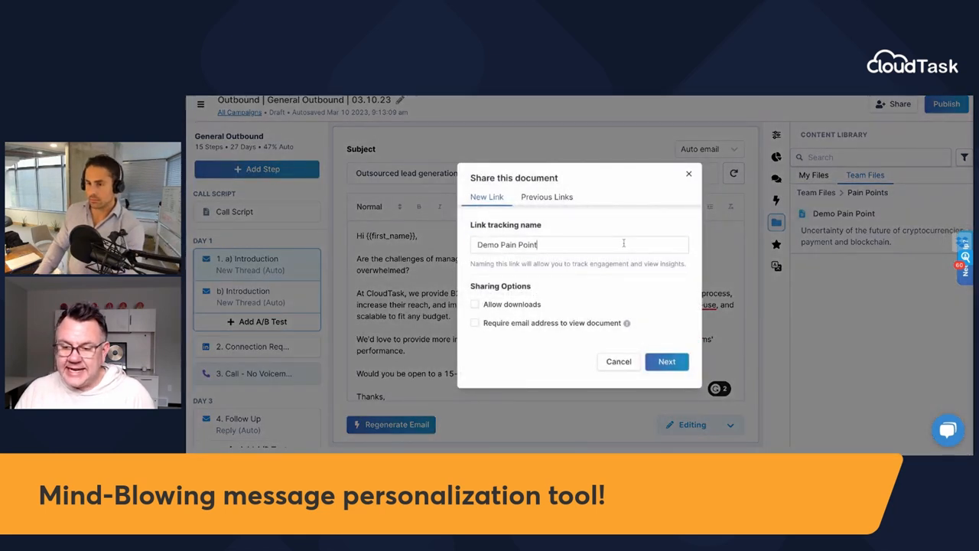
click(474, 304)
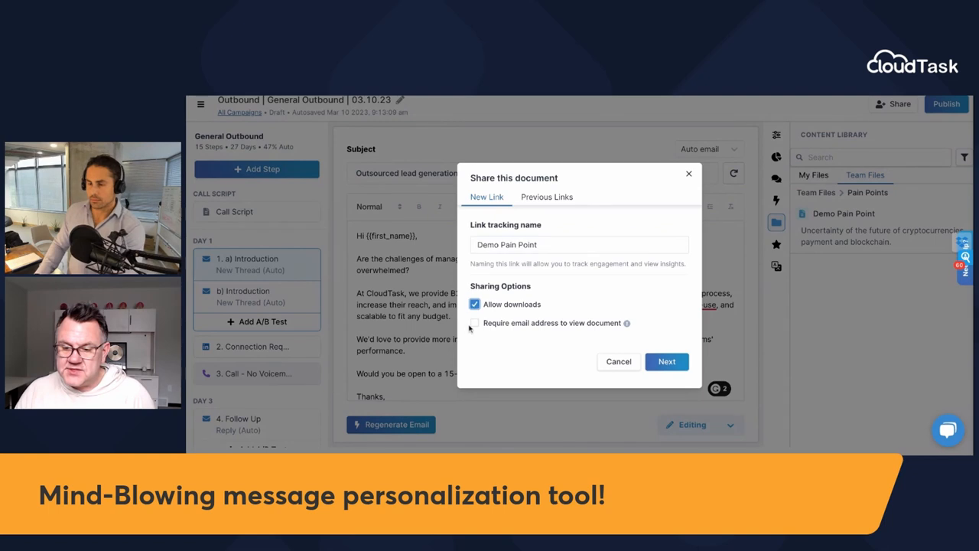
click(666, 361)
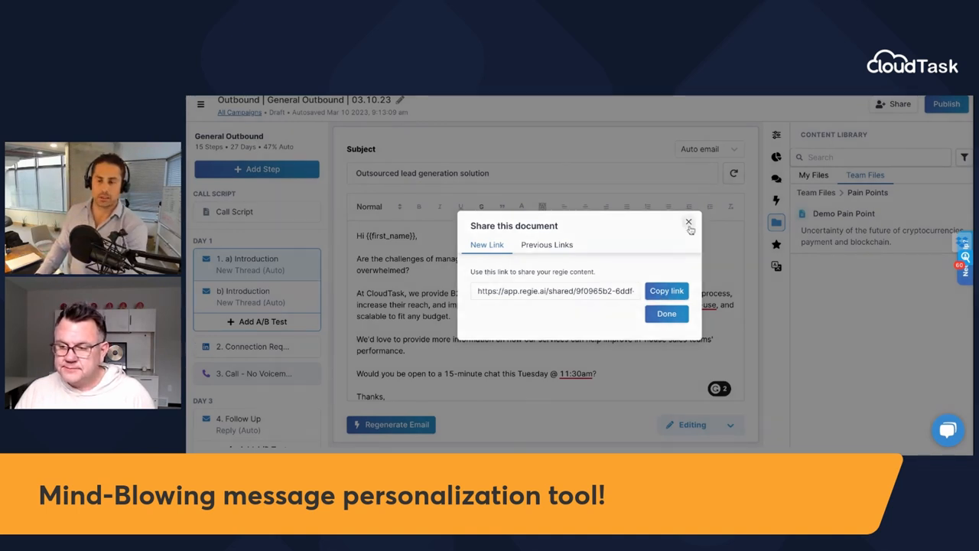
click(689, 221)
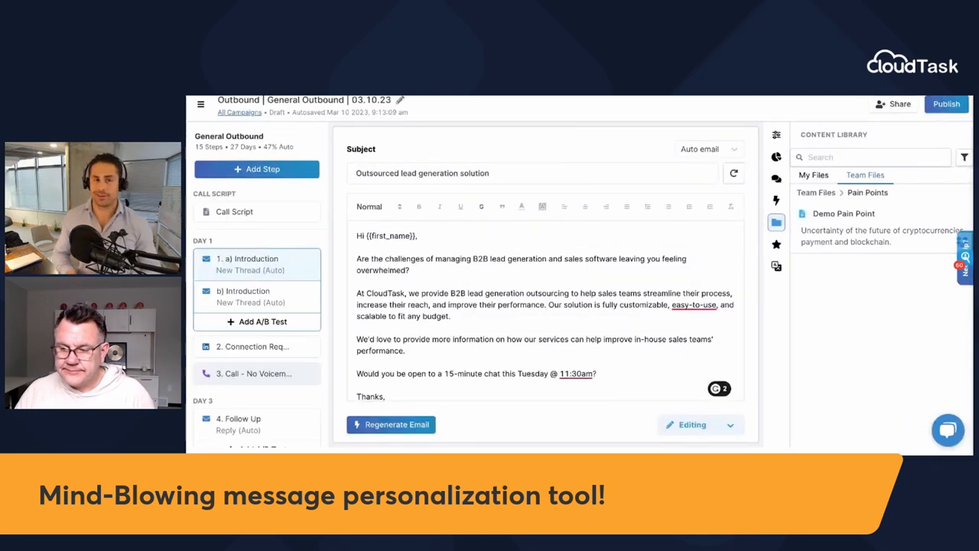
mouse_move(886, 118)
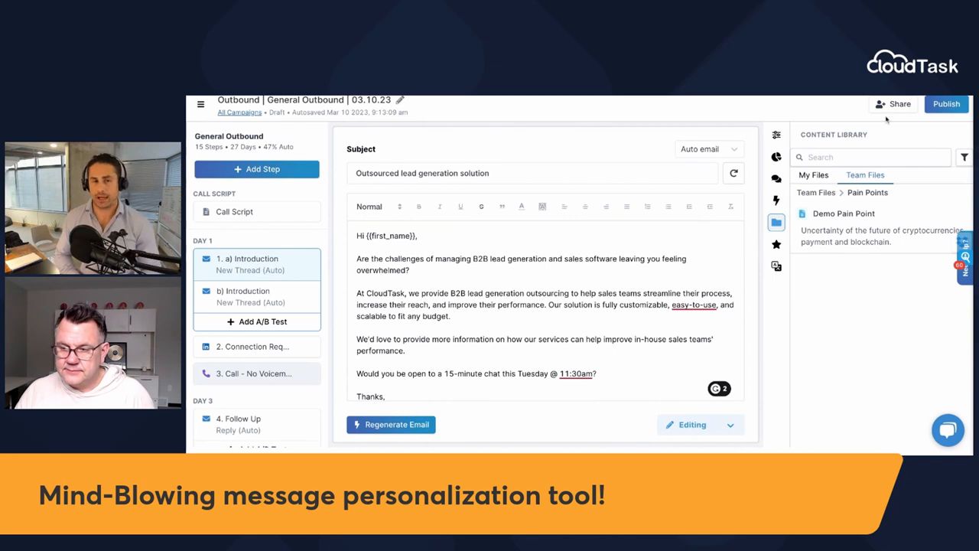
- Publish the General Outbound campaign, choosing Send to Outreach as the publishing method
click(947, 103)
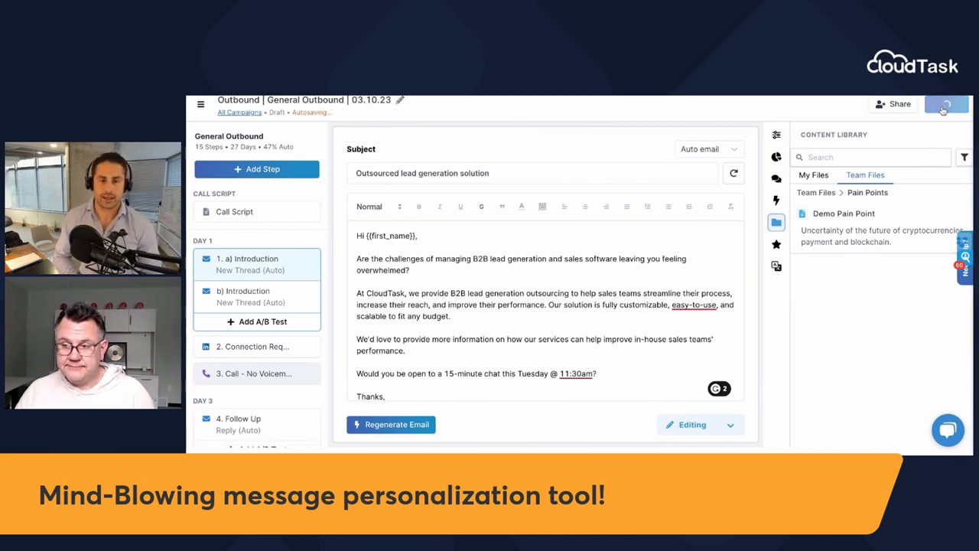
click(947, 104)
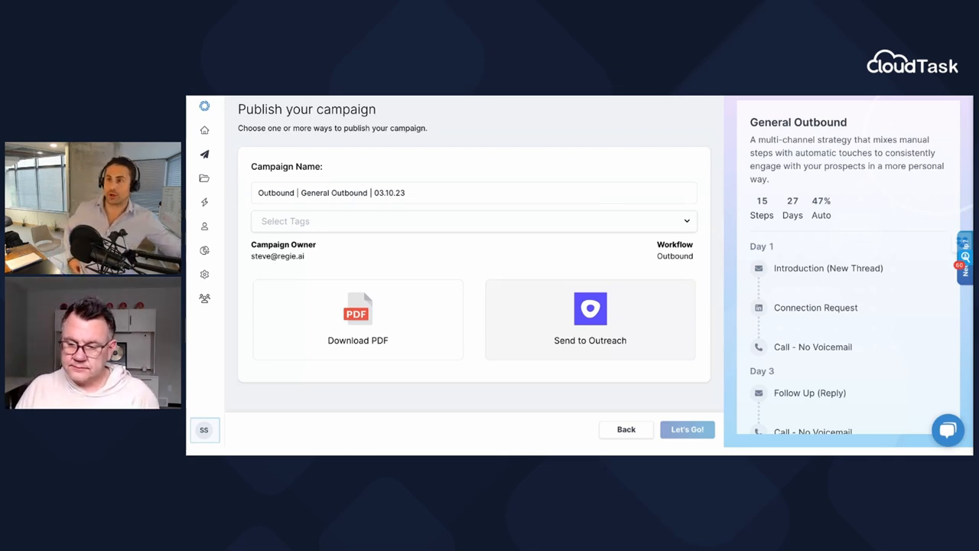
click(590, 319)
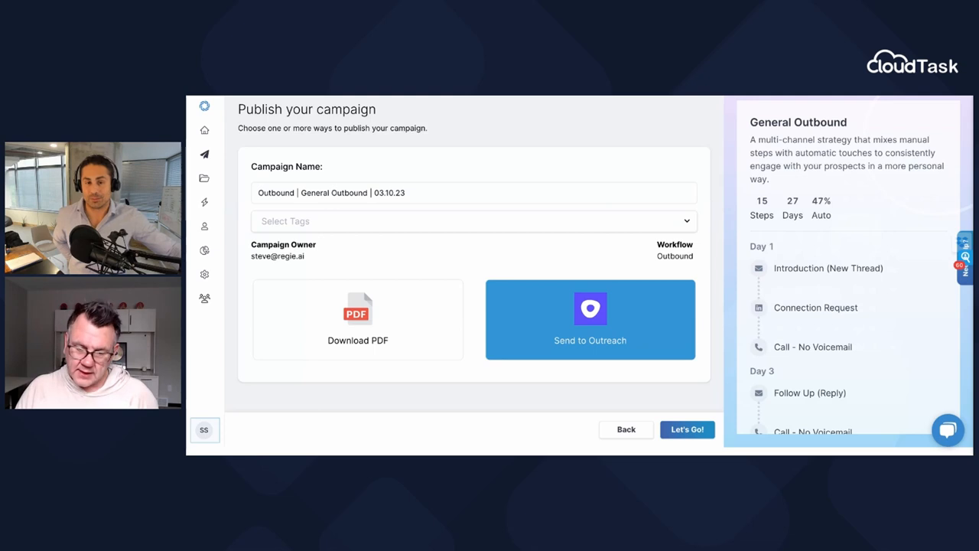
mouse_move(684, 386)
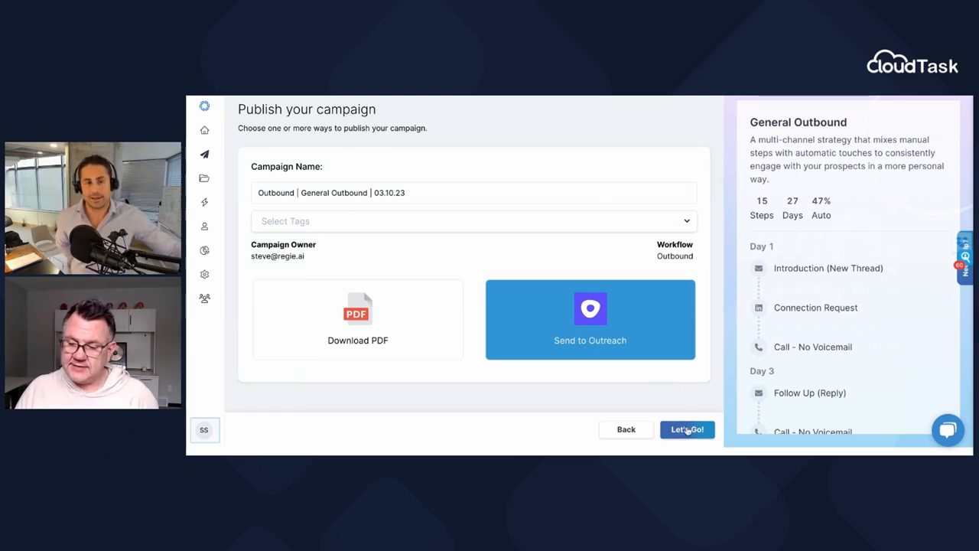
mouse_move(671, 325)
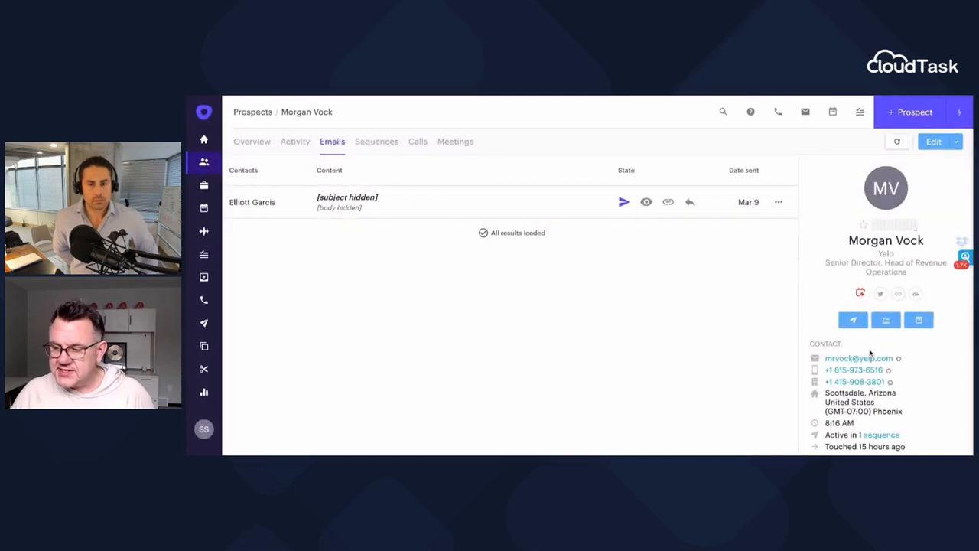
click(853, 320)
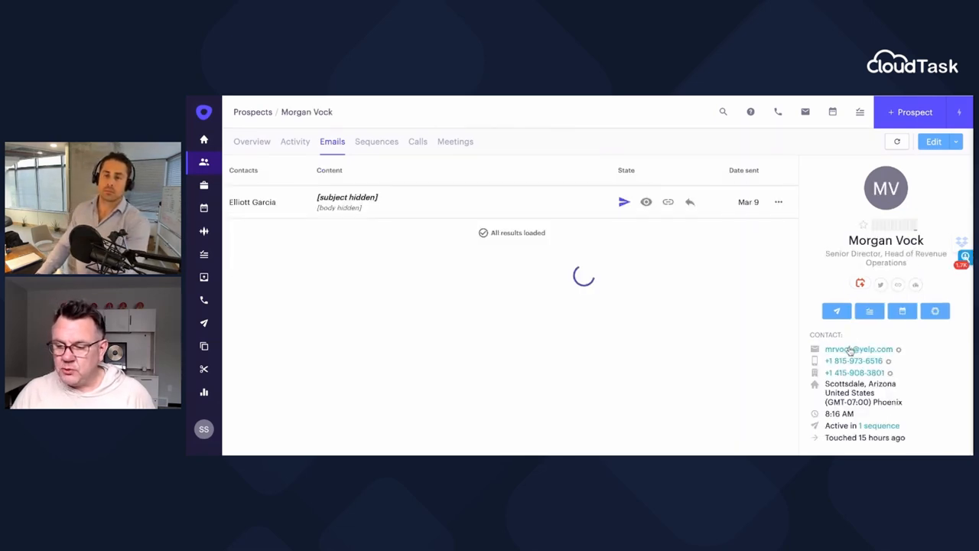
click(836, 310)
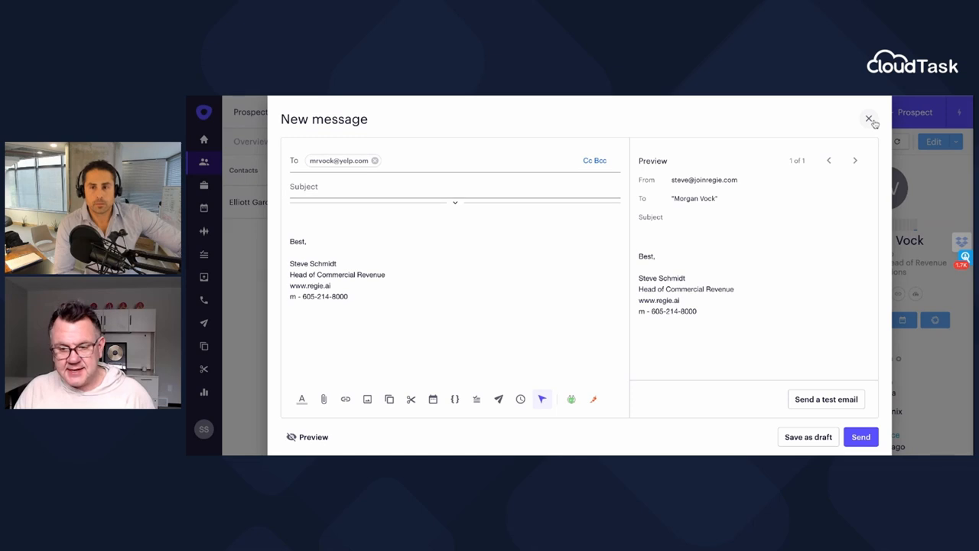
click(870, 120)
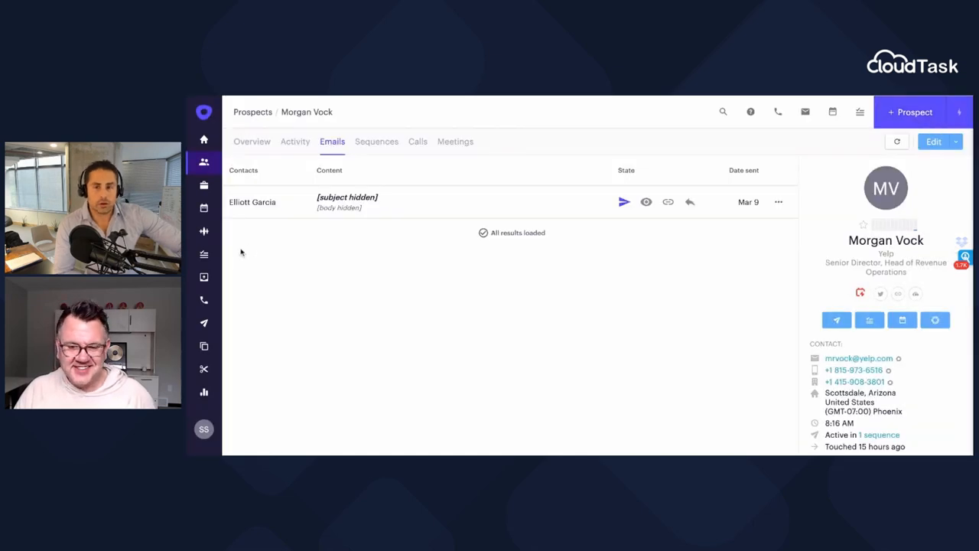